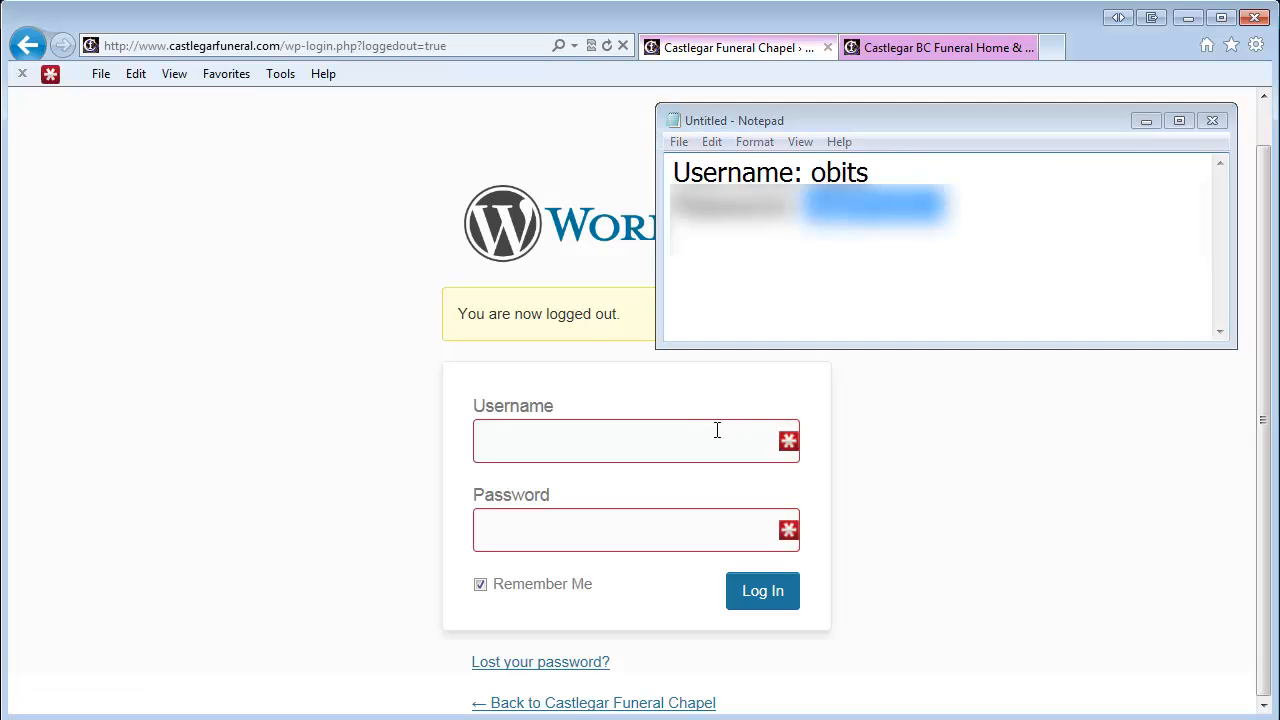
Log in to the Castlegar Funeral Chapel WordPress admin with the saved username and password
text(obi)
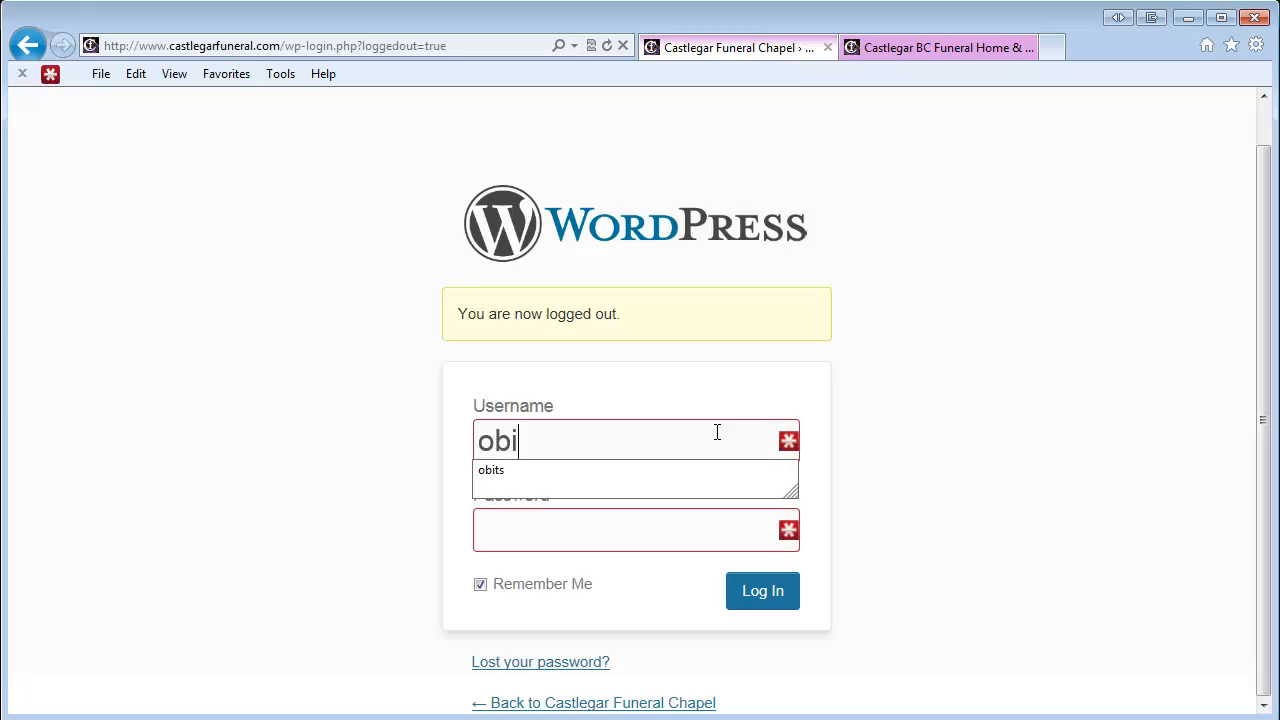
click(491, 470)
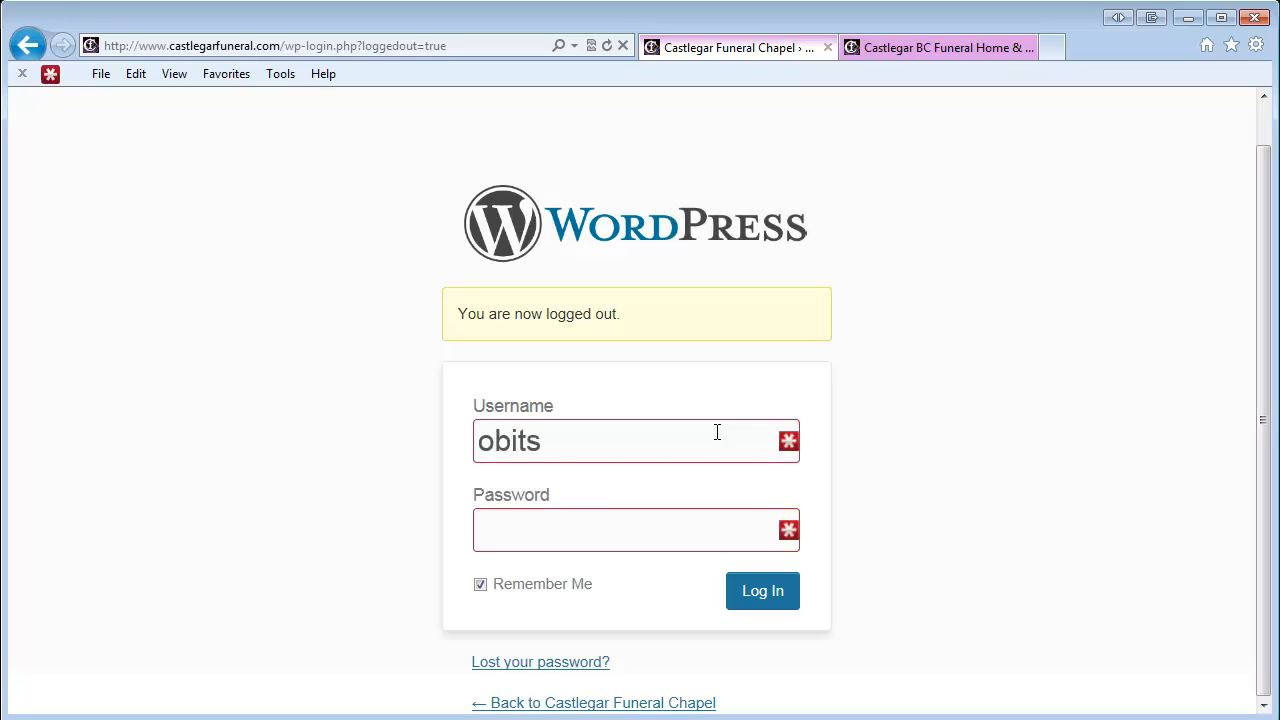
text(password)
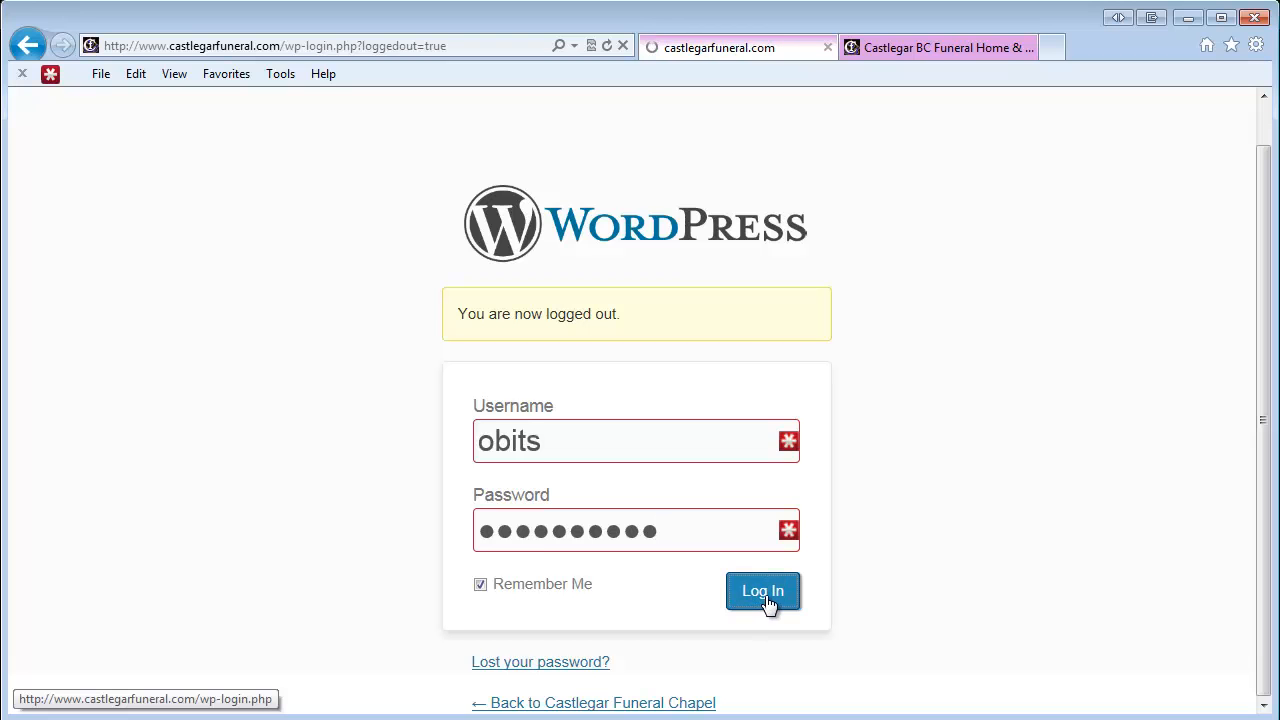
click(762, 591)
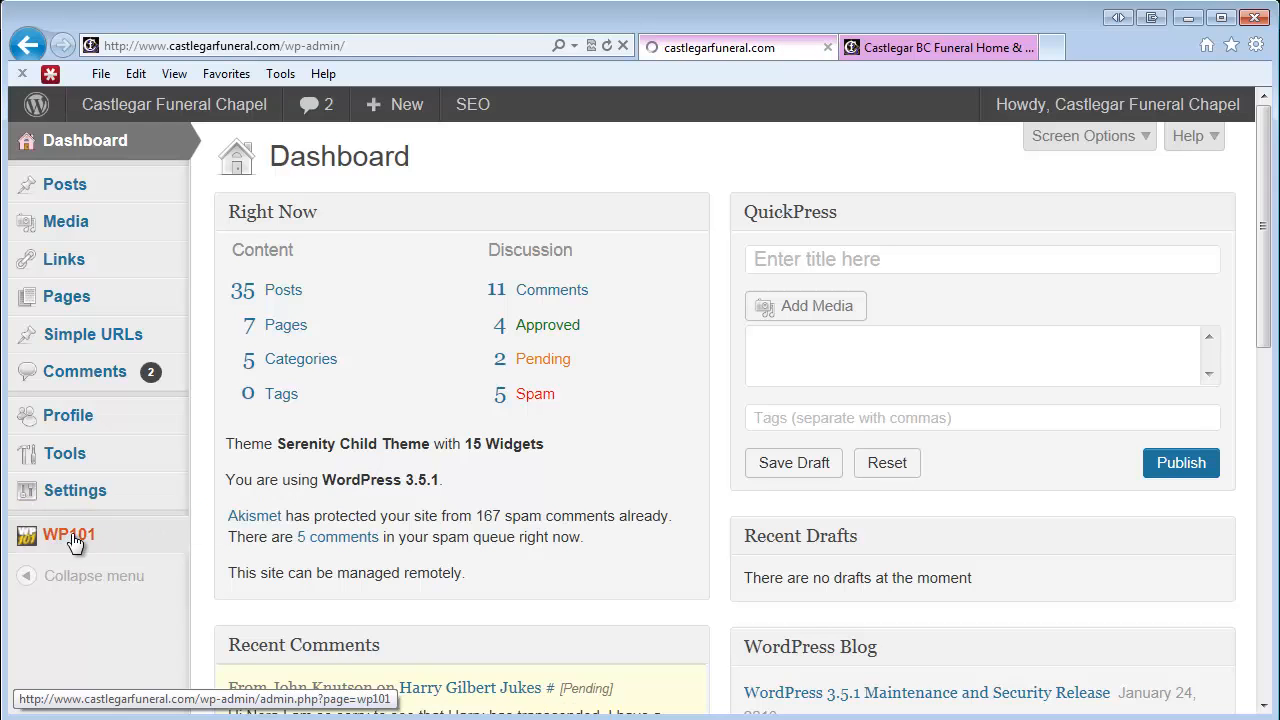
Open the WP101 video tutorials page showing Part 1: The Dashboard
click(69, 534)
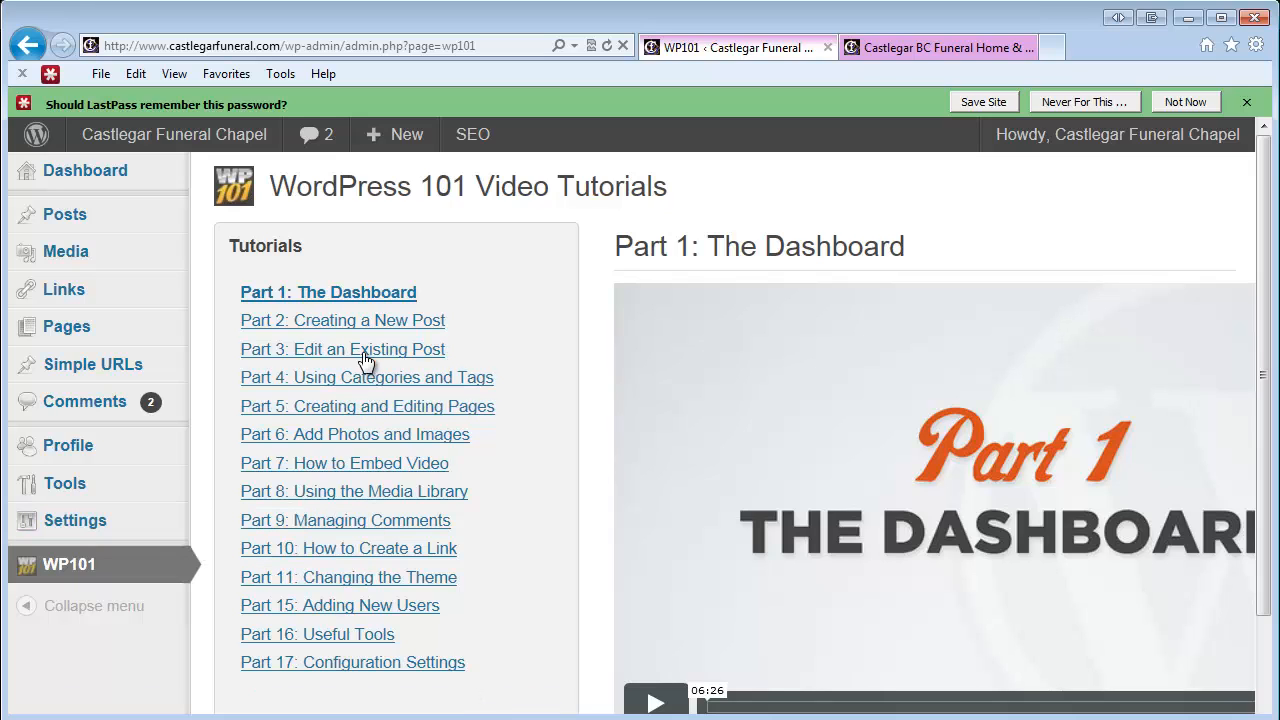
mouse_move(375, 318)
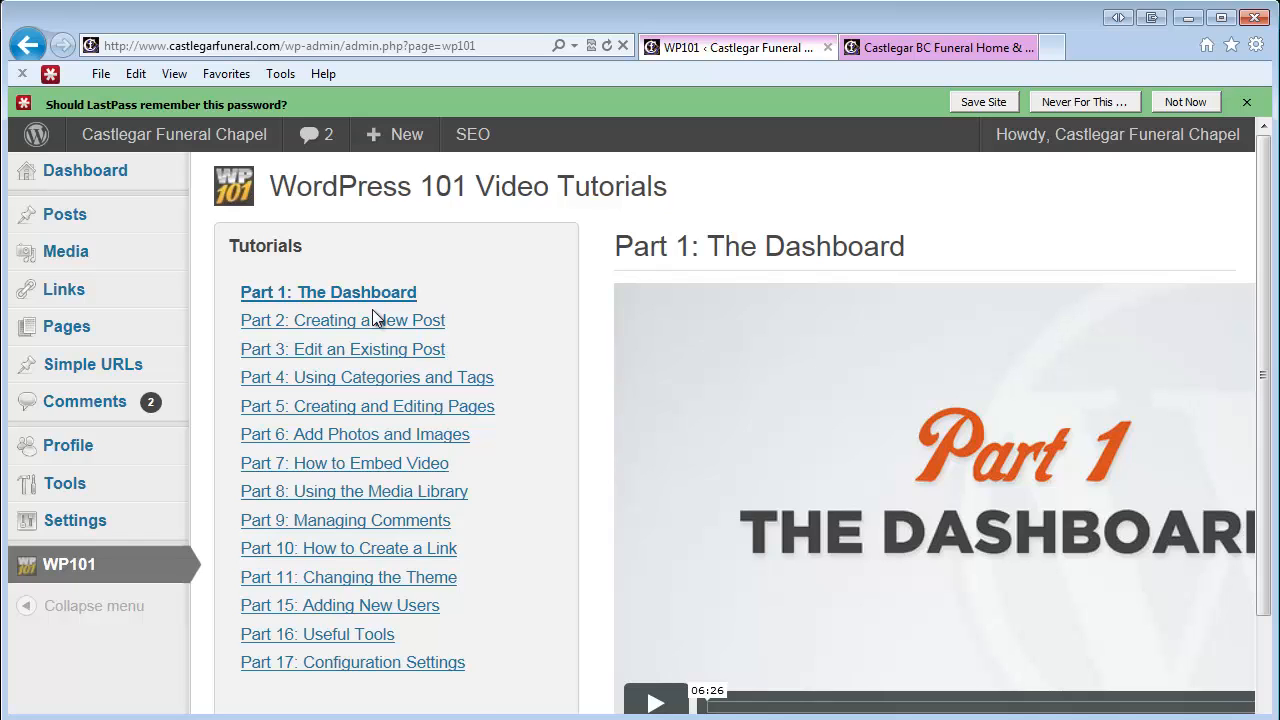
mouse_move(342, 320)
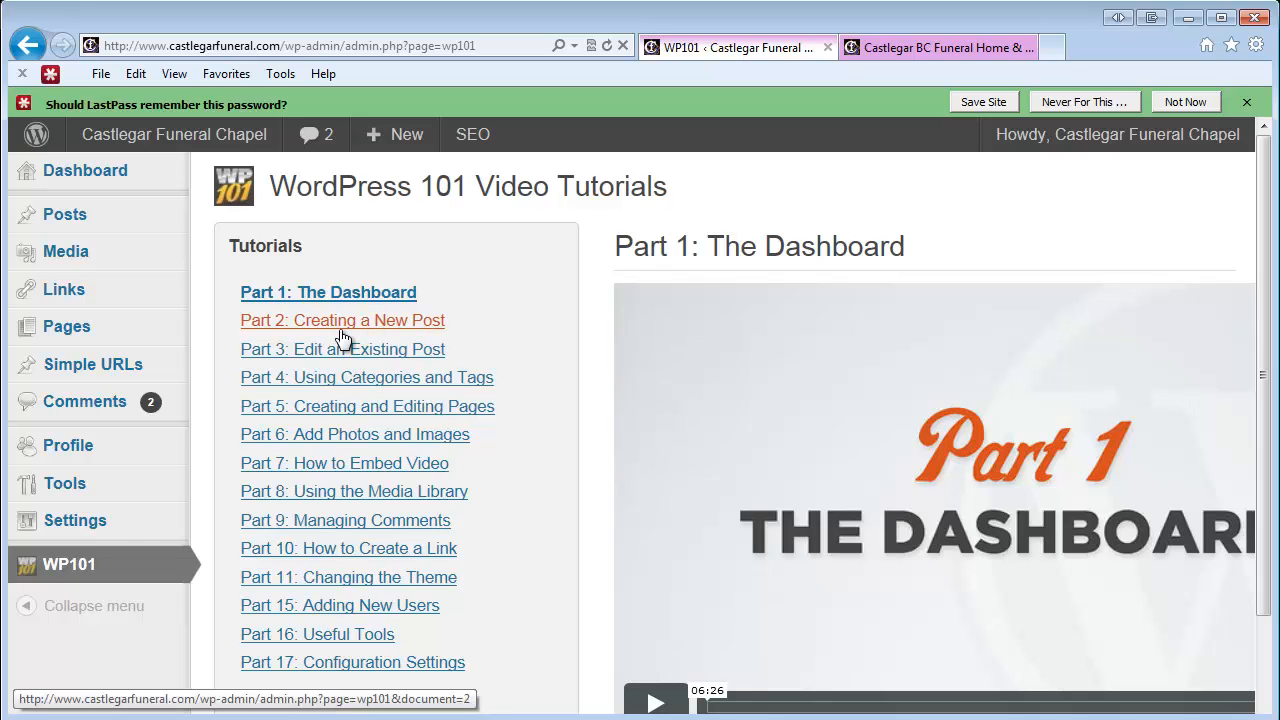
mouse_move(339, 605)
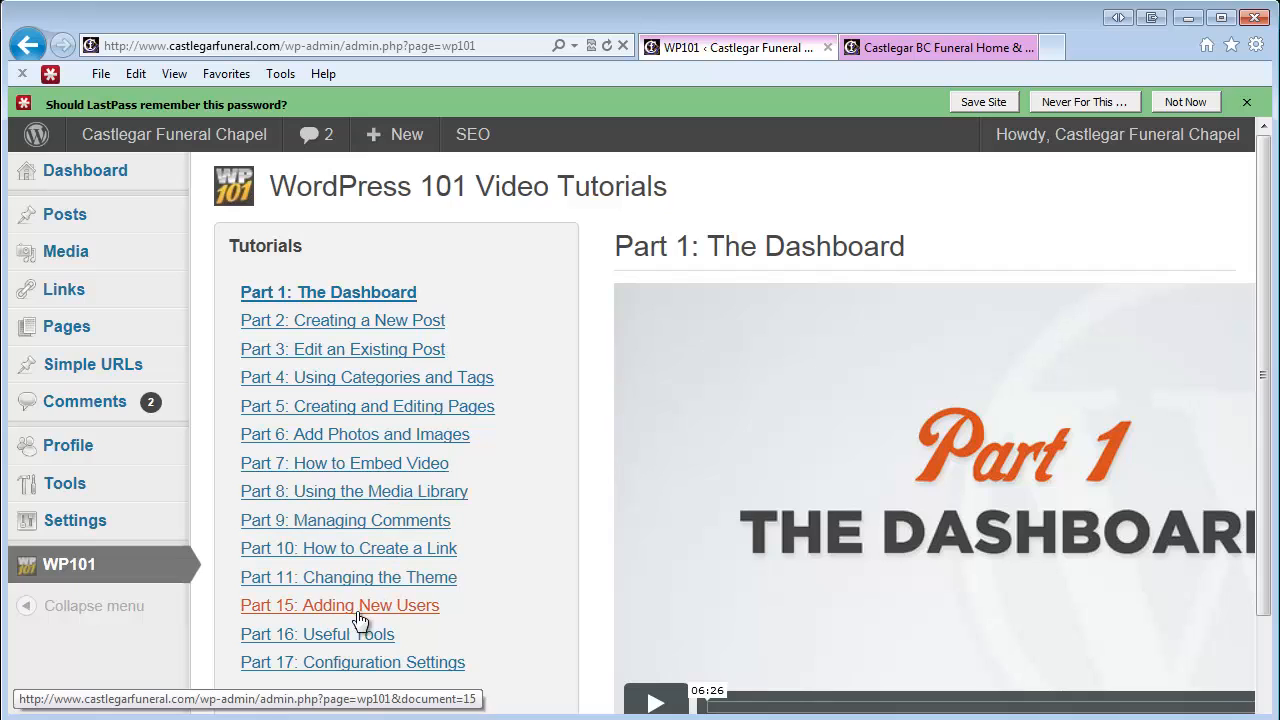
mouse_move(290, 308)
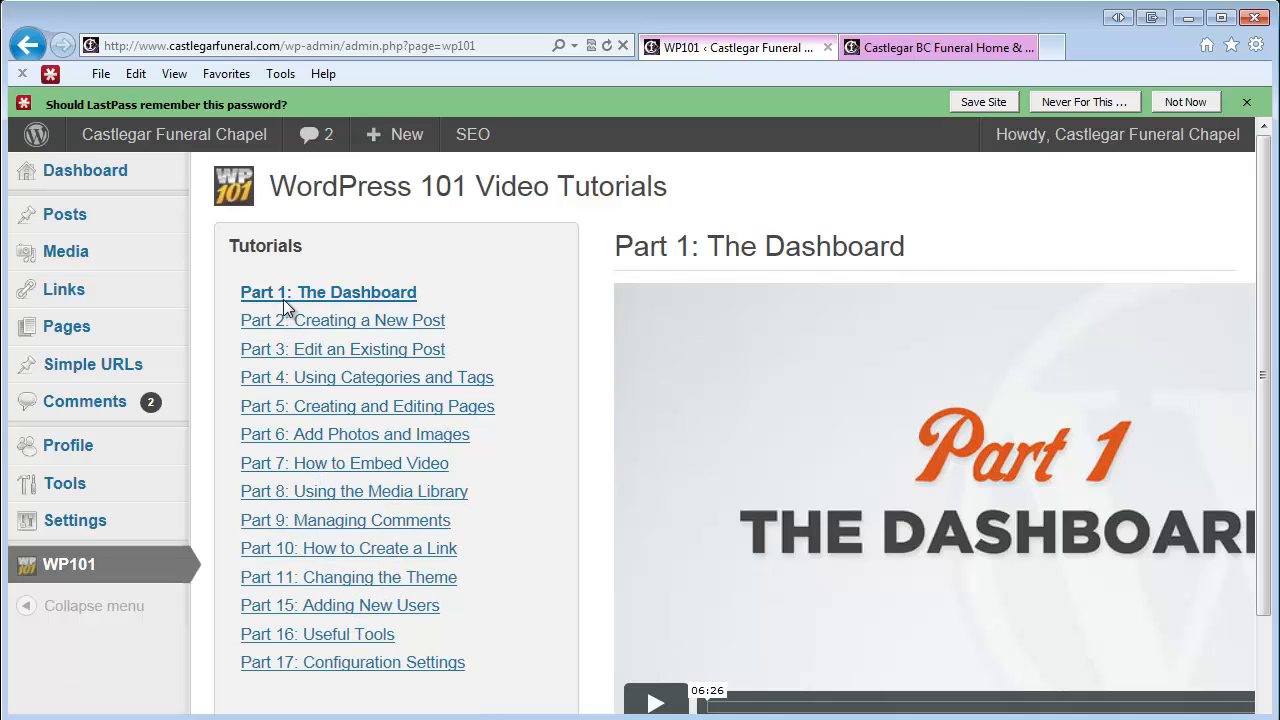
mouse_move(85, 170)
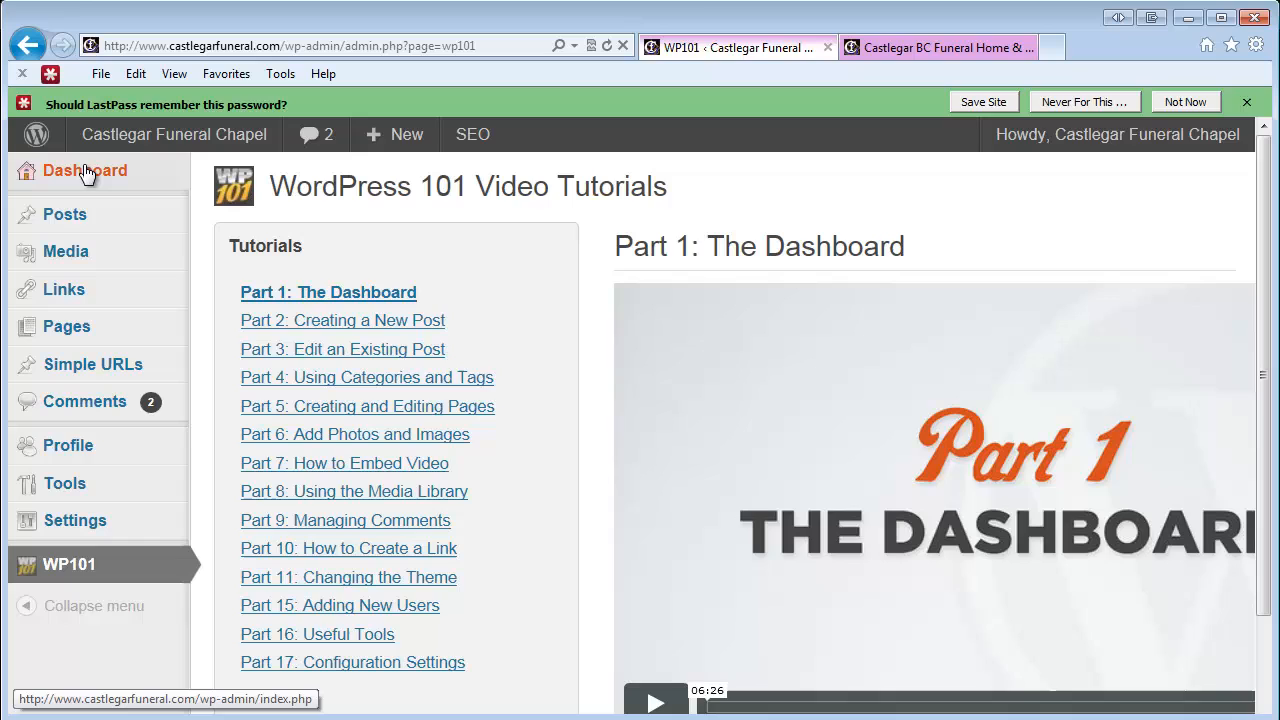
Go back to the Dashboard and start a blank Add New Post editor
click(85, 170)
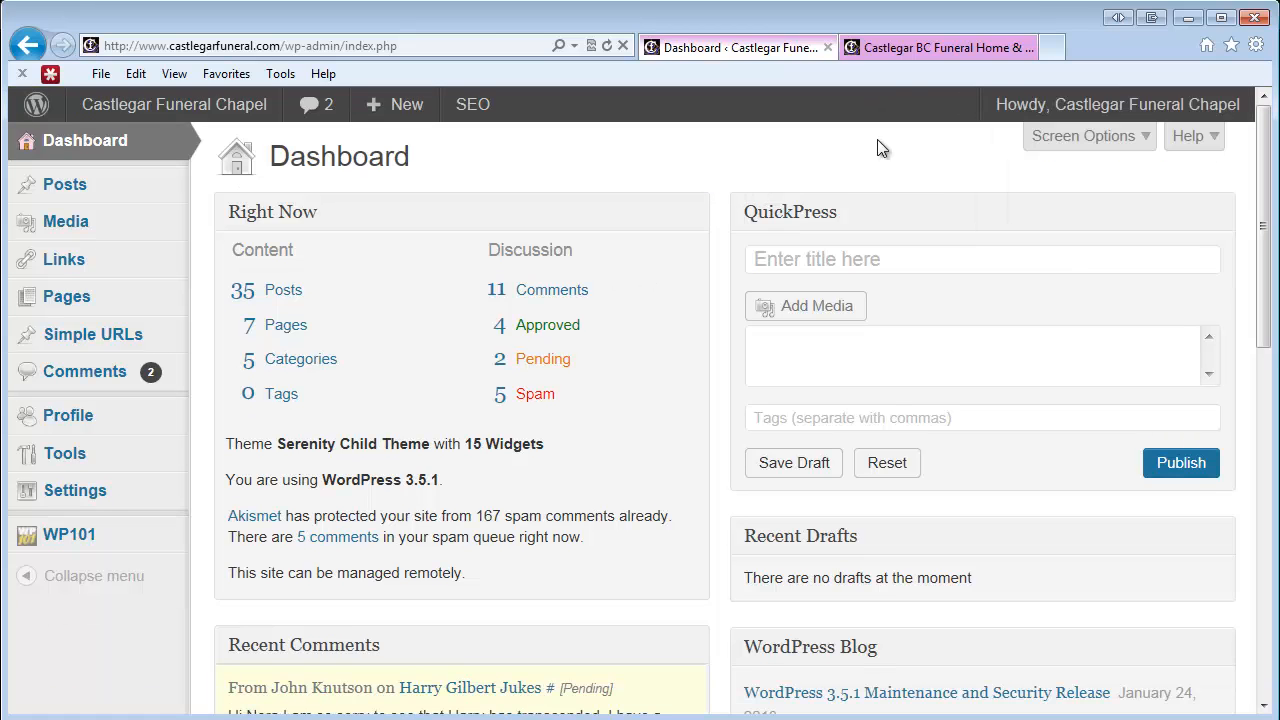
mouse_move(535, 180)
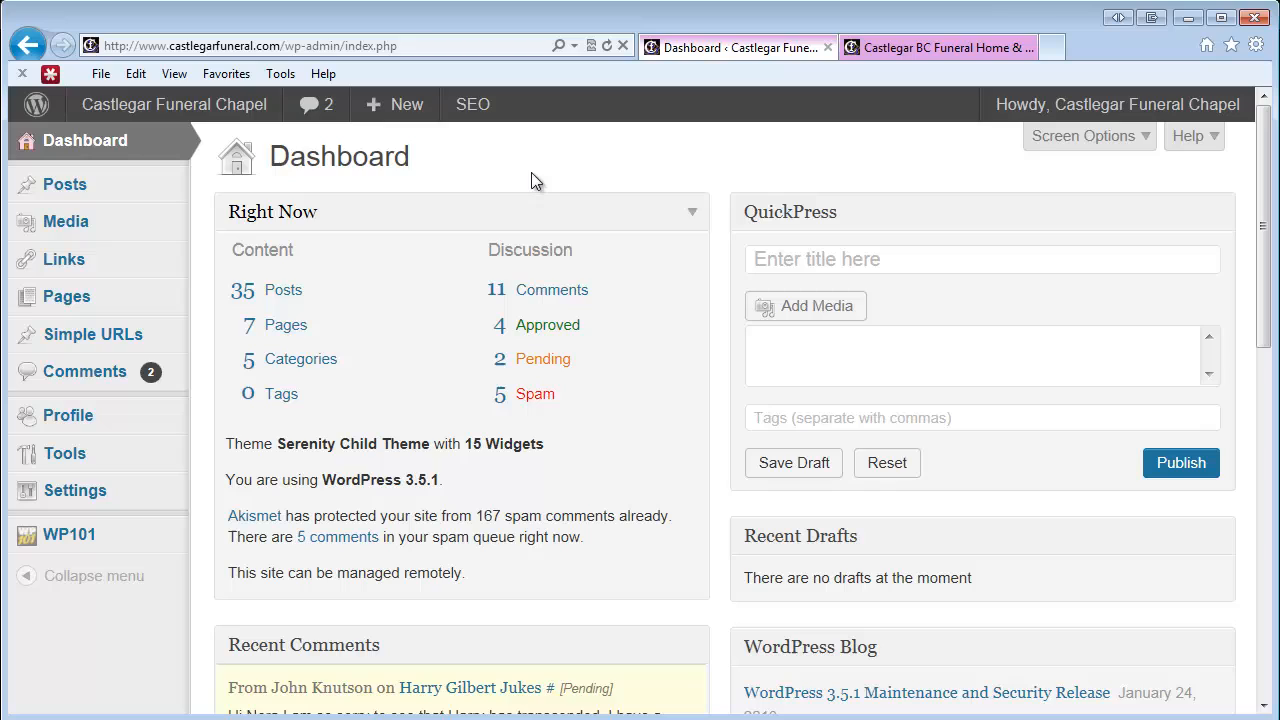
mouse_move(497, 157)
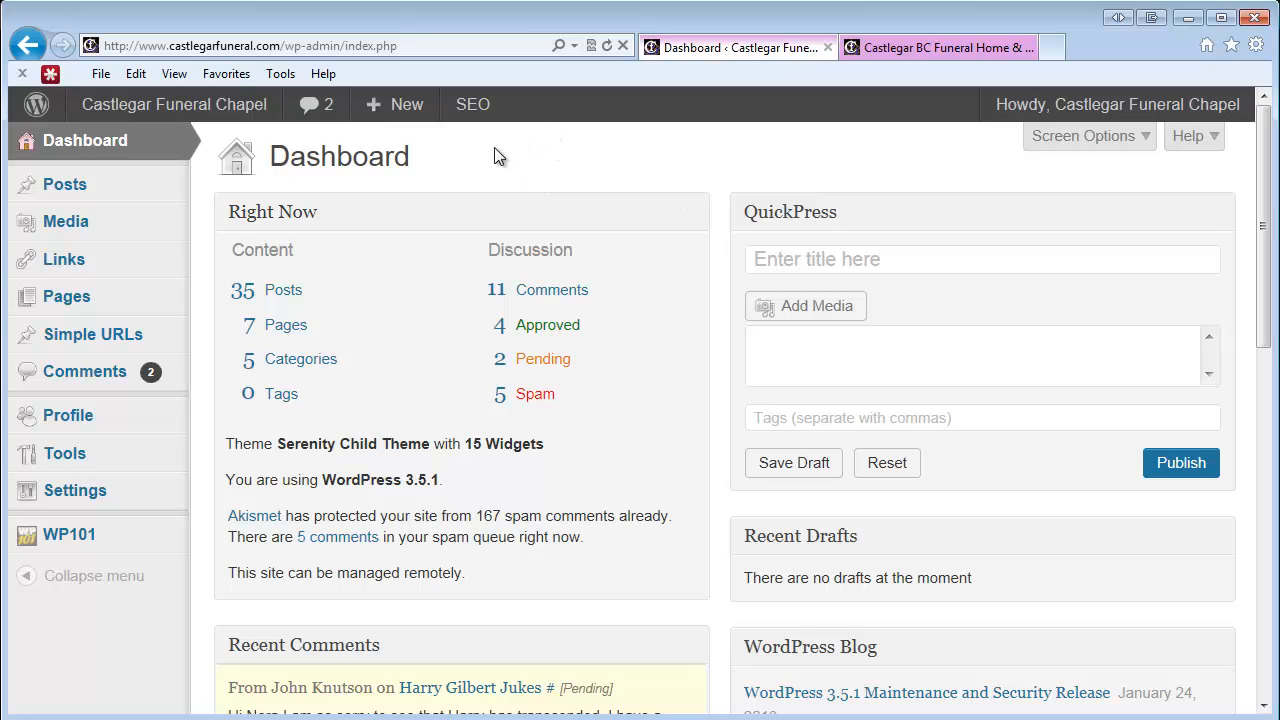
mouse_move(395, 145)
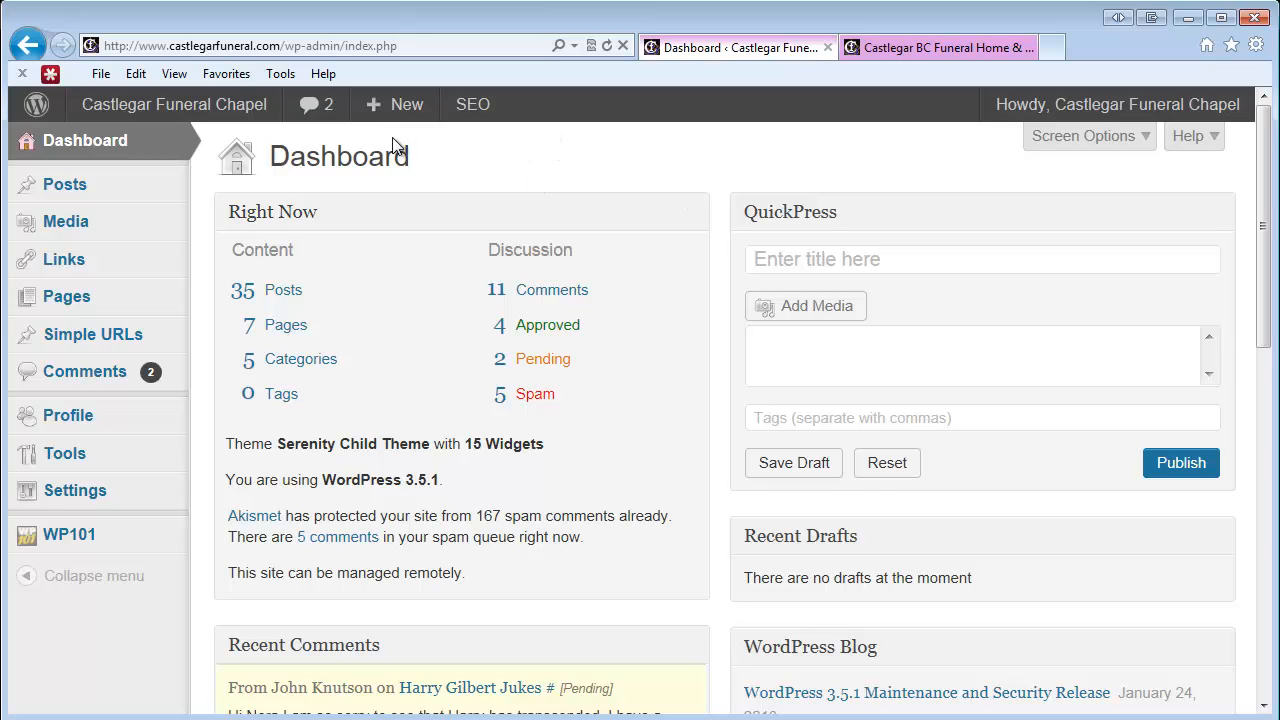
mouse_move(65, 184)
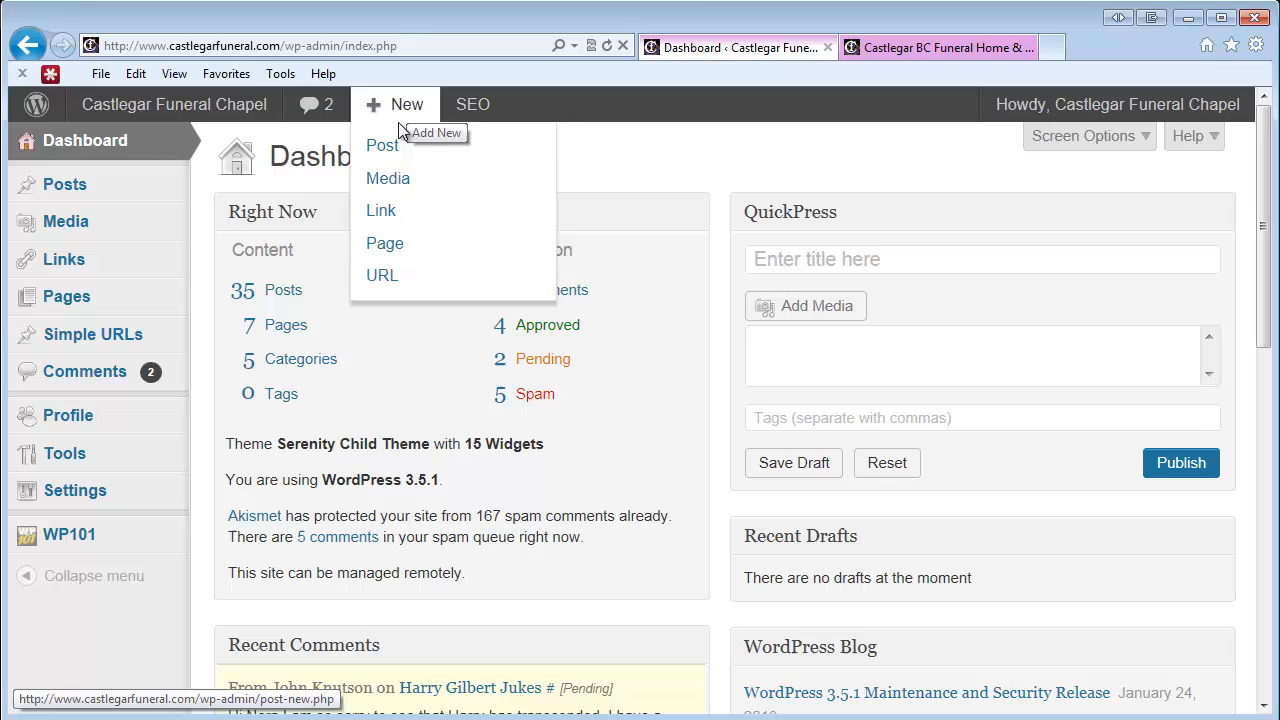
mouse_move(382, 147)
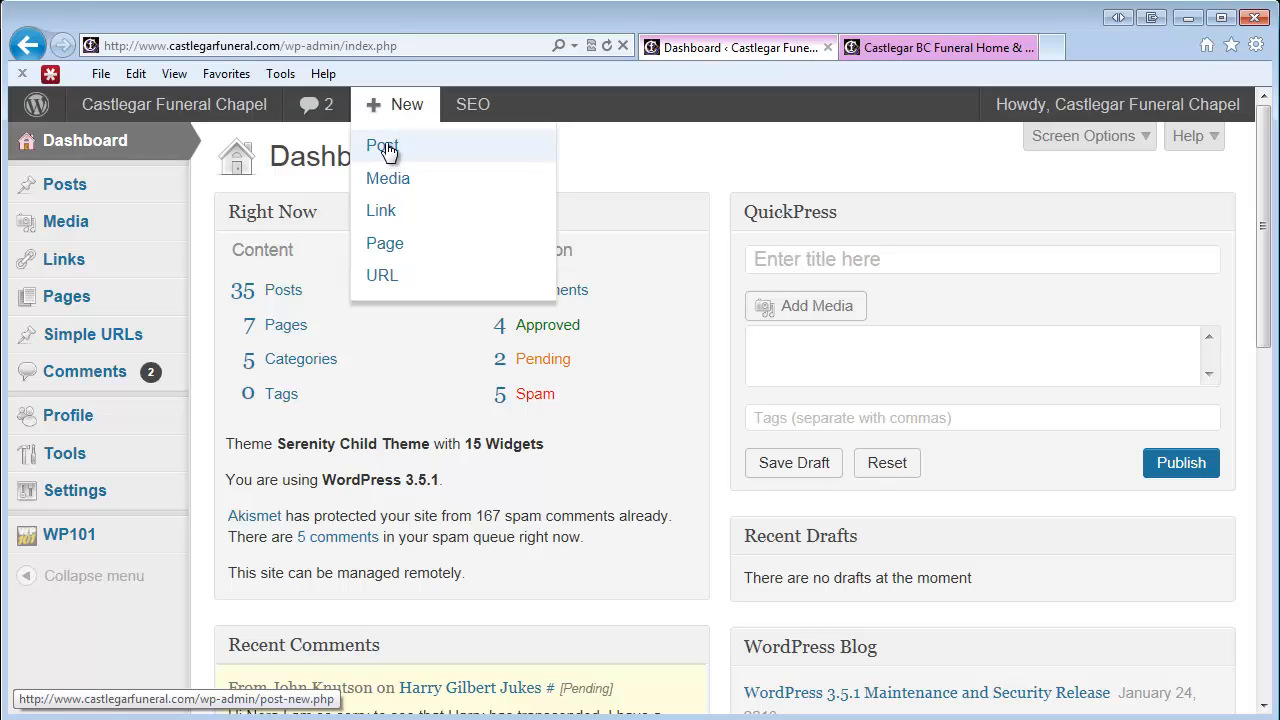
click(382, 145)
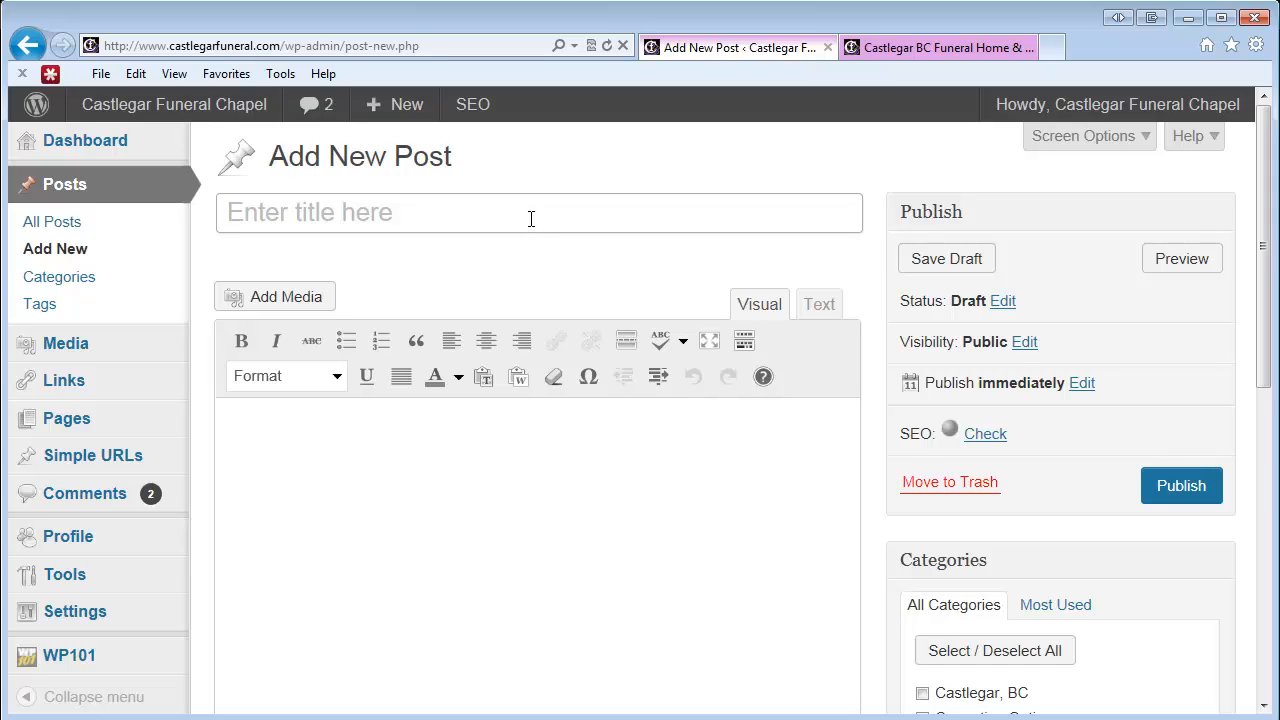
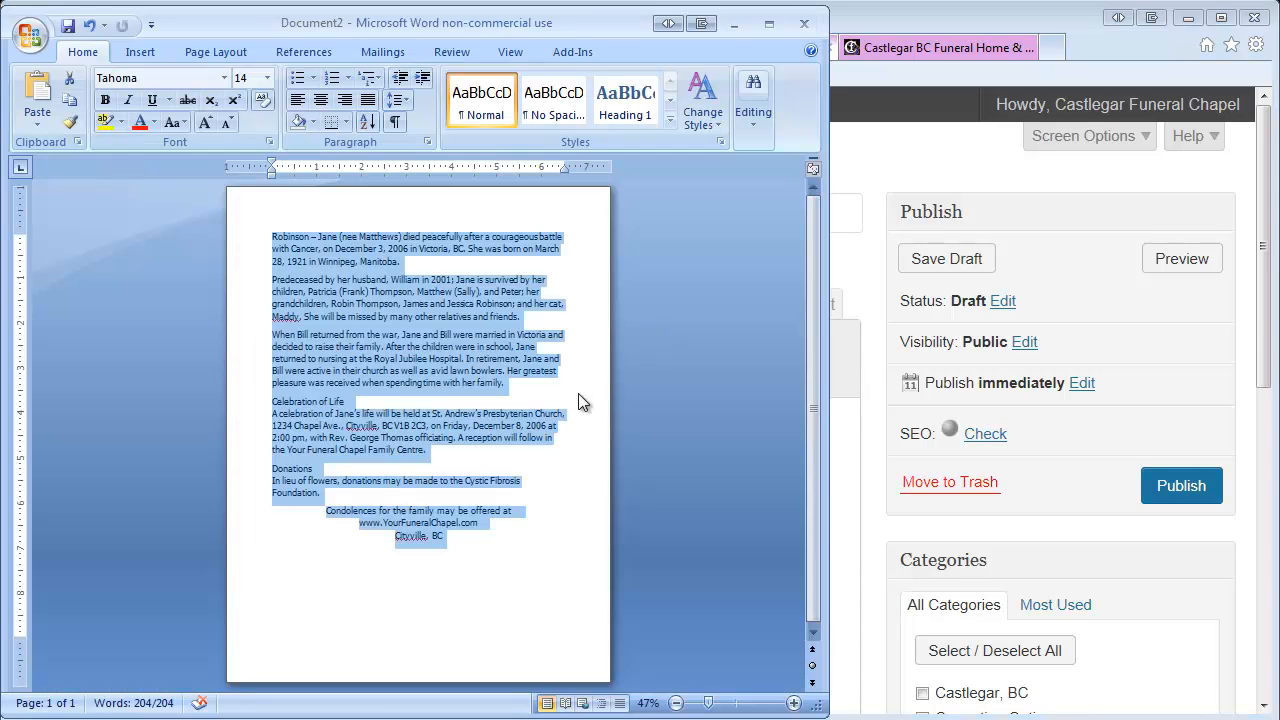
mouse_move(519, 209)
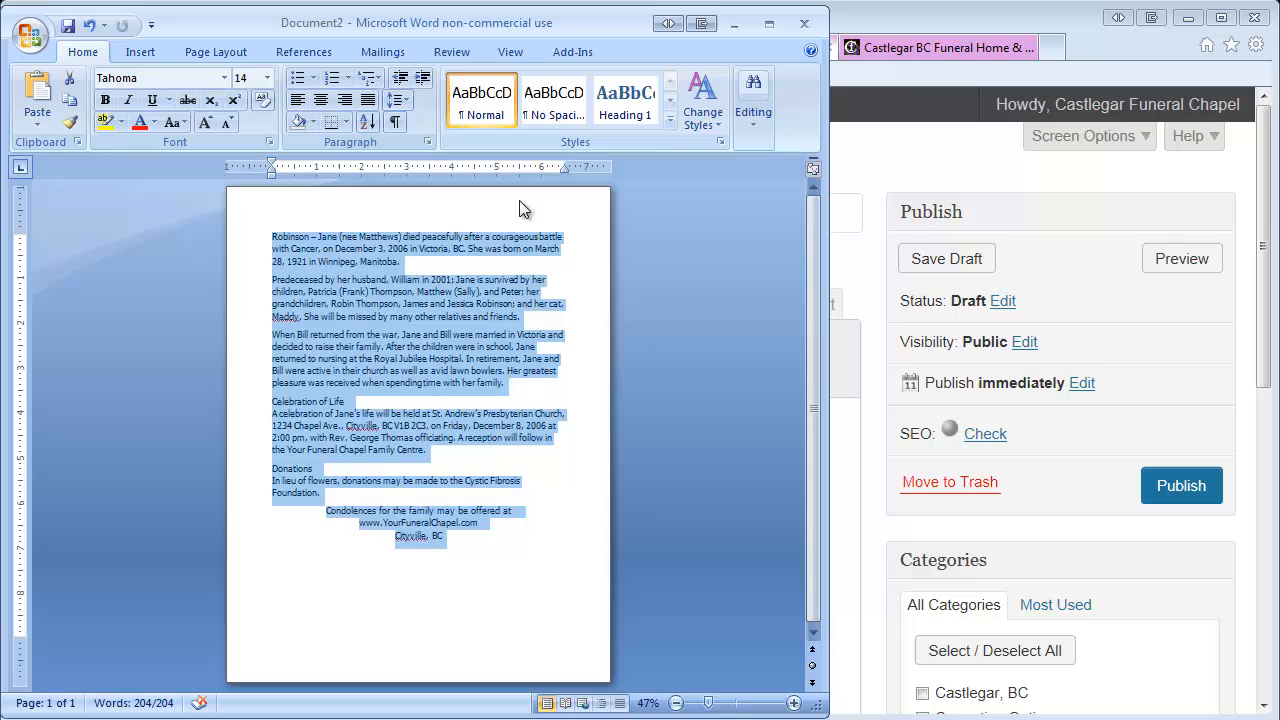
mouse_move(510, 238)
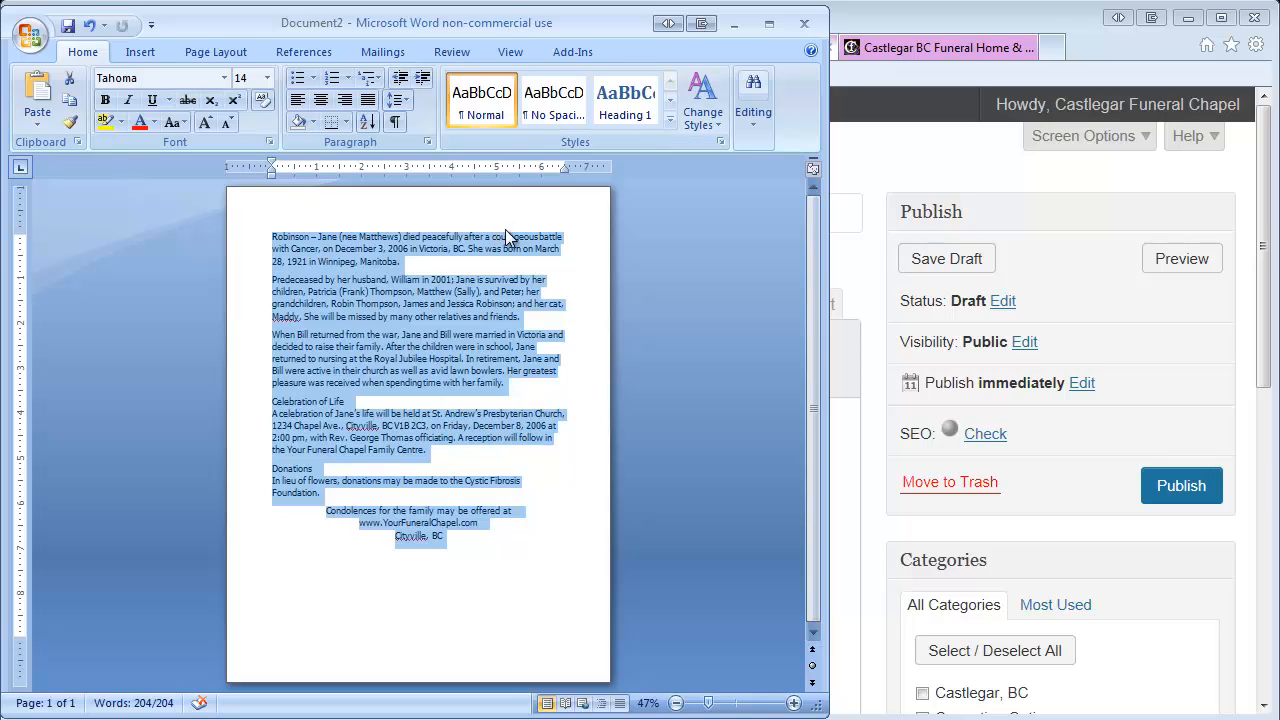
mouse_move(515, 143)
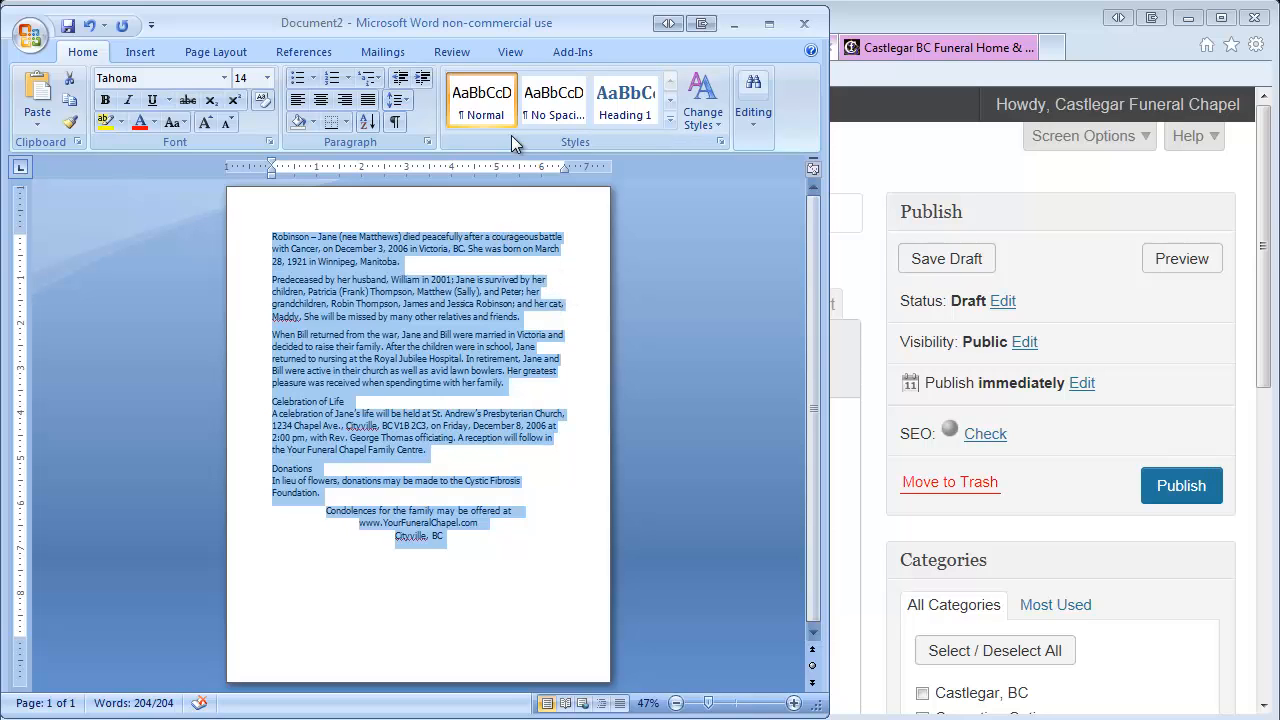
mouse_move(768, 278)
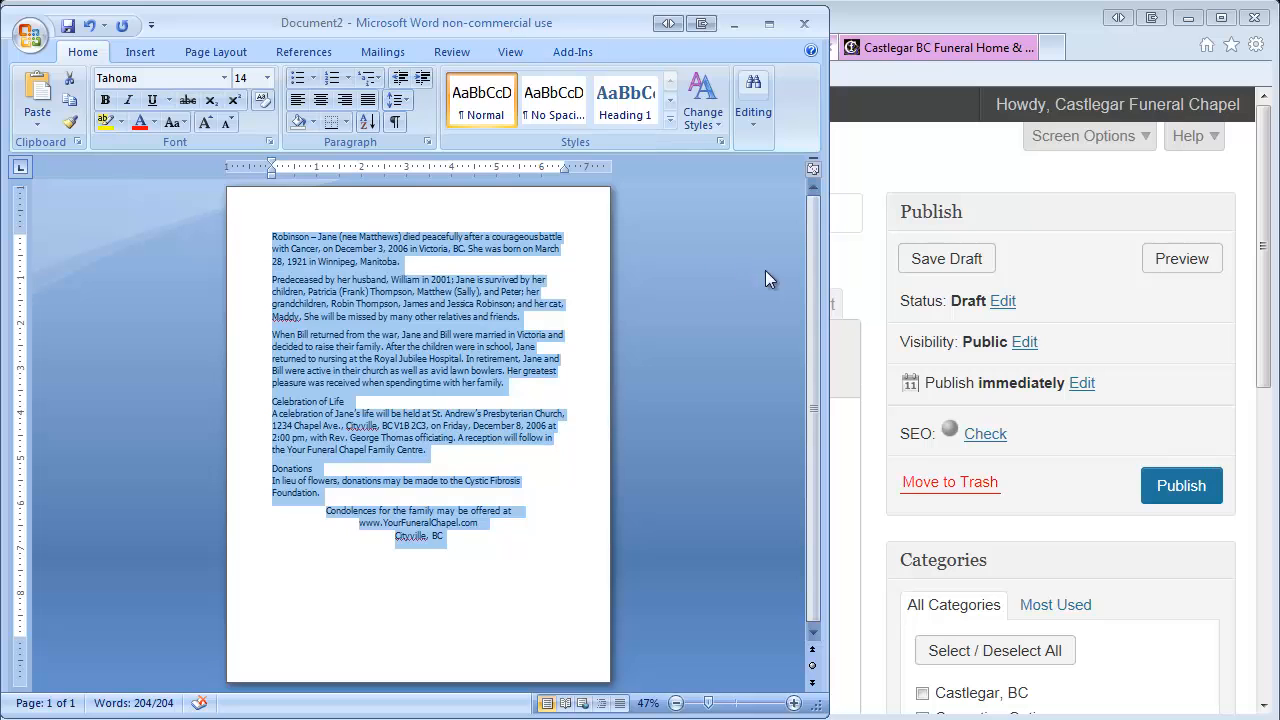
click(735, 47)
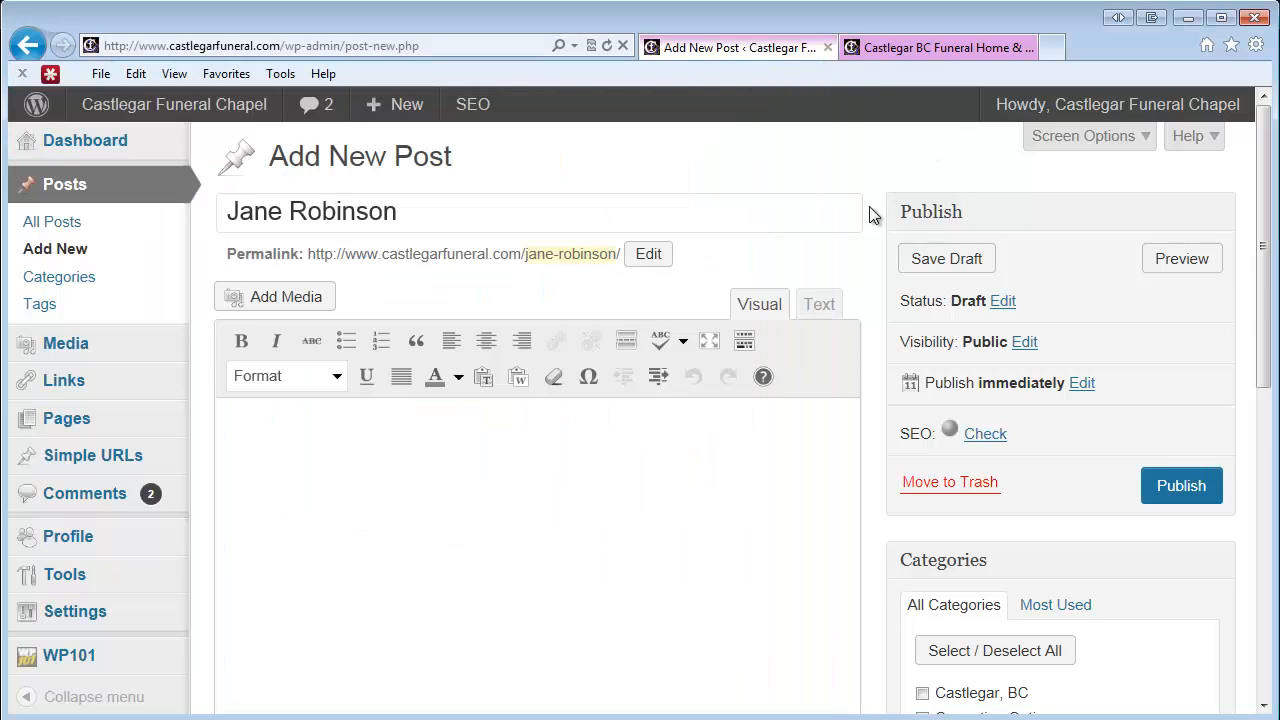
mouse_move(833, 375)
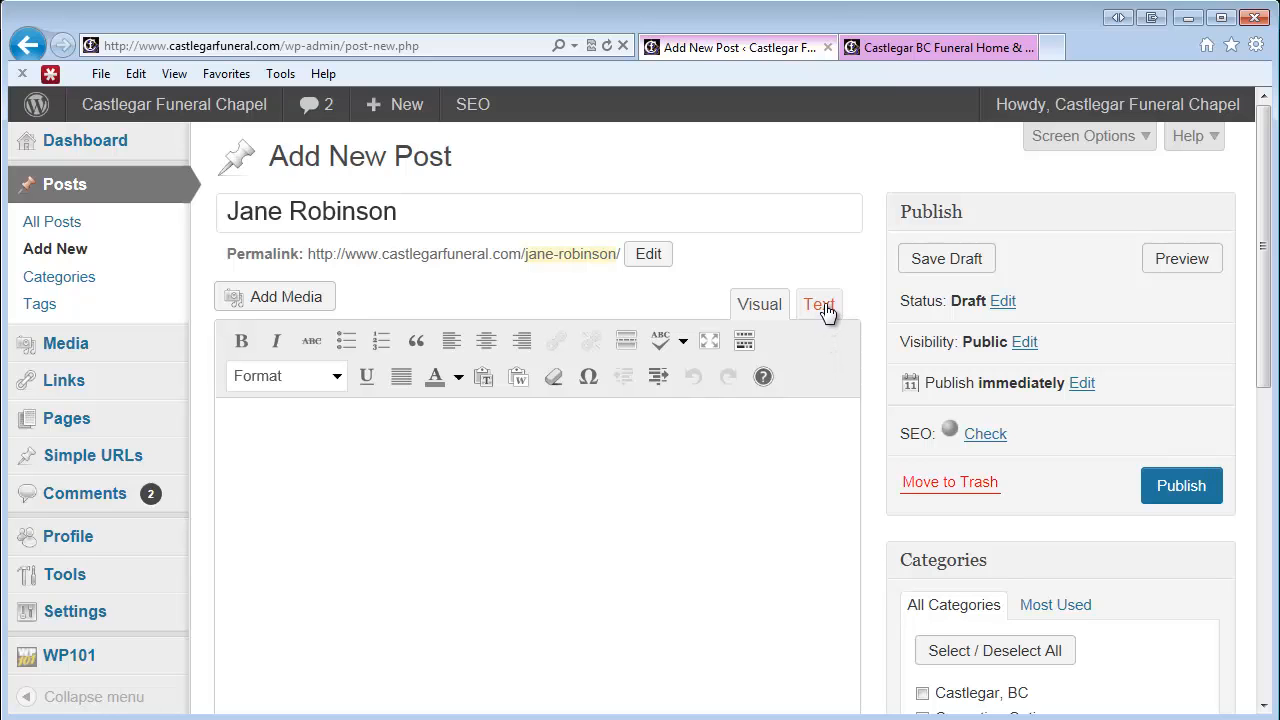
Paste the Word obituary into the post body using the Text editor
click(819, 304)
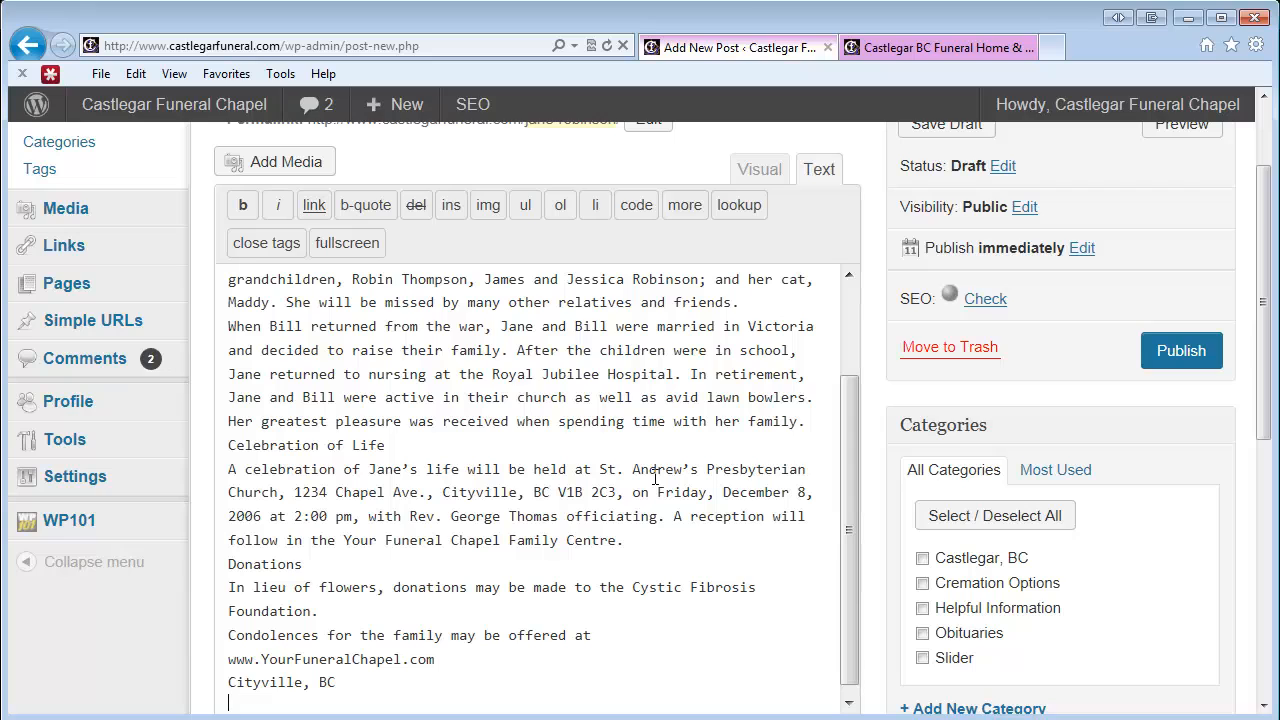
mouse_move(662, 543)
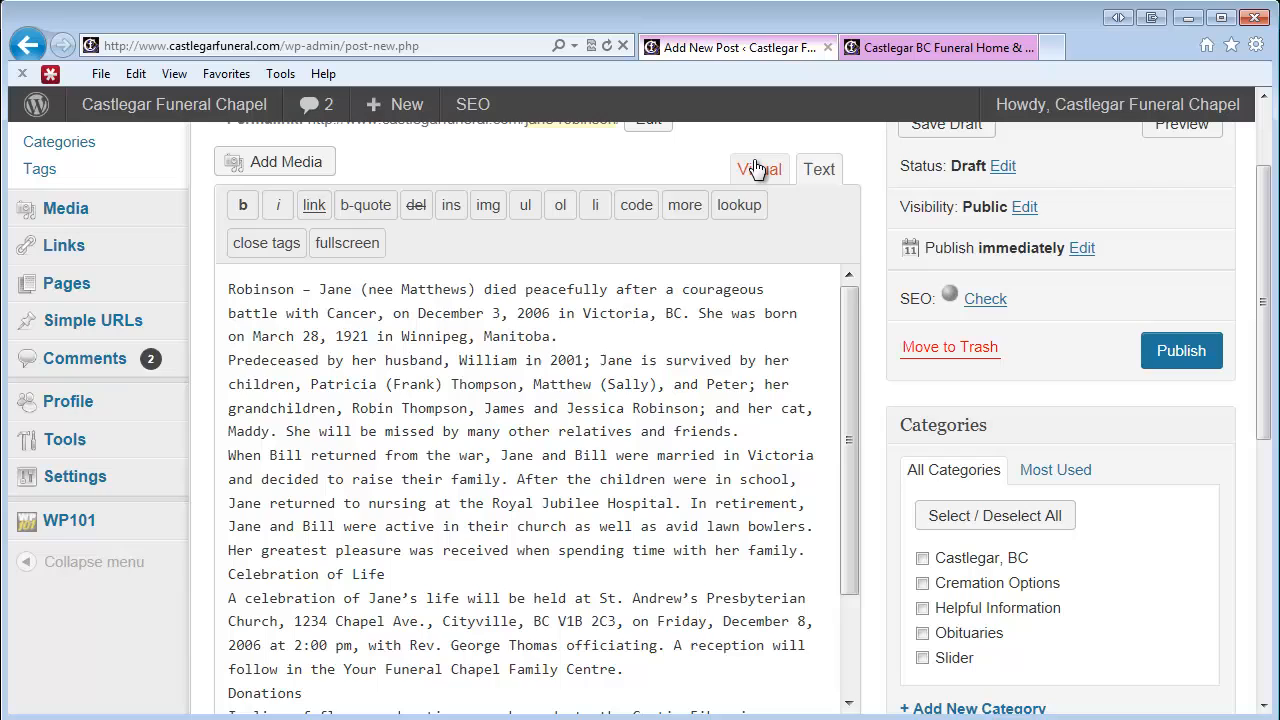
Switch to the Visual editor and split off the opening paragraph
click(759, 169)
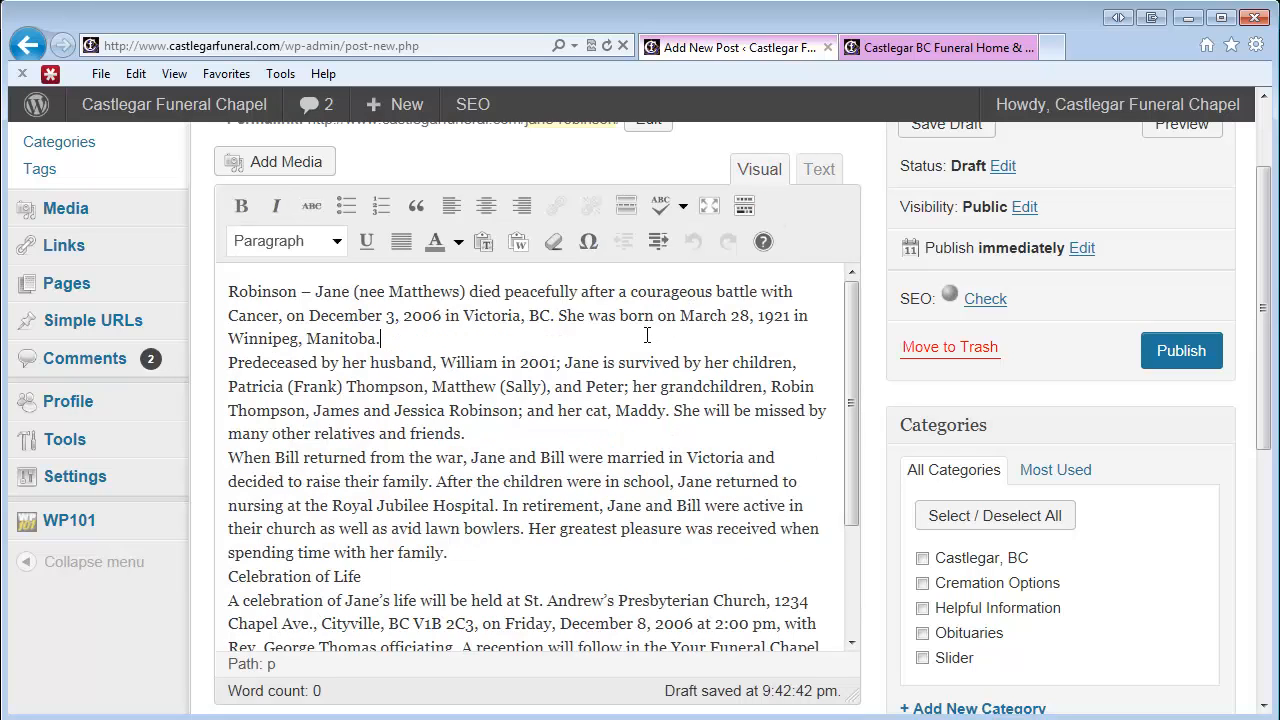
key(Return)
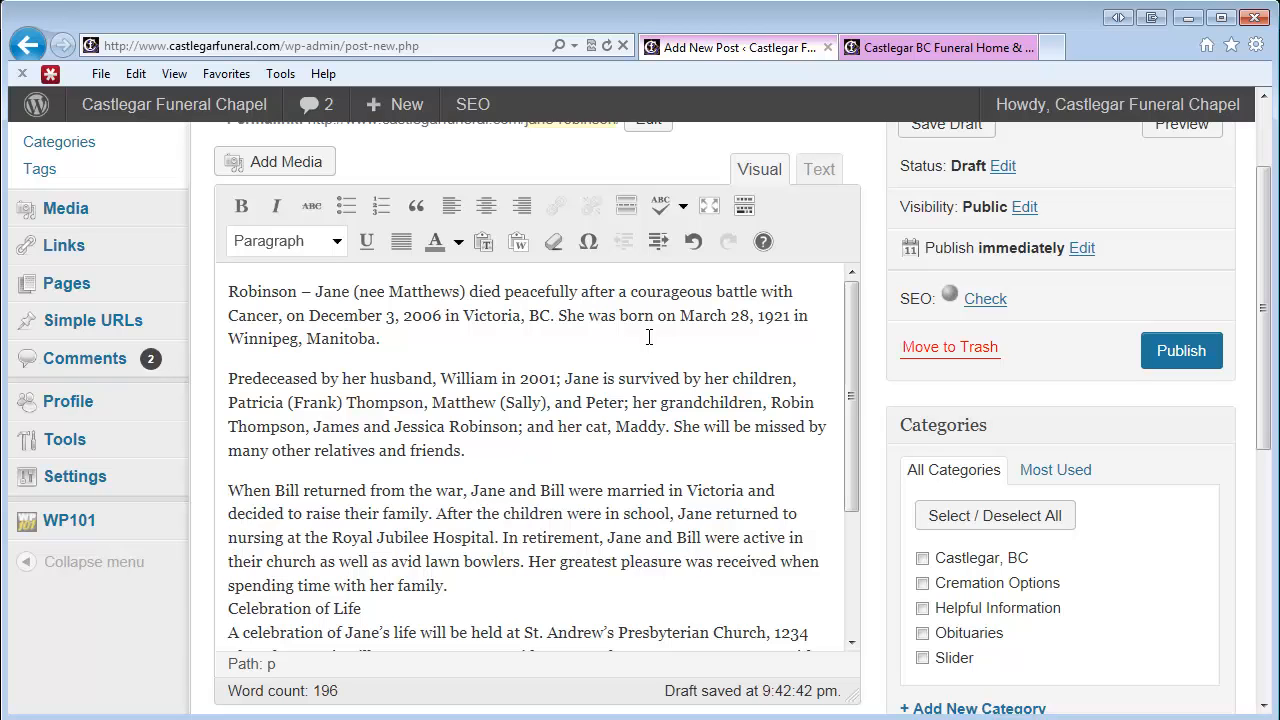
scroll(down, 3)
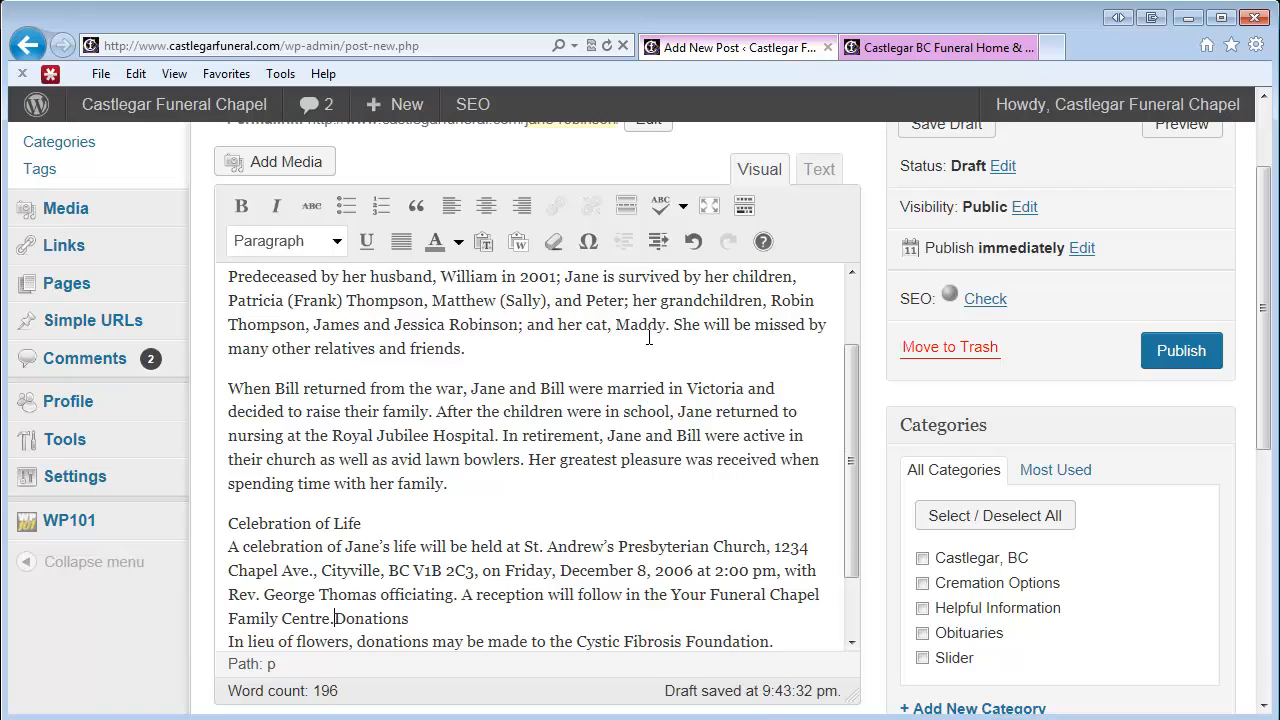
scroll(down, 3)
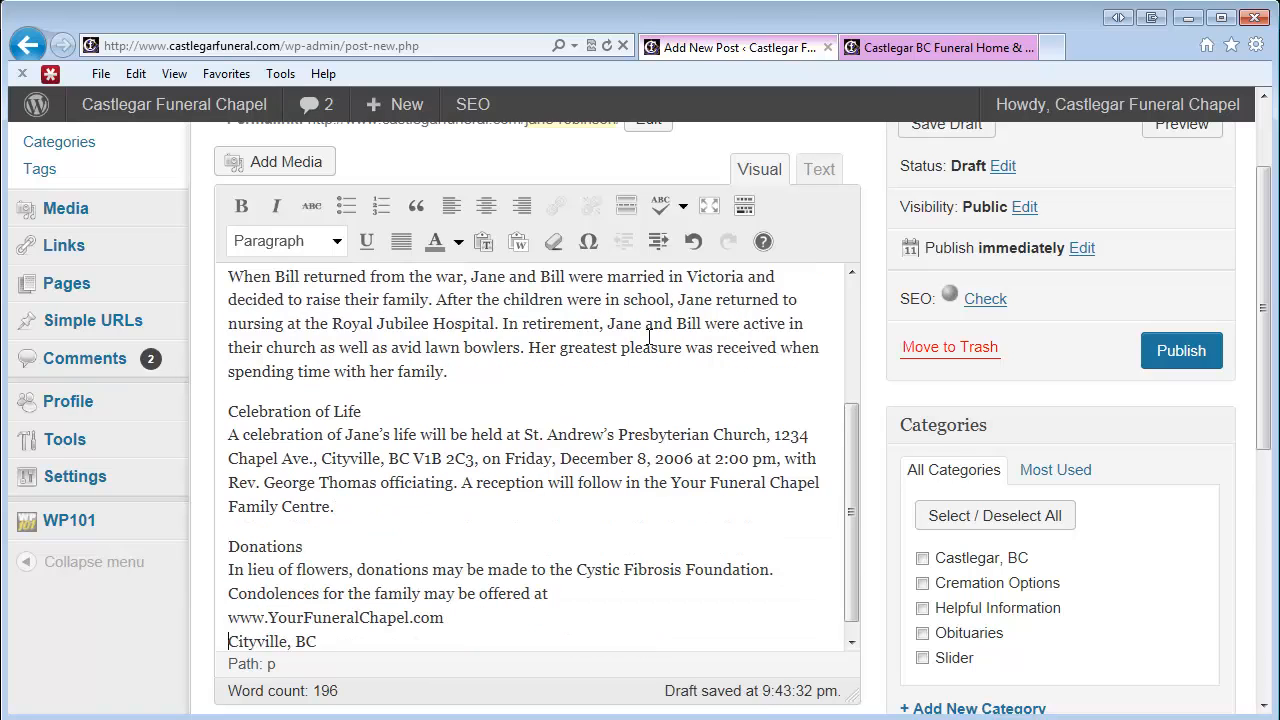
Centre the condolences and address lines, keeping the Donations section left-aligned
drag(228, 591, 313, 640)
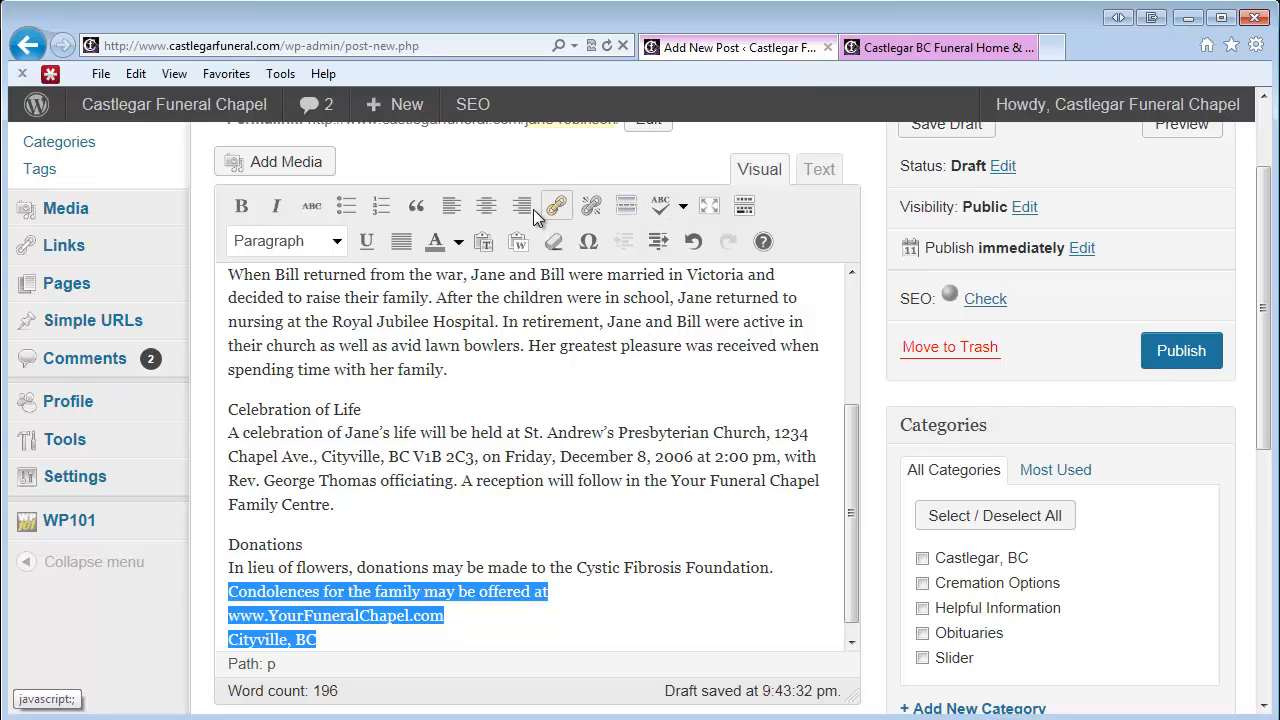
click(486, 205)
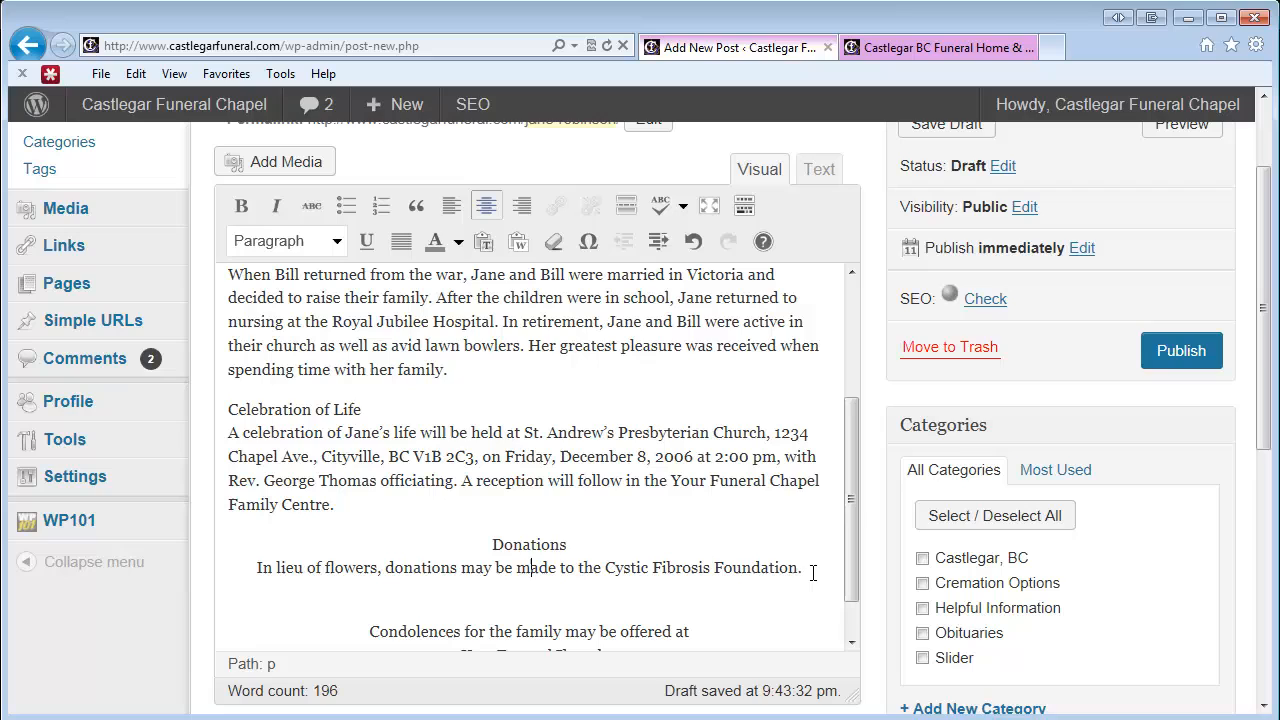
drag(490, 544, 800, 567)
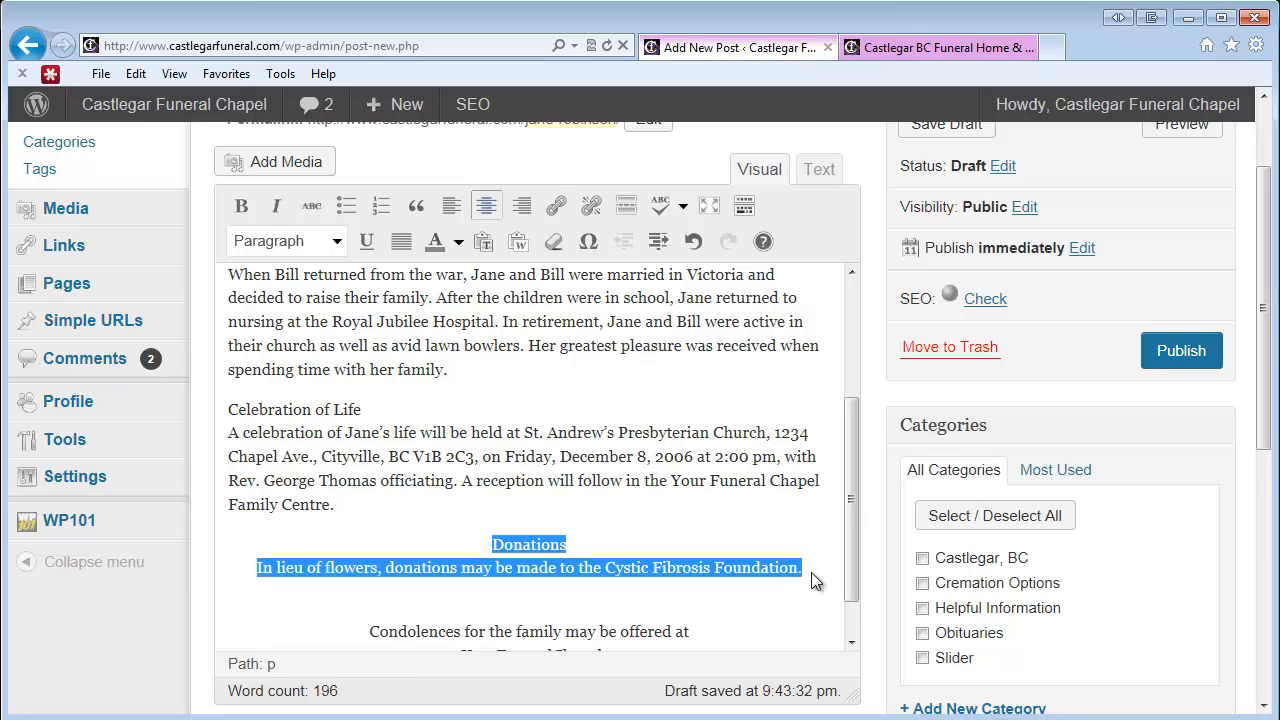
click(451, 205)
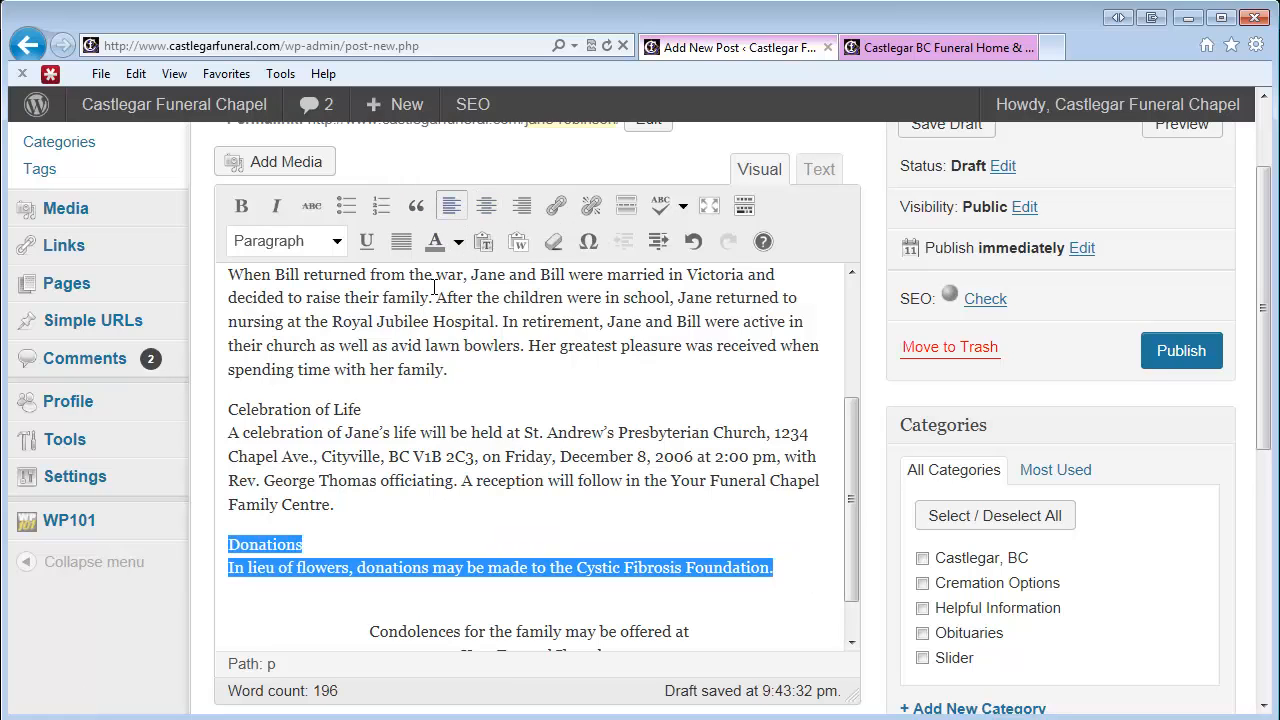
Hide and restore the toolbar's extra row of formatting options
scroll(up, 3)
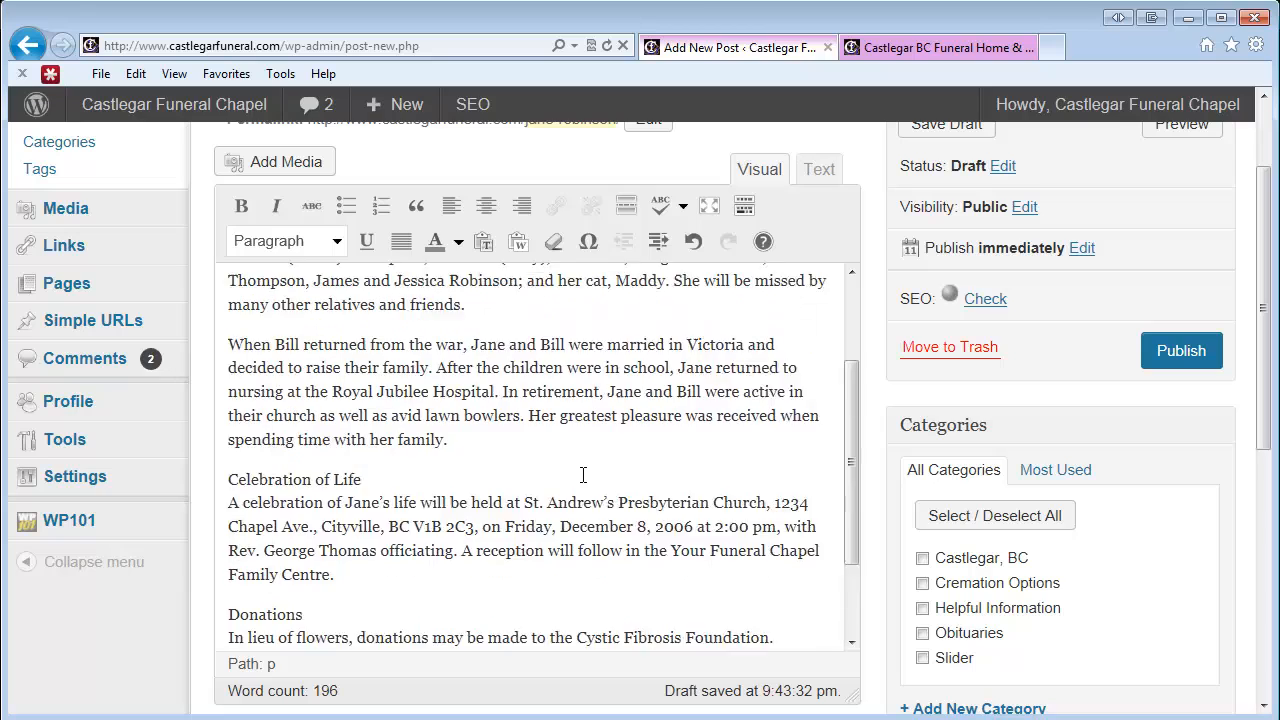
scroll(up, 3)
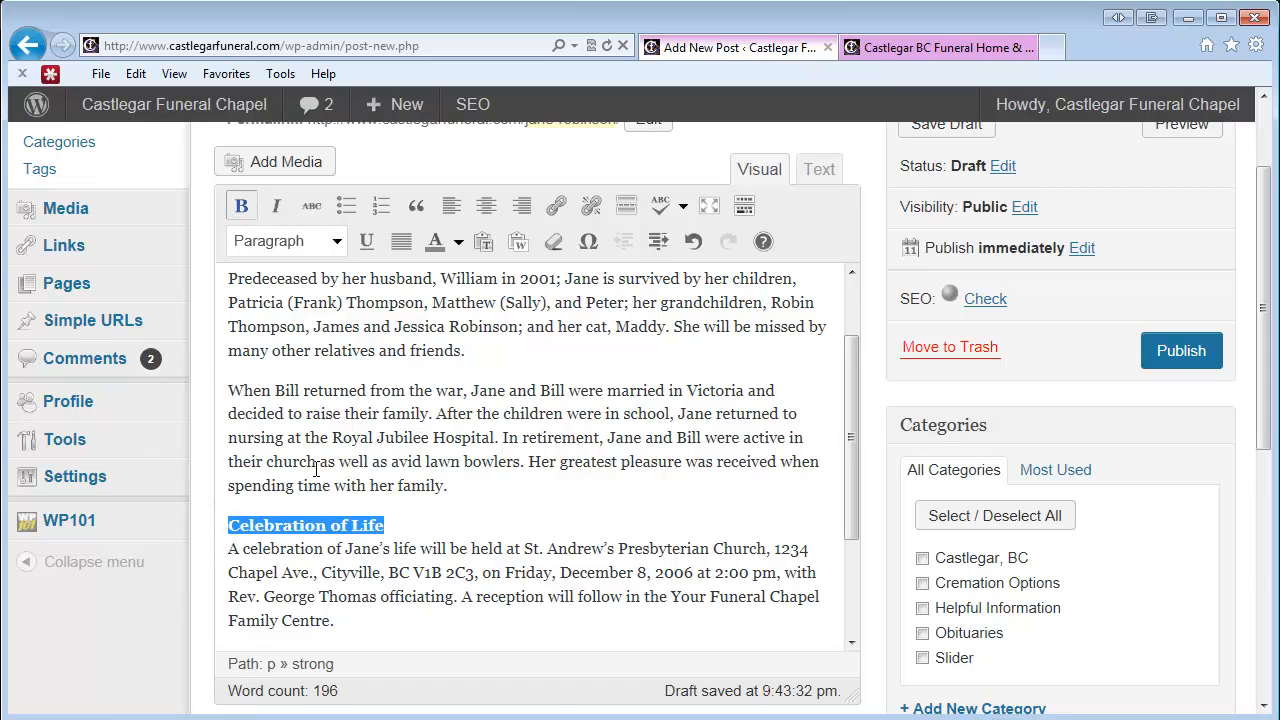
scroll(down, 3)
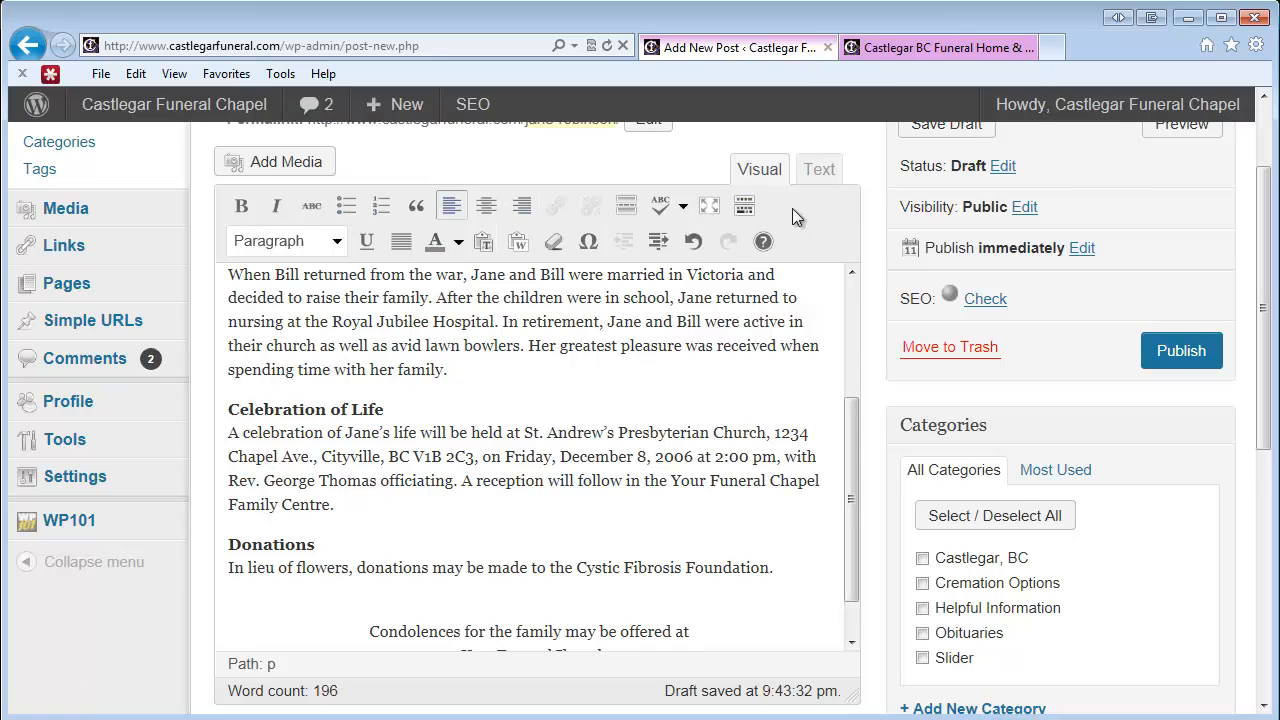
click(744, 205)
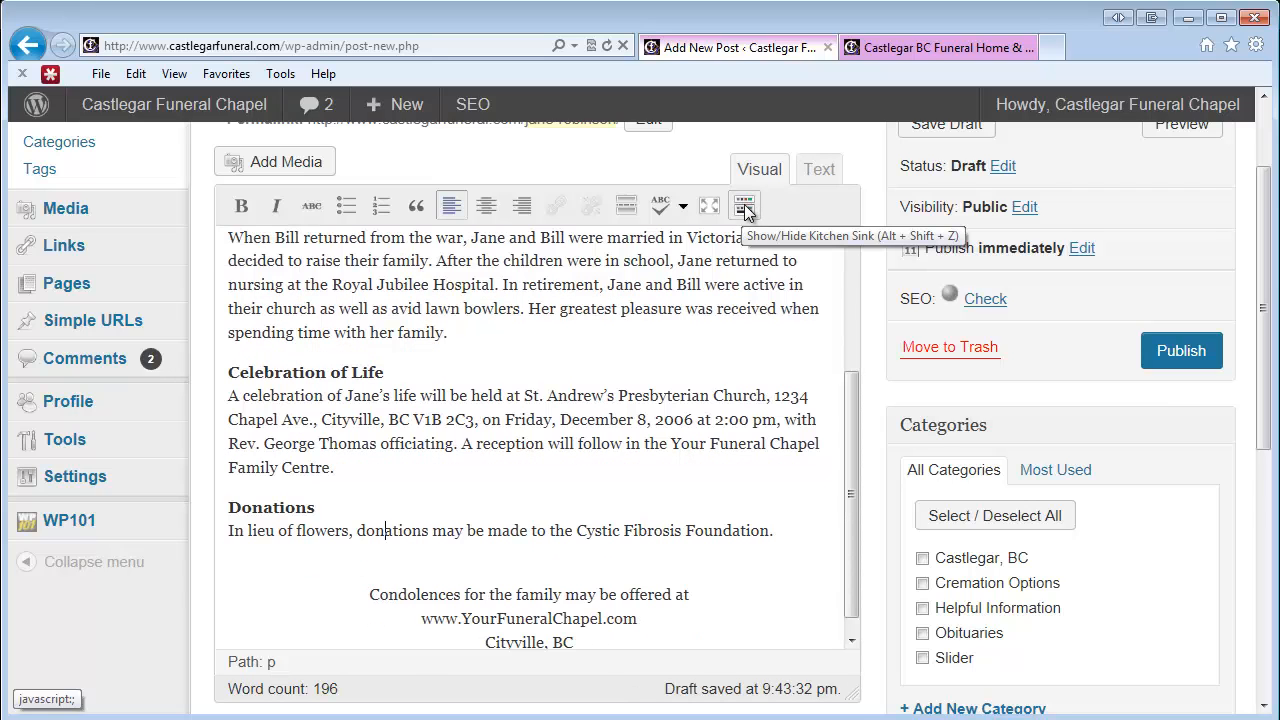
click(744, 205)
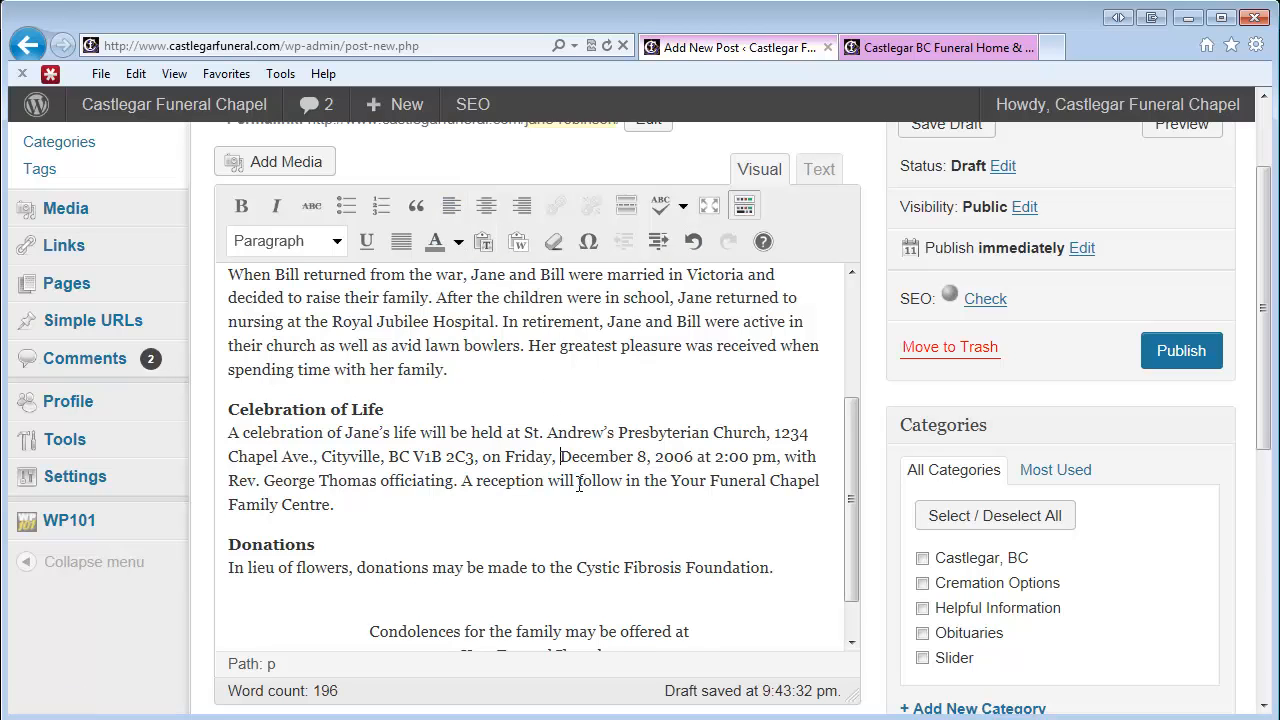
scroll(up, 3)
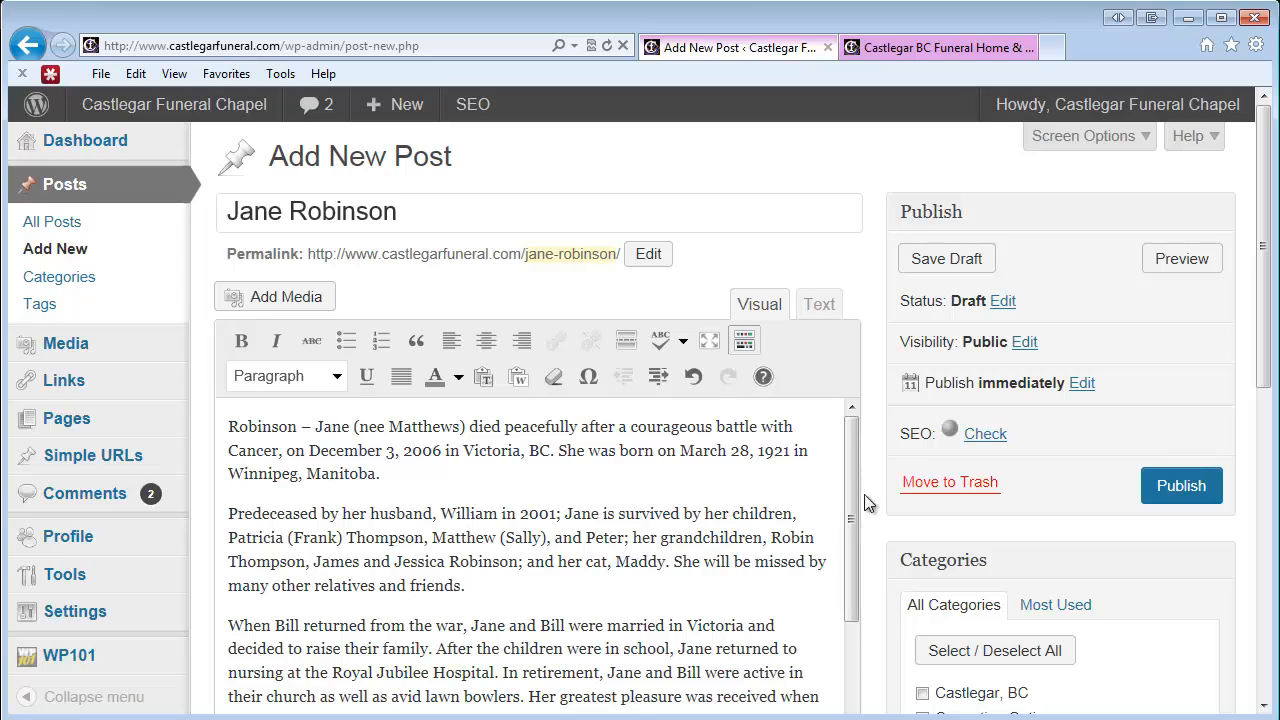
scroll(down, 3)
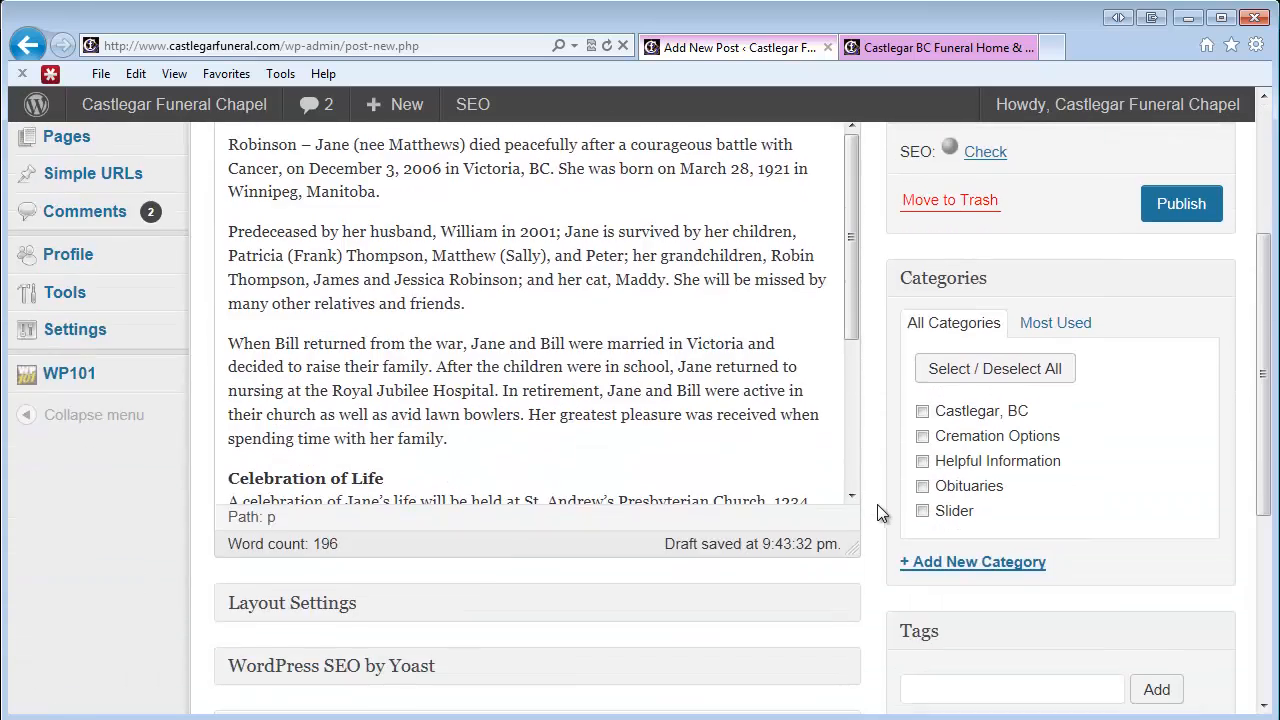
click(922, 485)
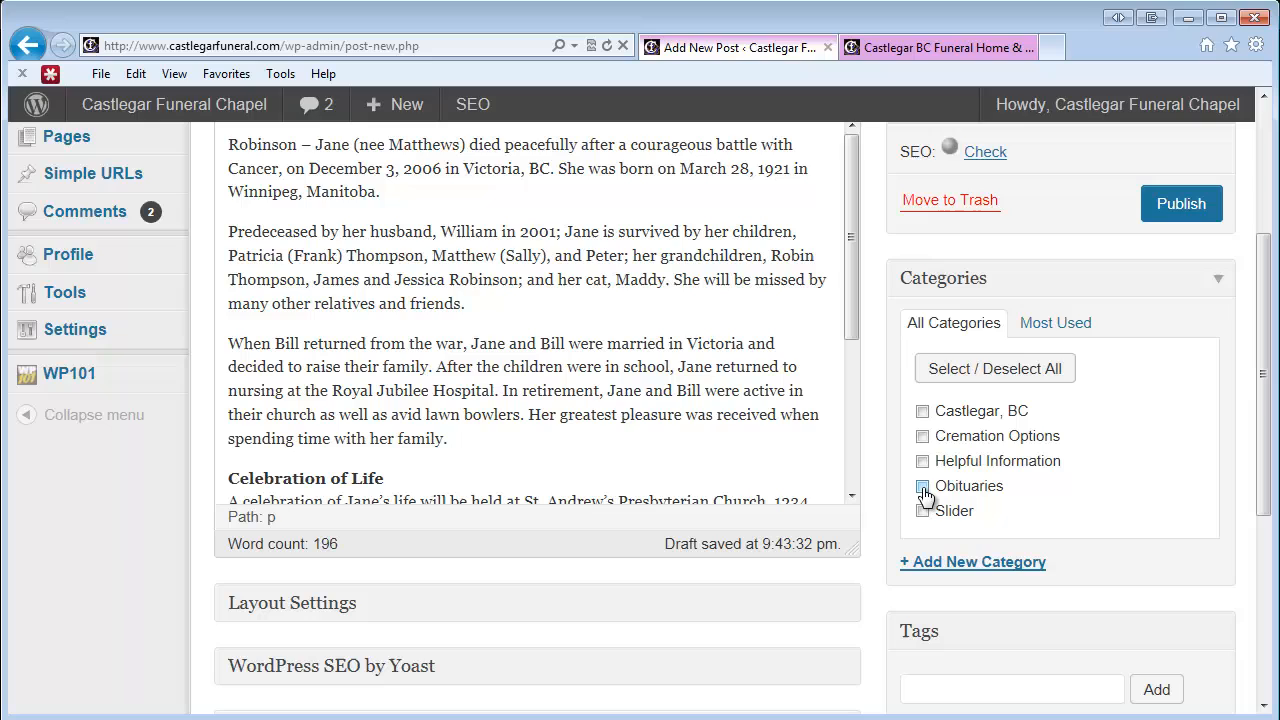
click(922, 485)
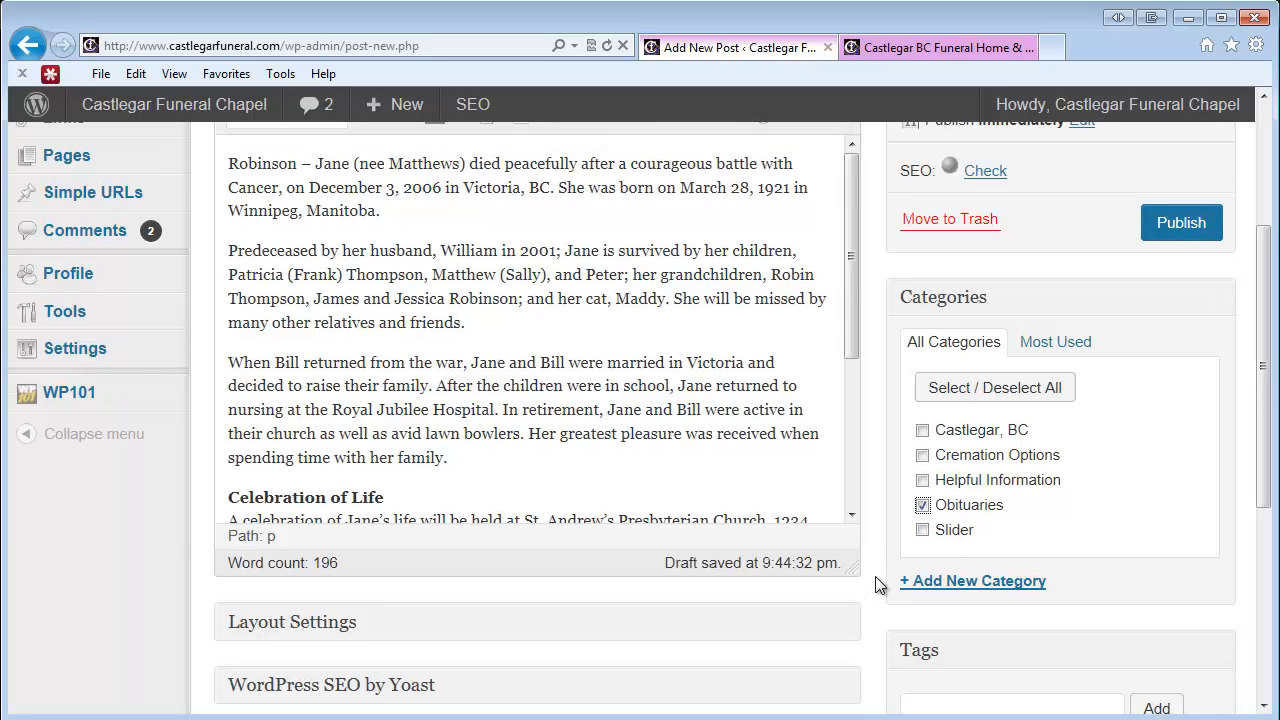
scroll(up, 3)
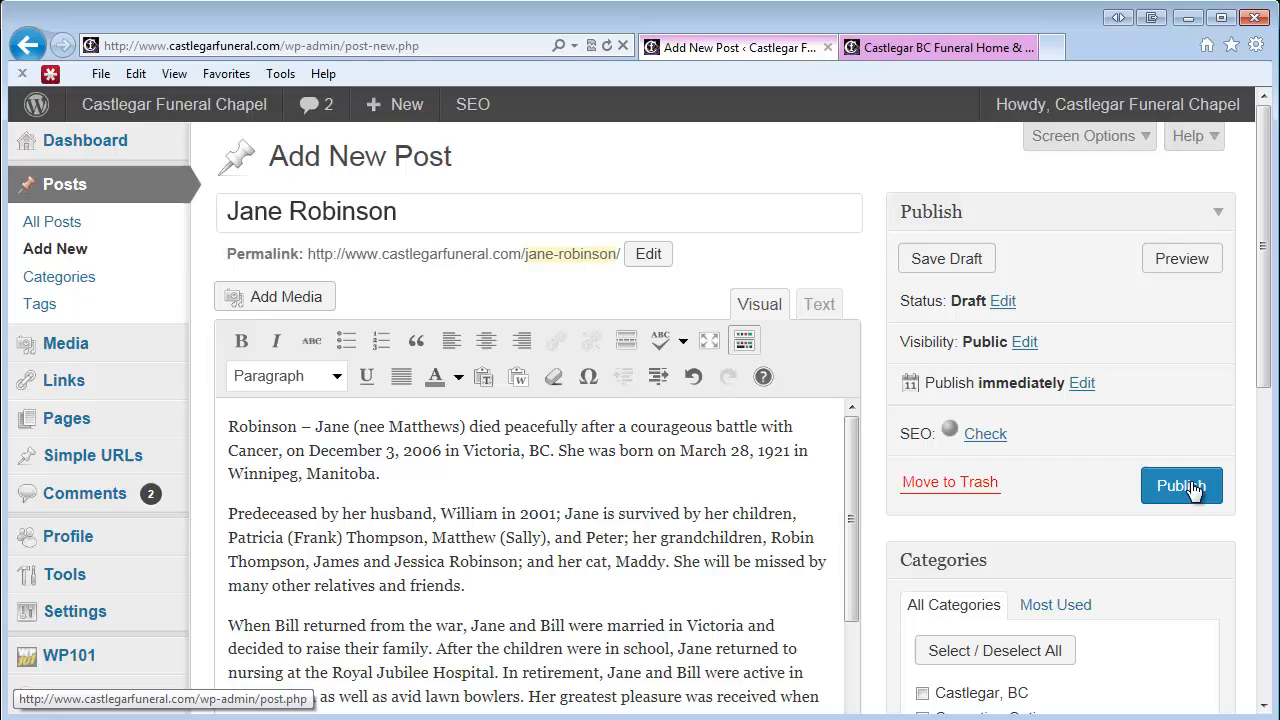
mouse_move(881, 617)
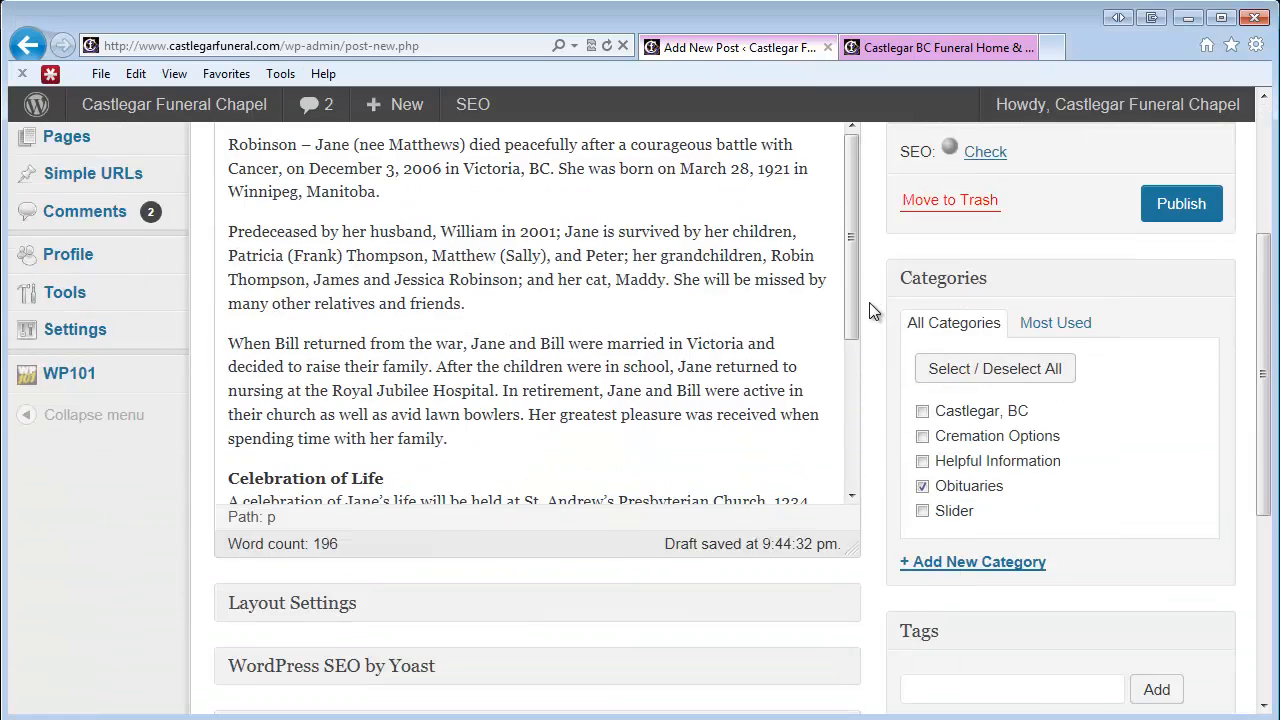
Upload jane.jpg from the Desktop through the Set Featured Image dialog
scroll(down, 3)
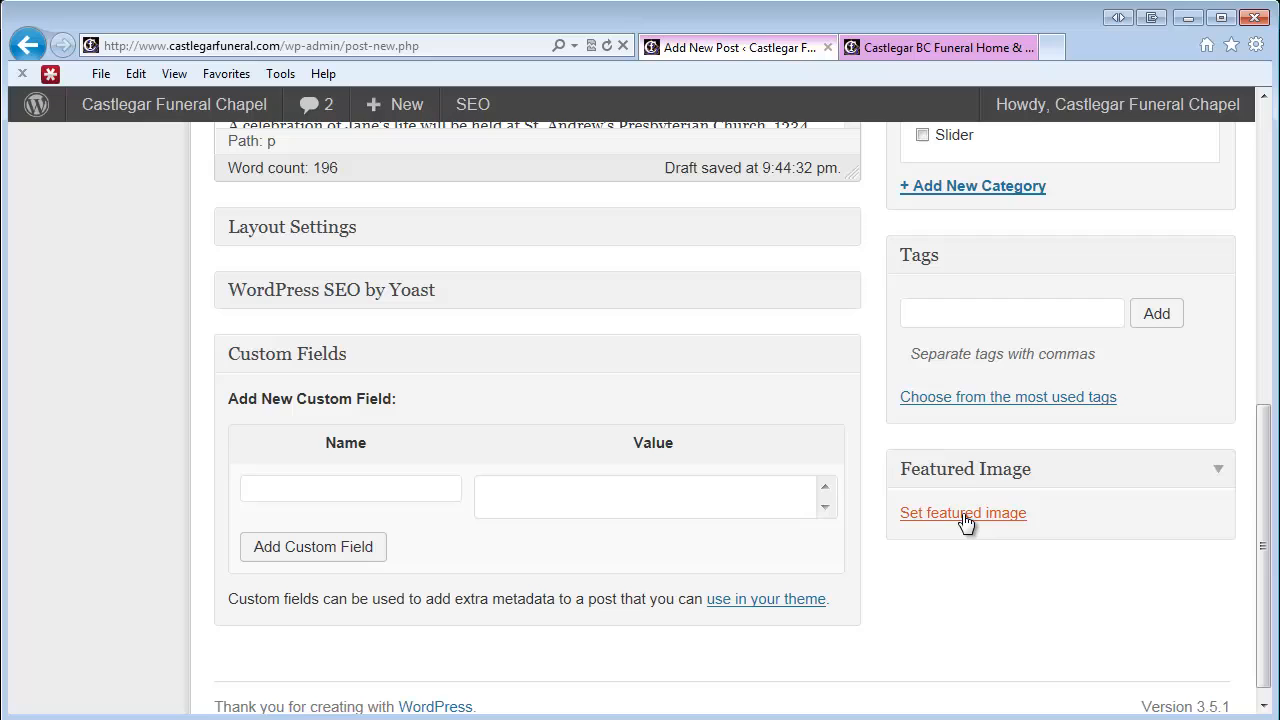
click(962, 513)
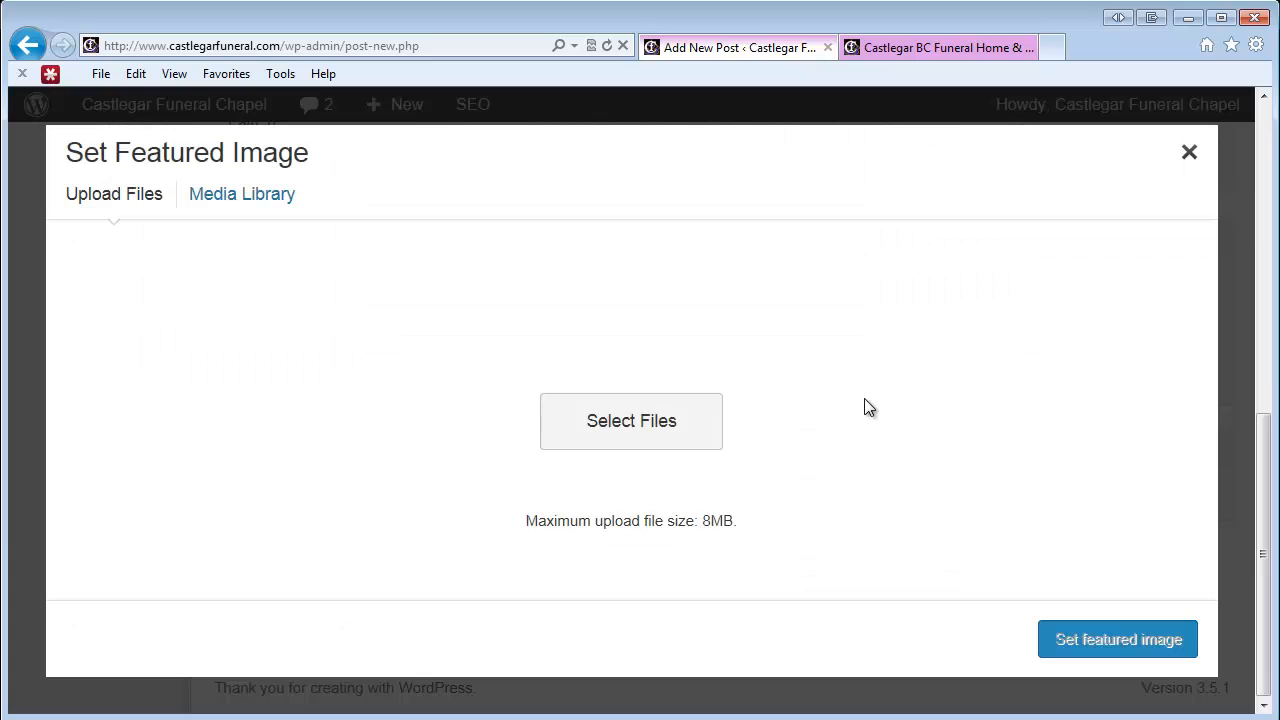
mouse_move(511, 309)
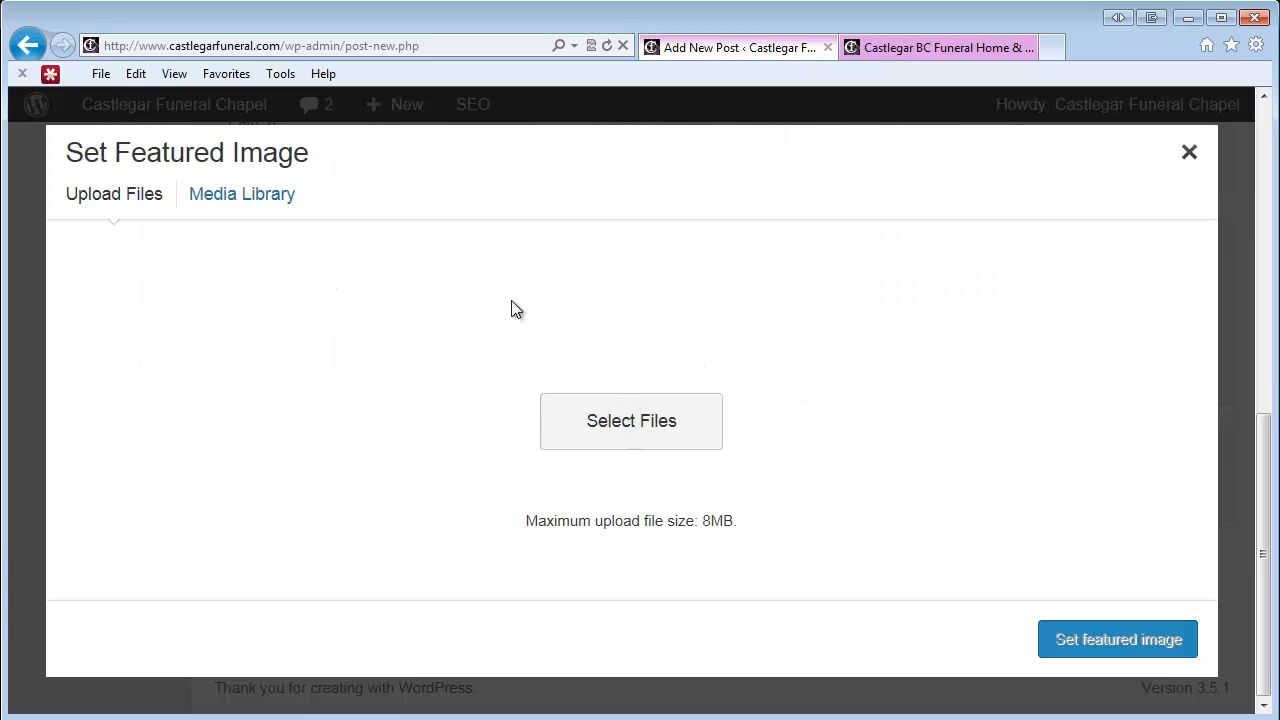
mouse_move(556, 349)
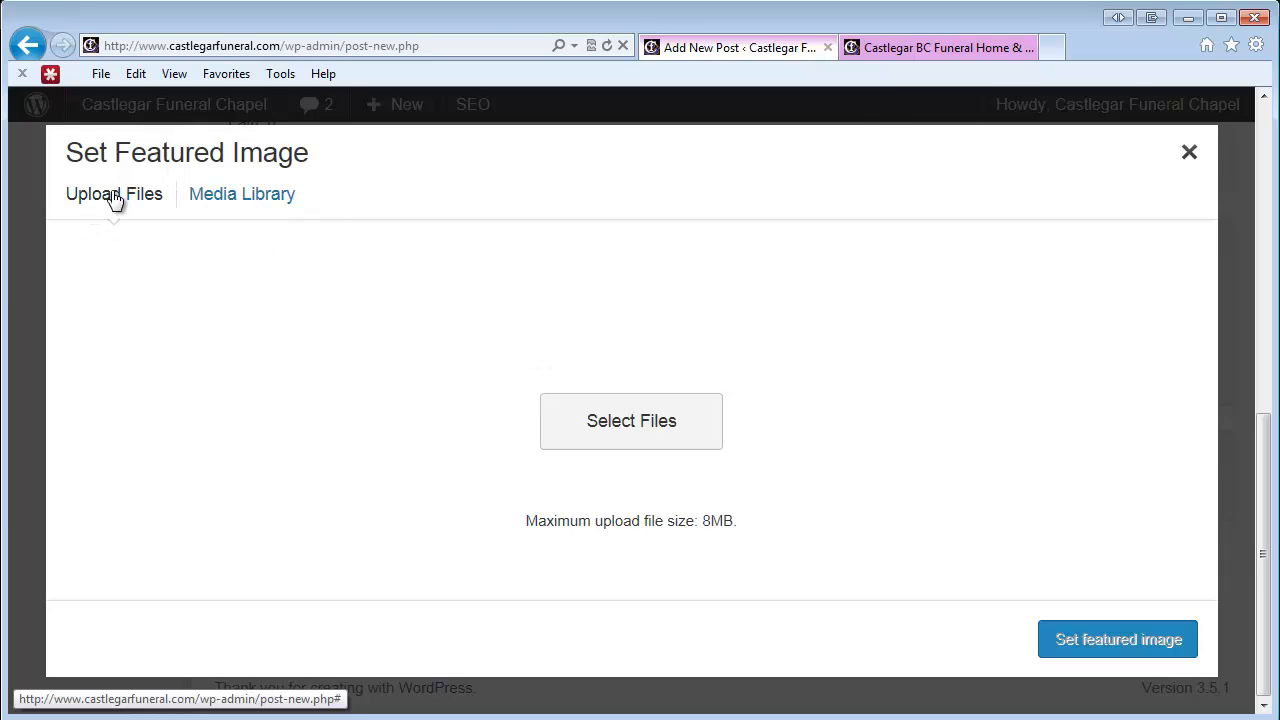
click(241, 193)
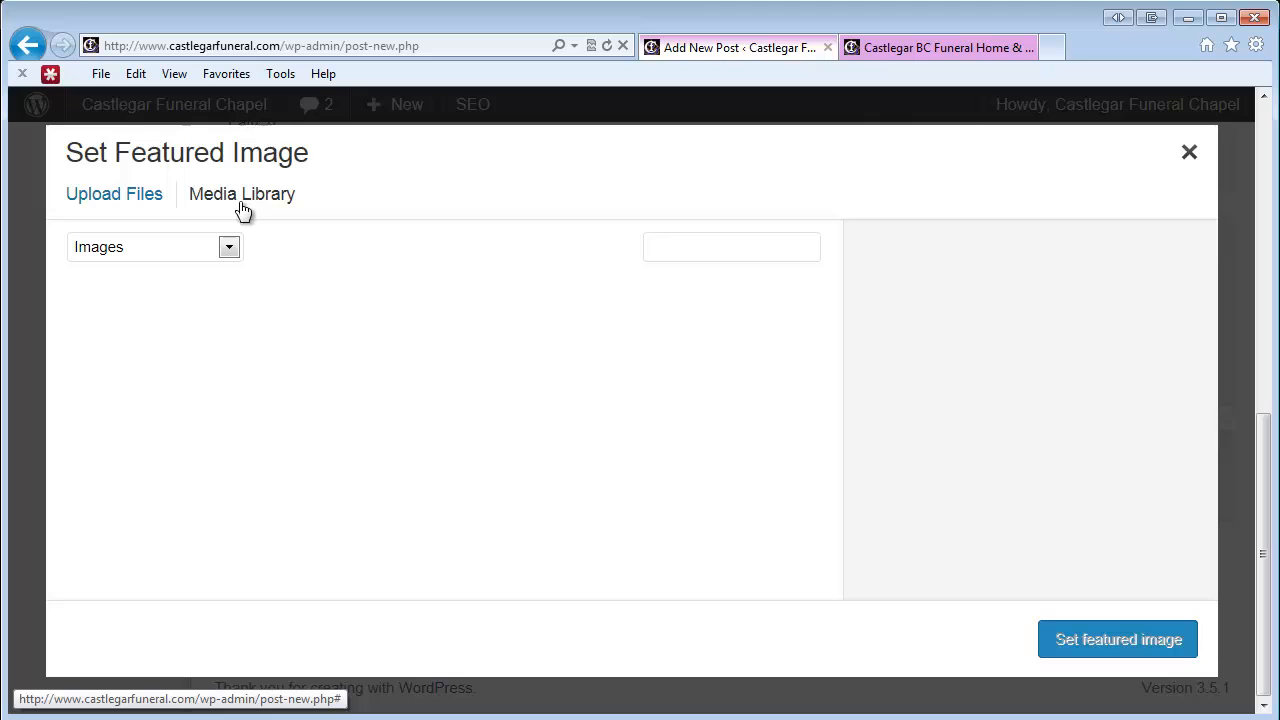
mouse_move(248, 200)
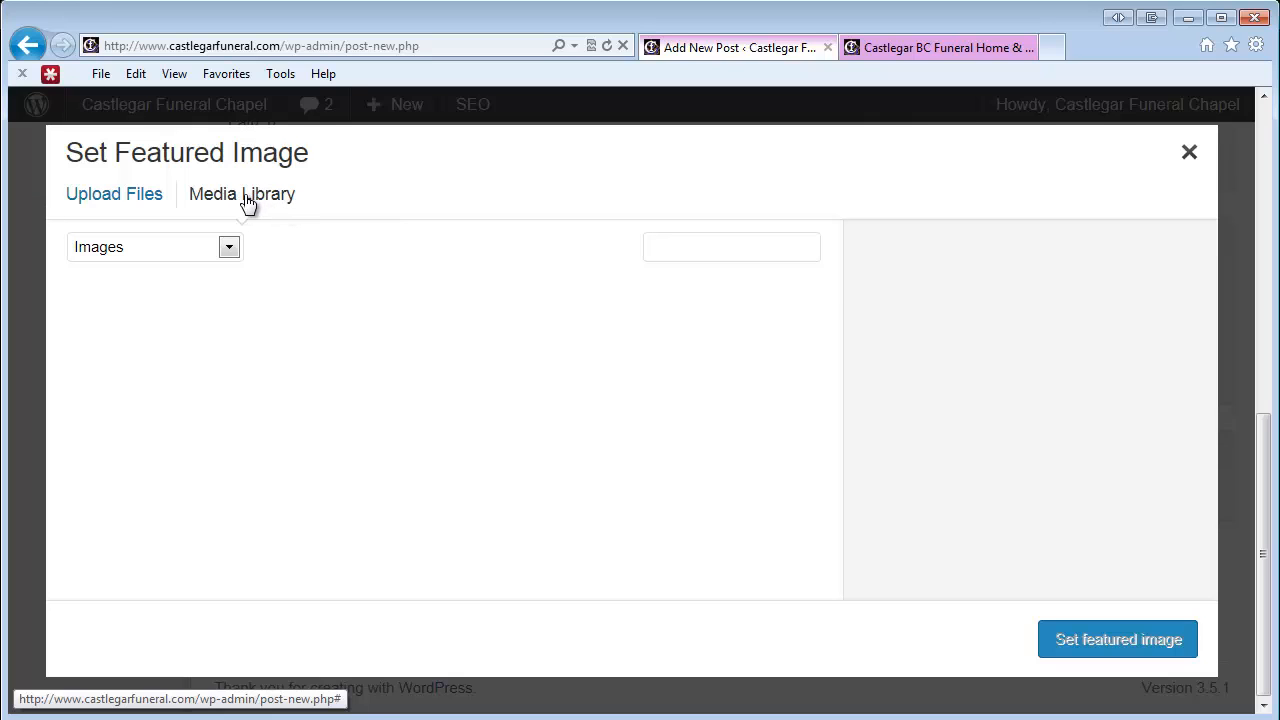
click(241, 193)
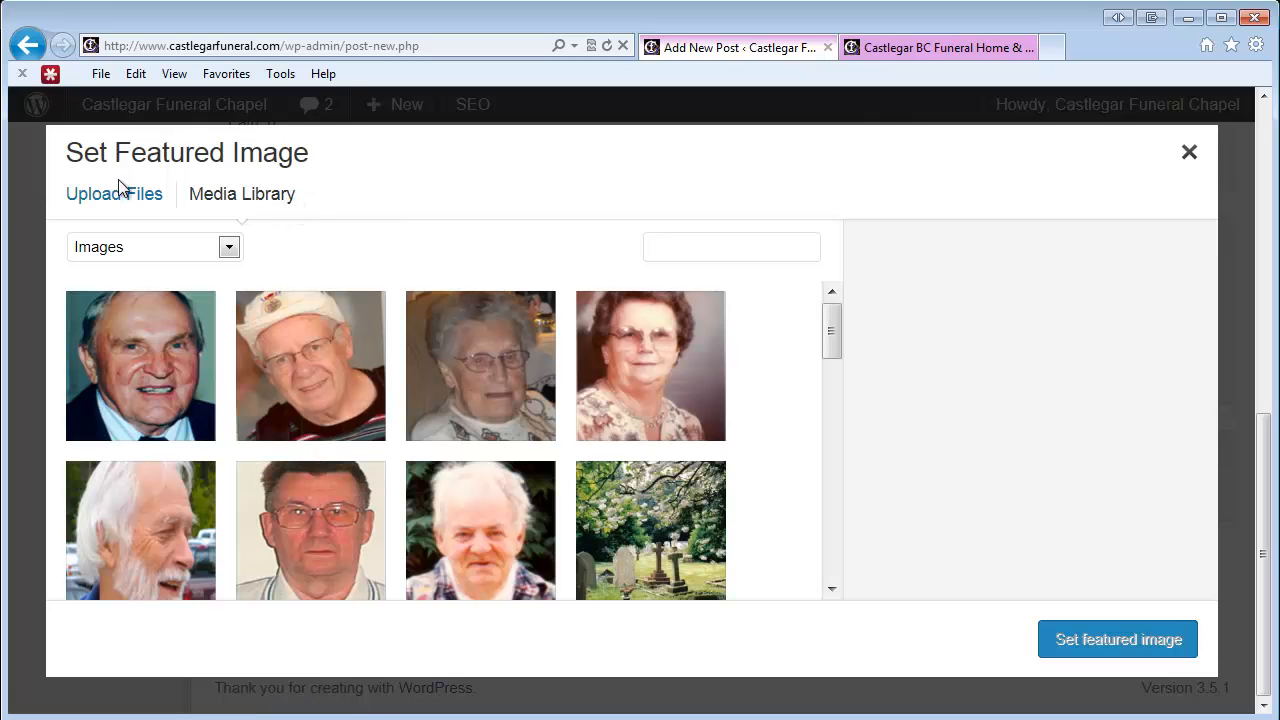
click(113, 193)
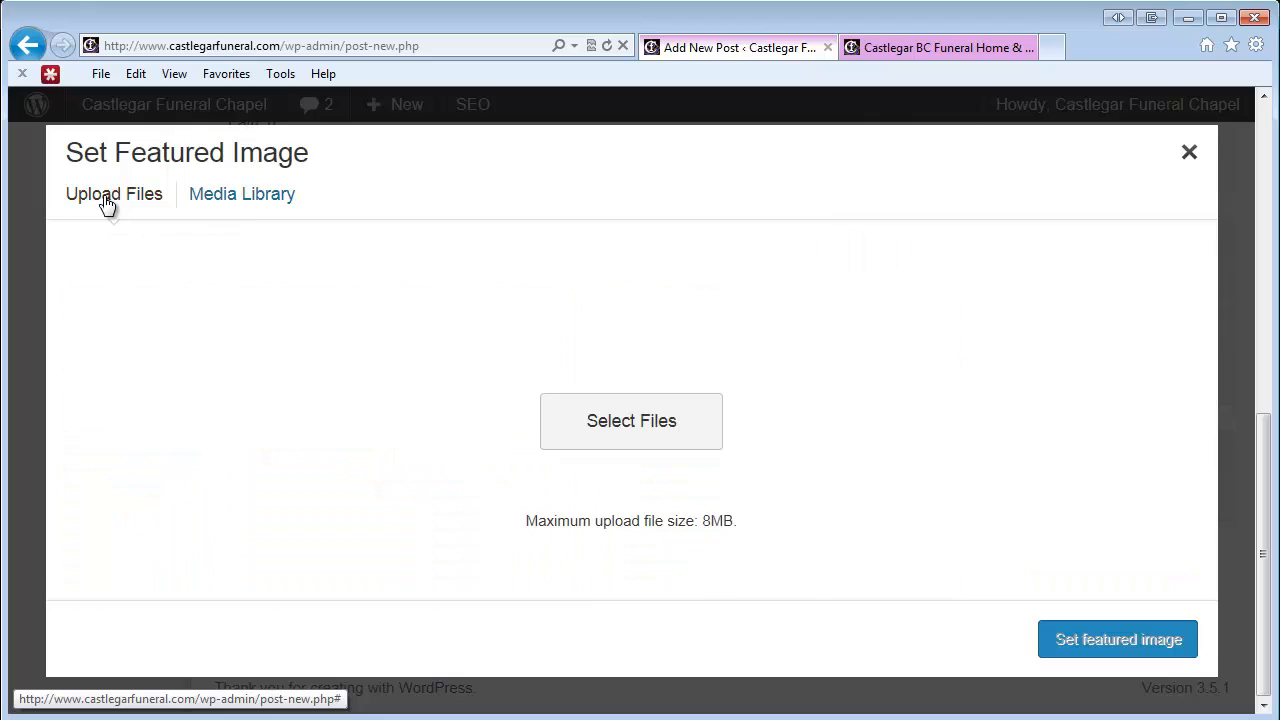
mouse_move(631, 420)
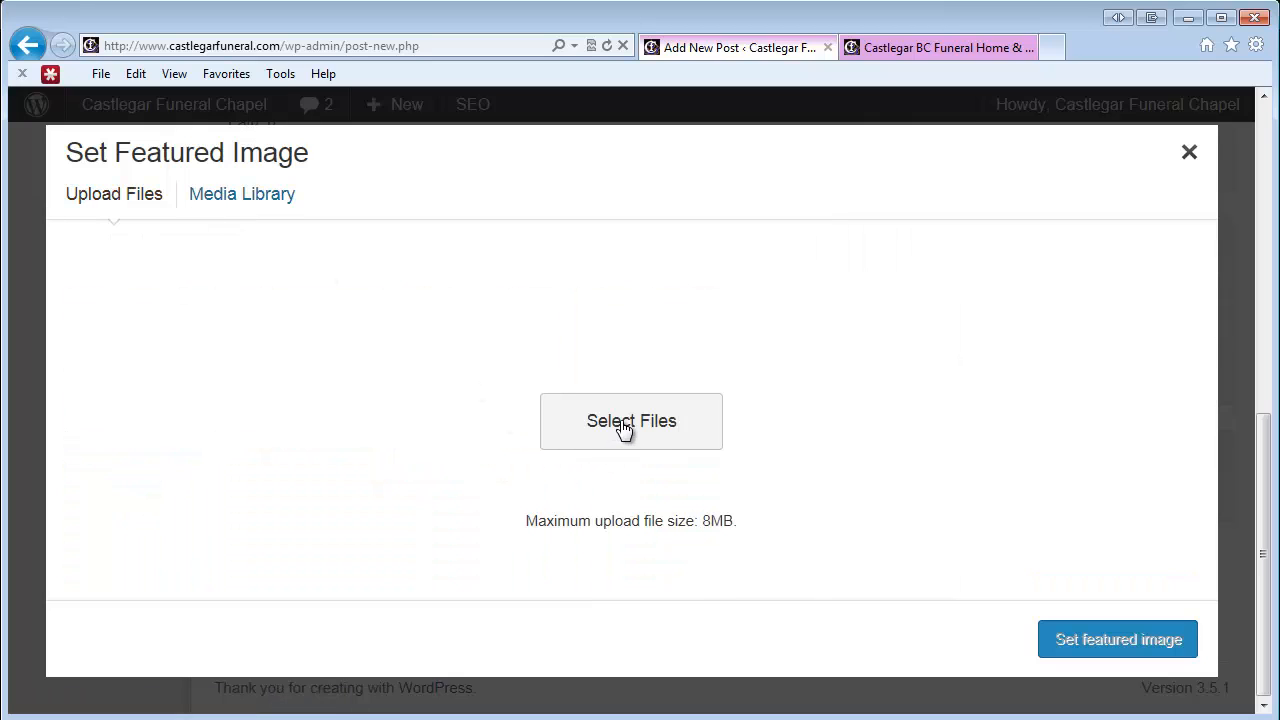
click(631, 420)
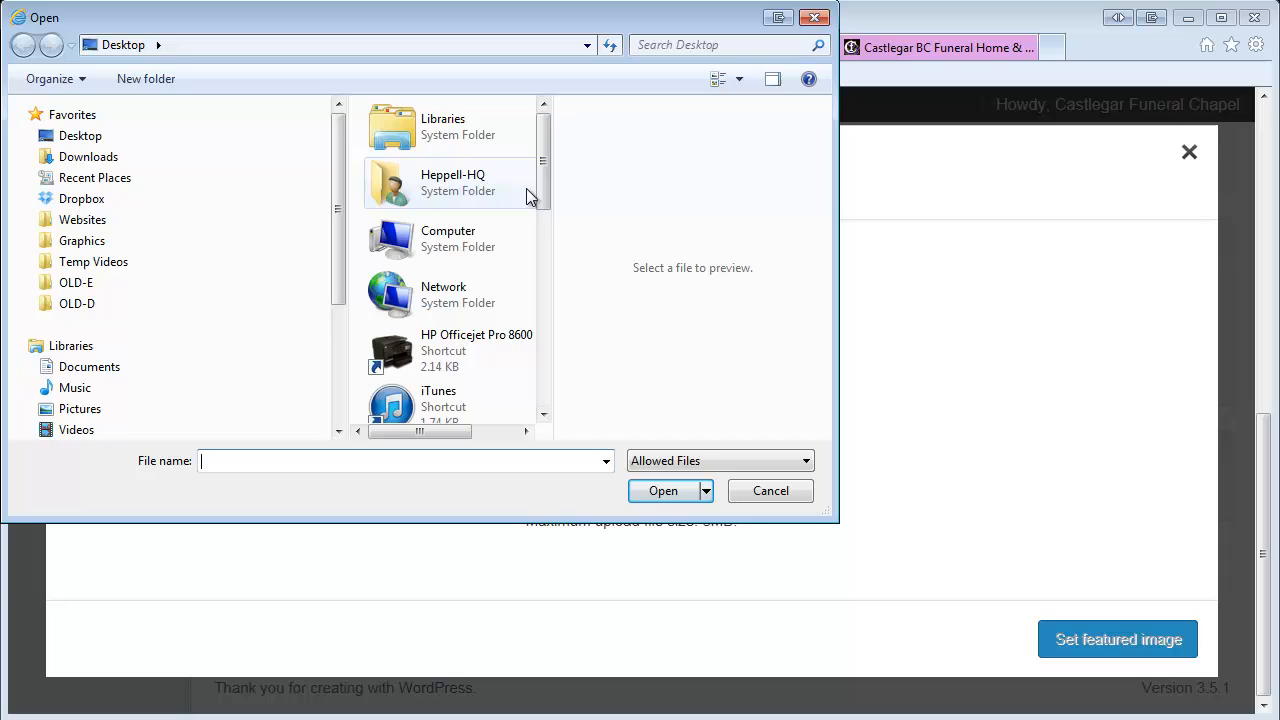
scroll(down, 3)
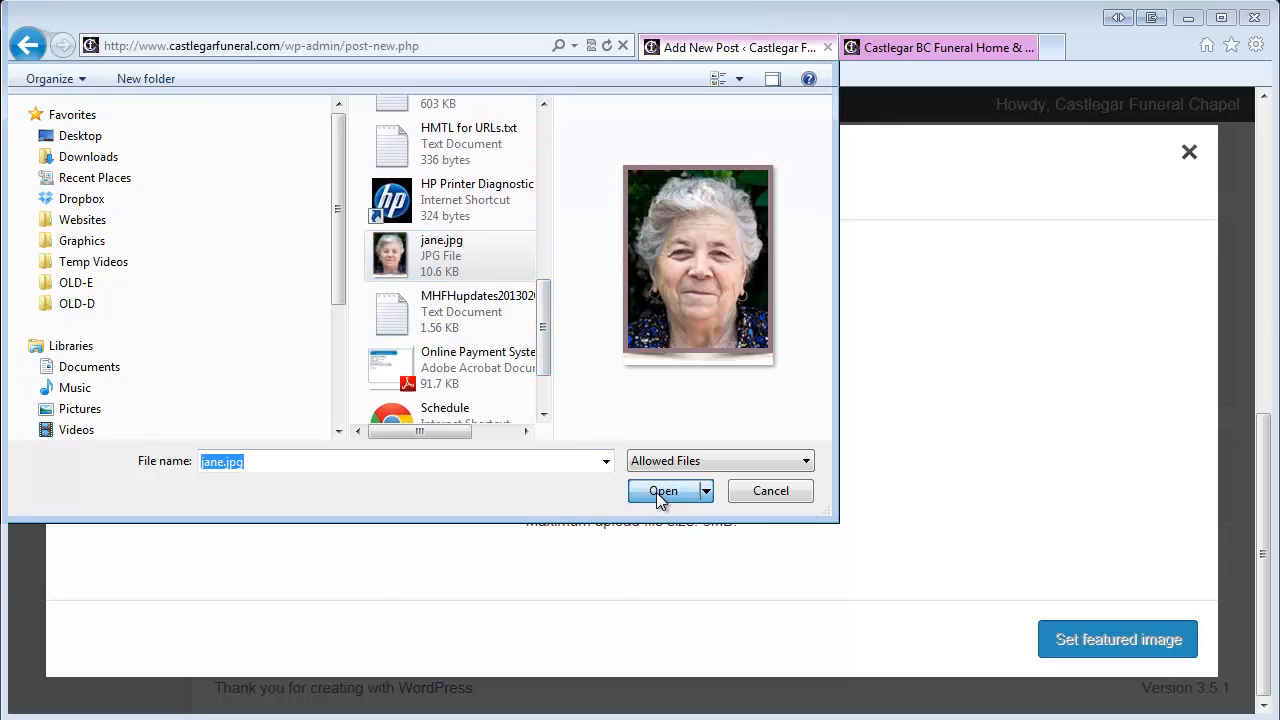
click(663, 491)
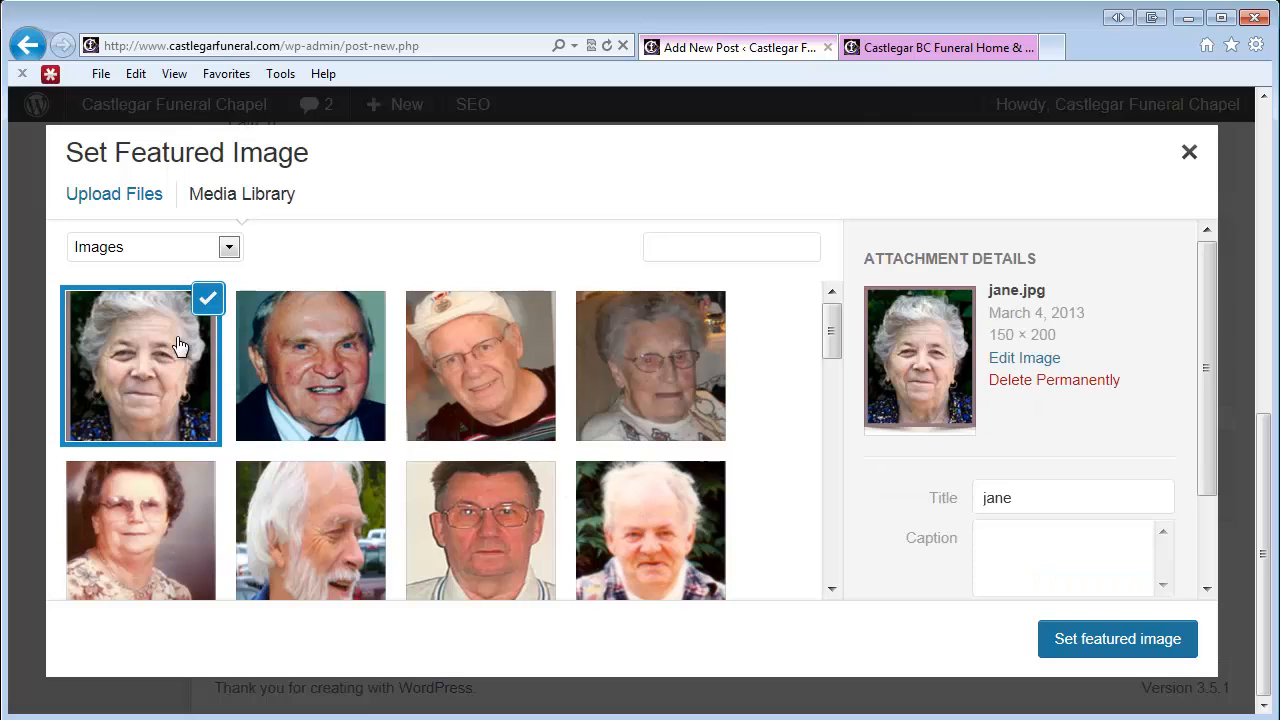
mouse_move(540, 435)
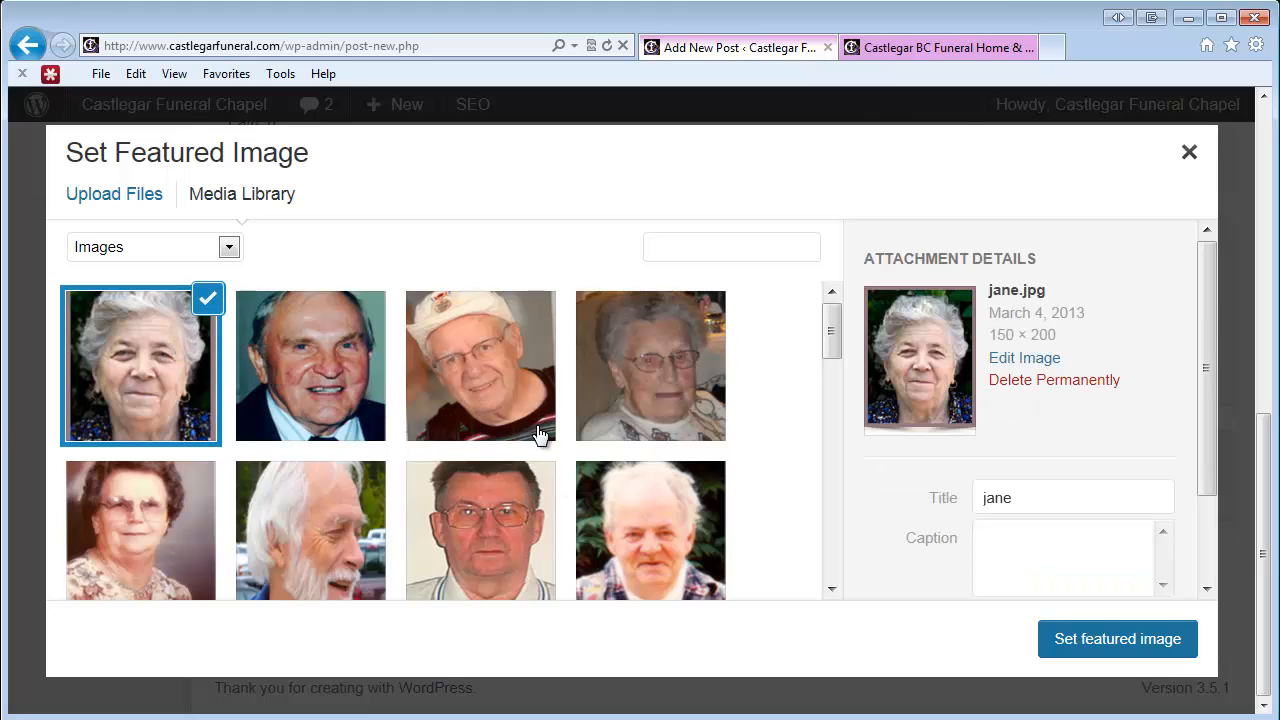
mouse_move(988, 333)
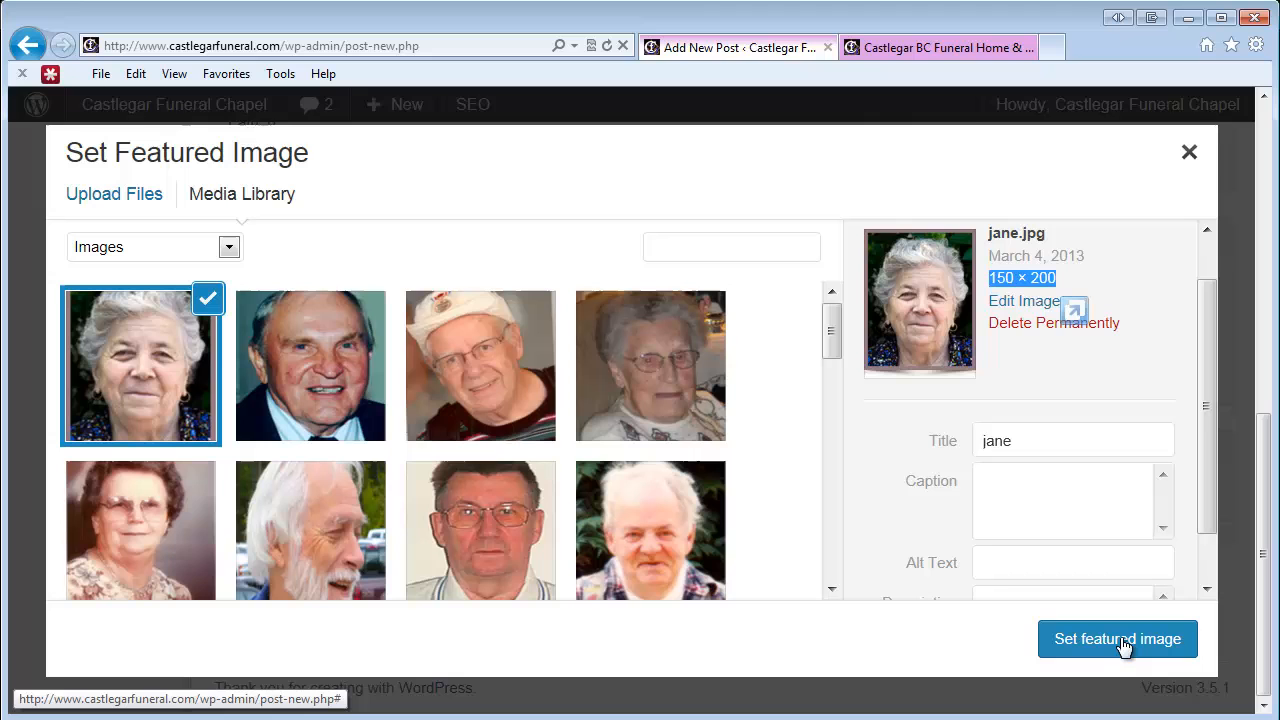
Confirm jane.jpg with Set featured image and return to the post editor
click(1117, 638)
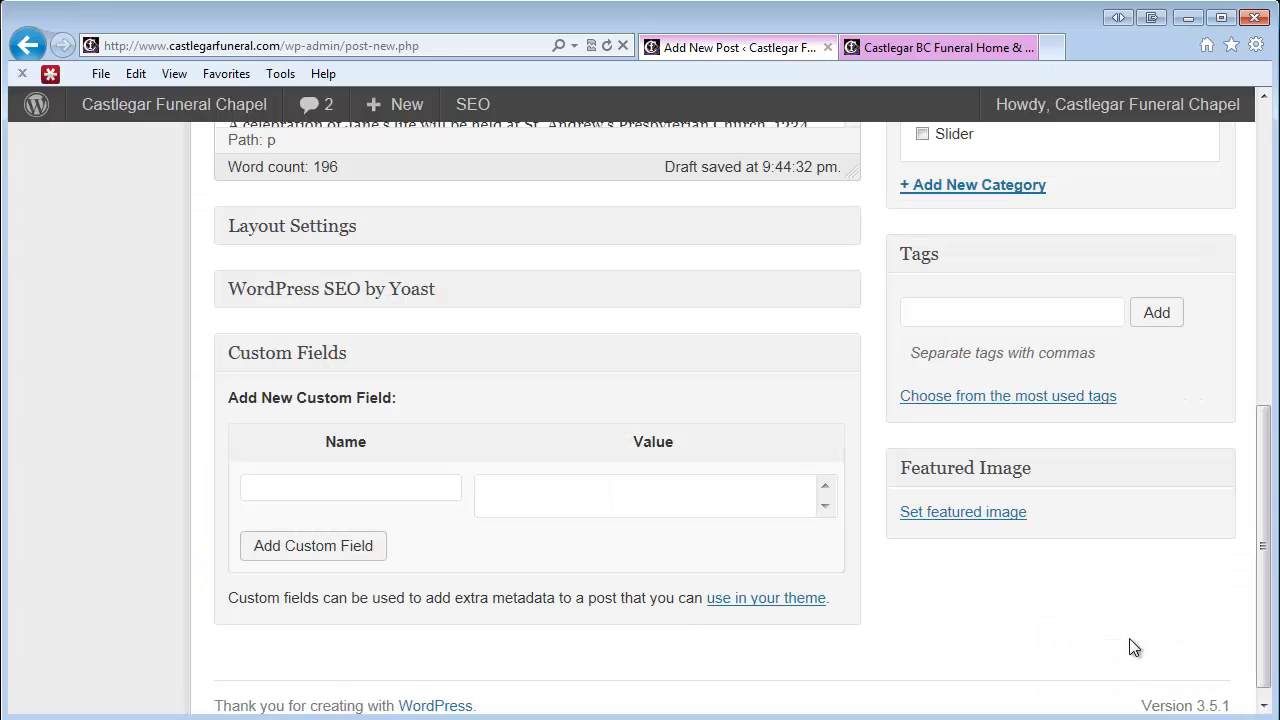
click(963, 512)
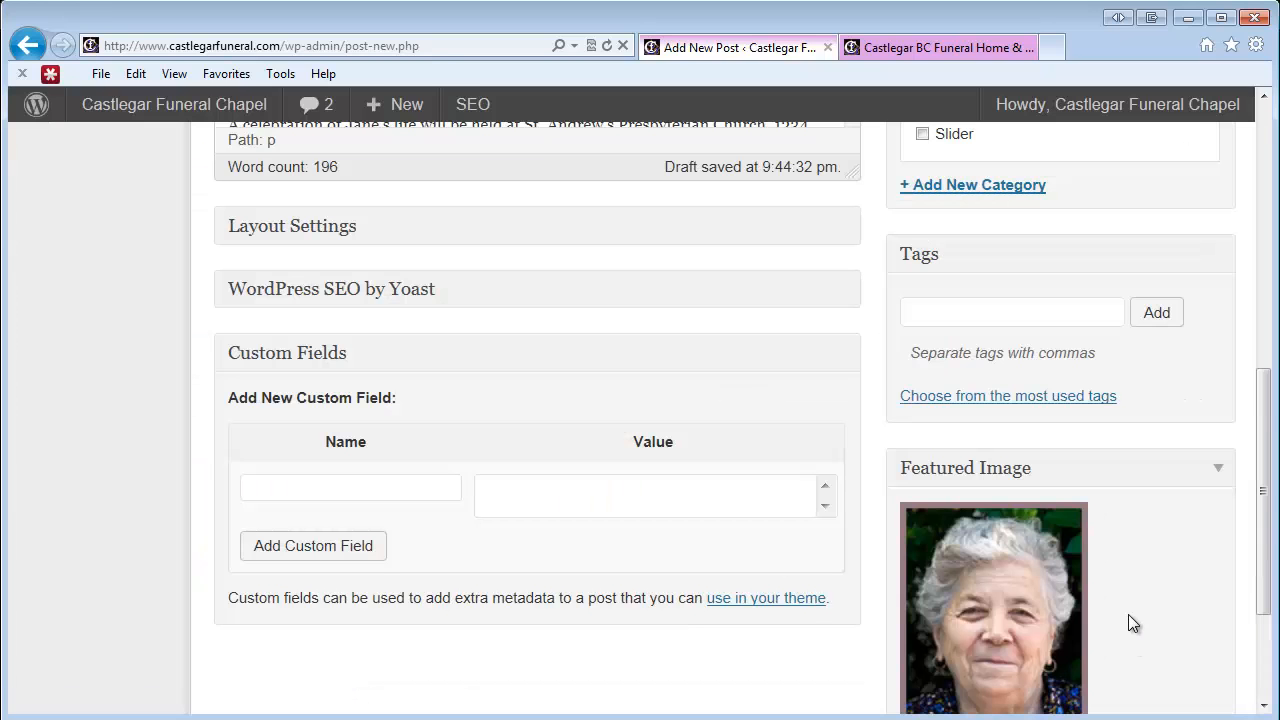
scroll(up, 3)
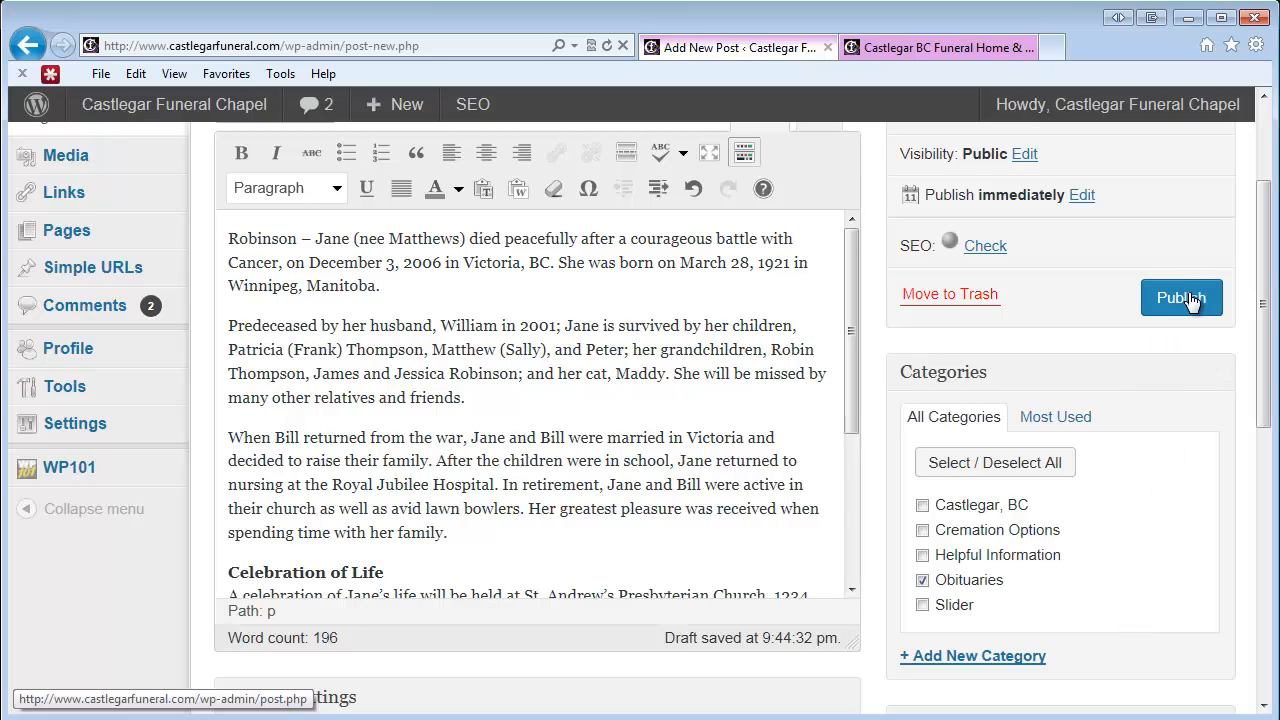
click(1181, 298)
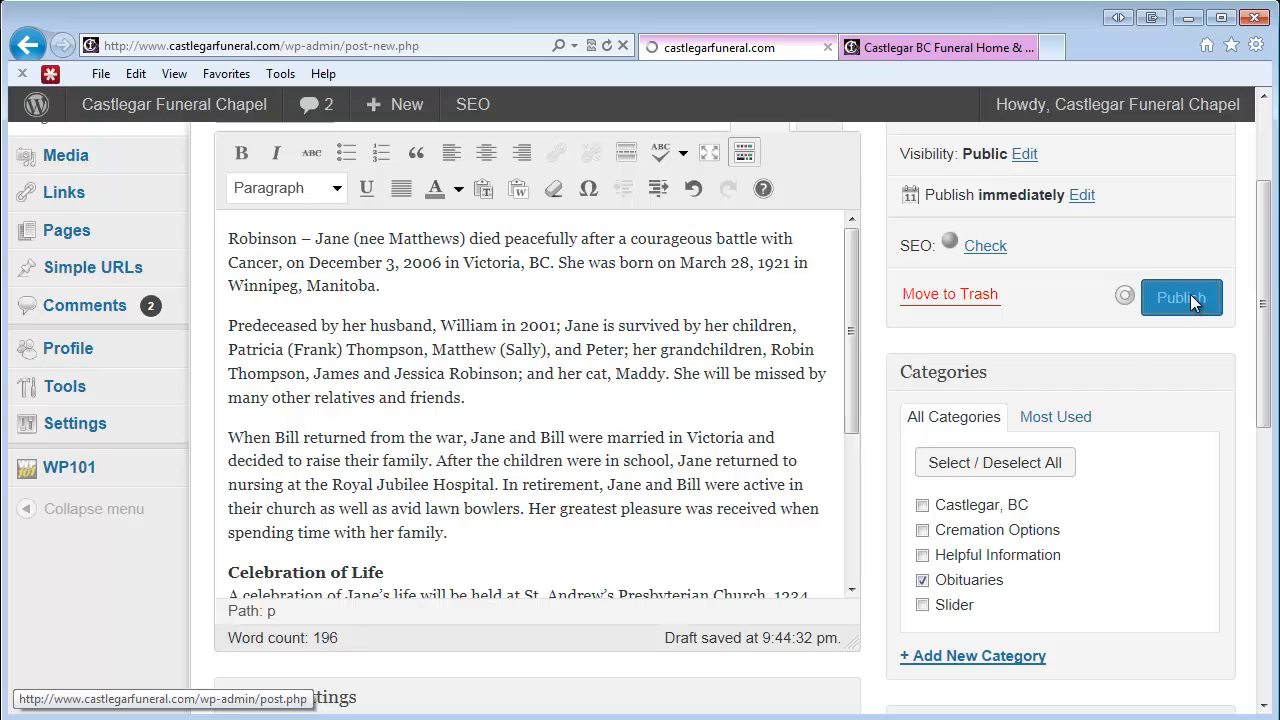
click(1181, 297)
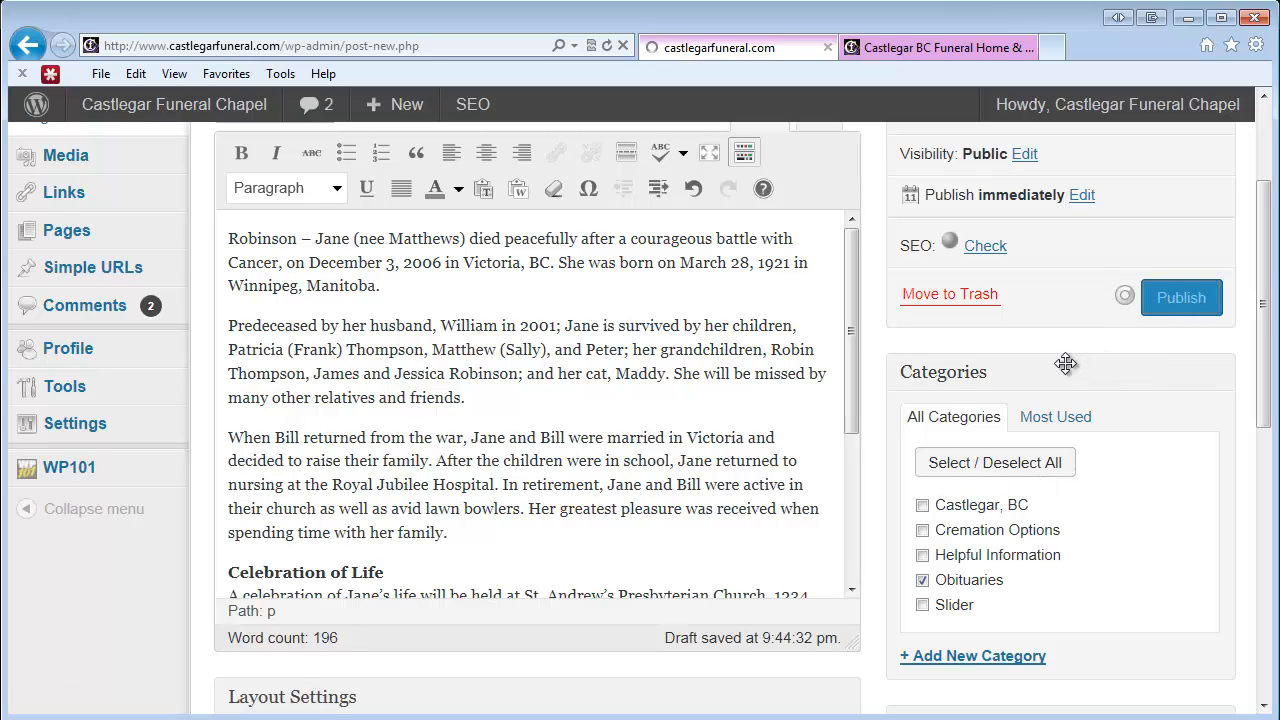
mouse_move(1099, 342)
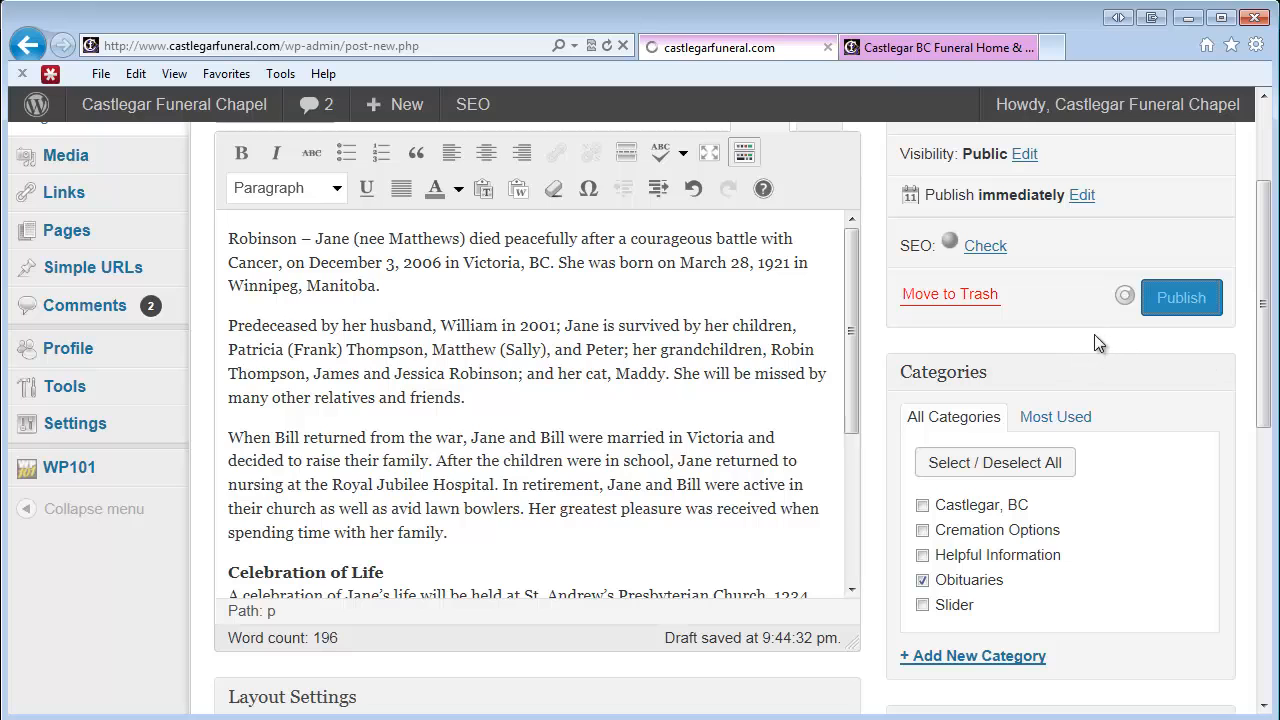
mouse_move(927, 73)
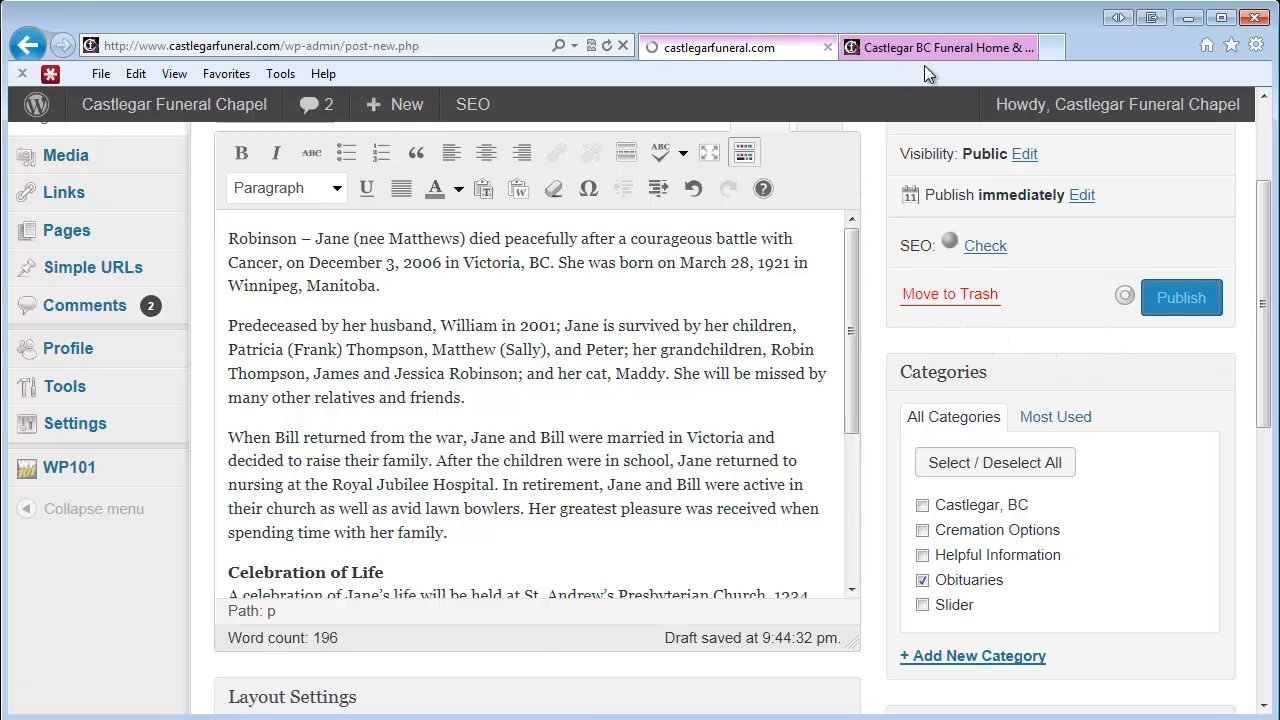
click(737, 47)
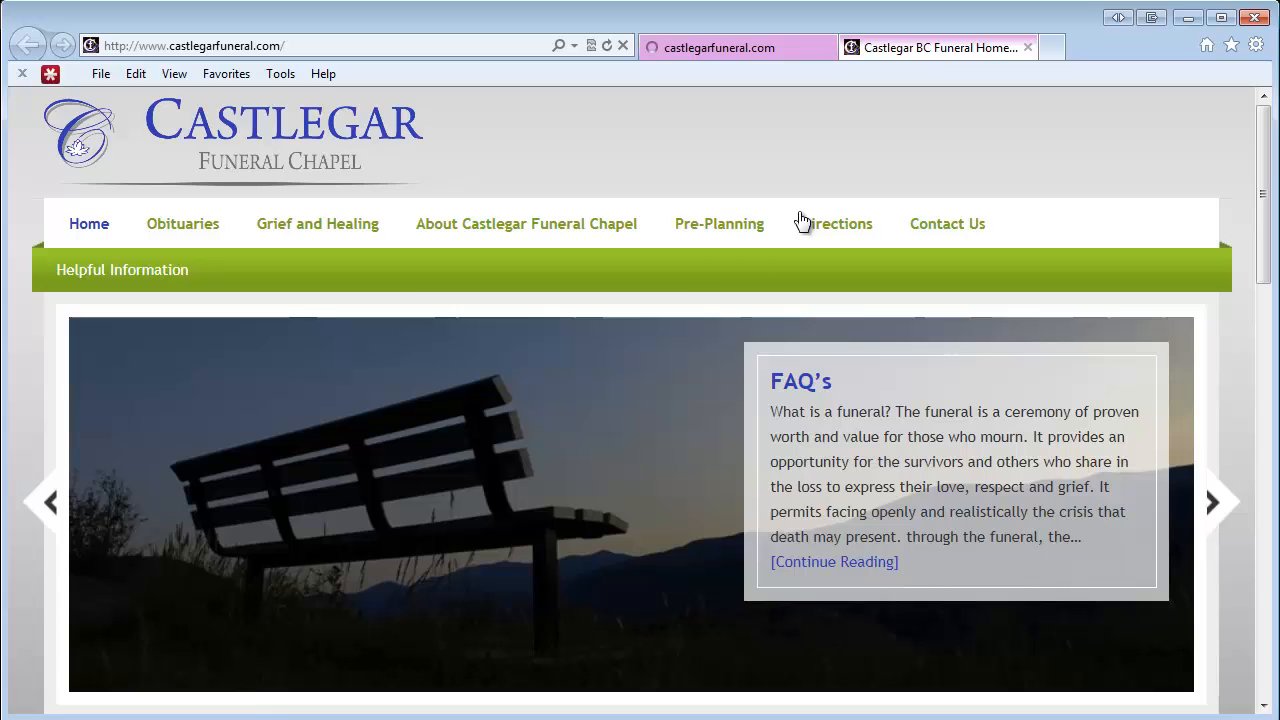
scroll(down, 3)
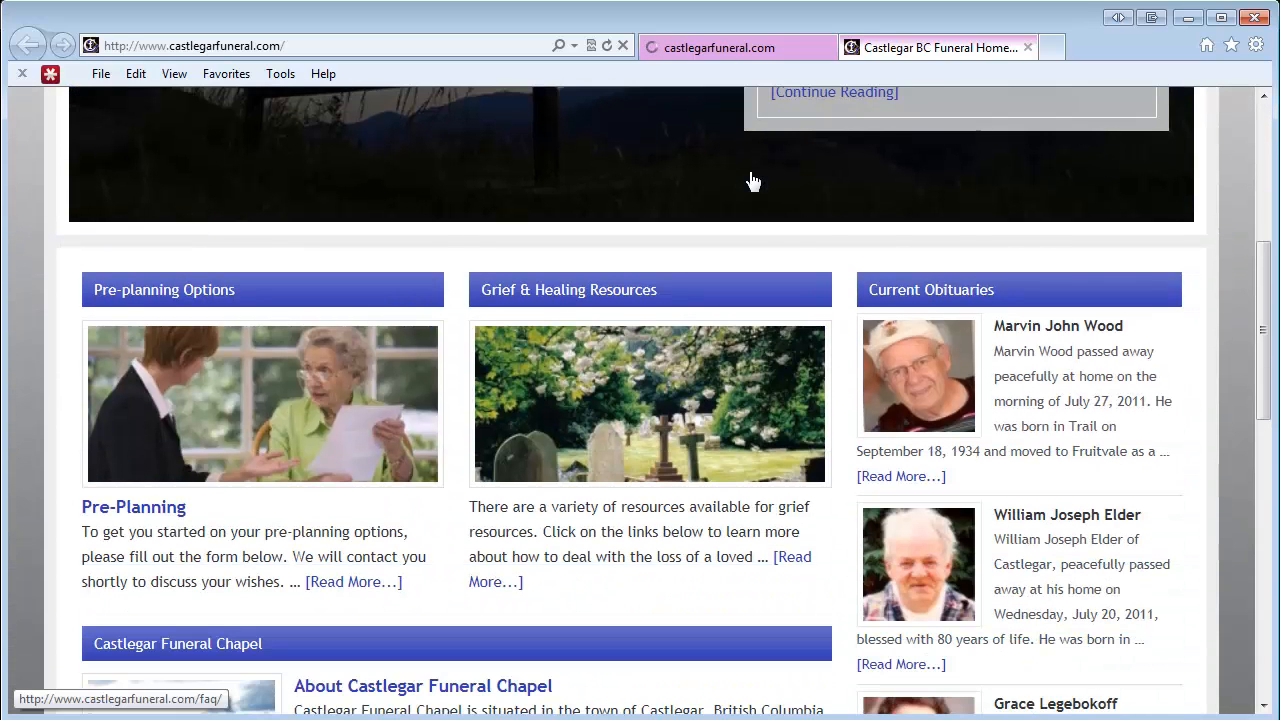
scroll(up, 3)
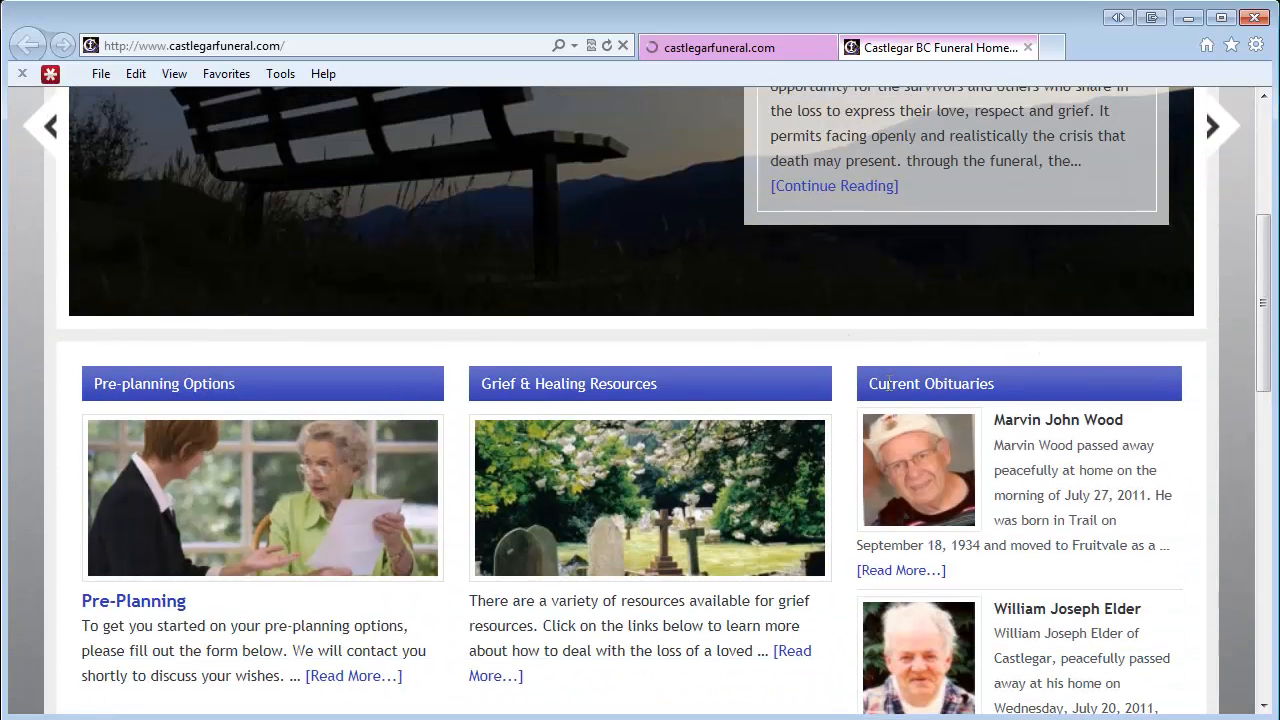
scroll(down, 3)
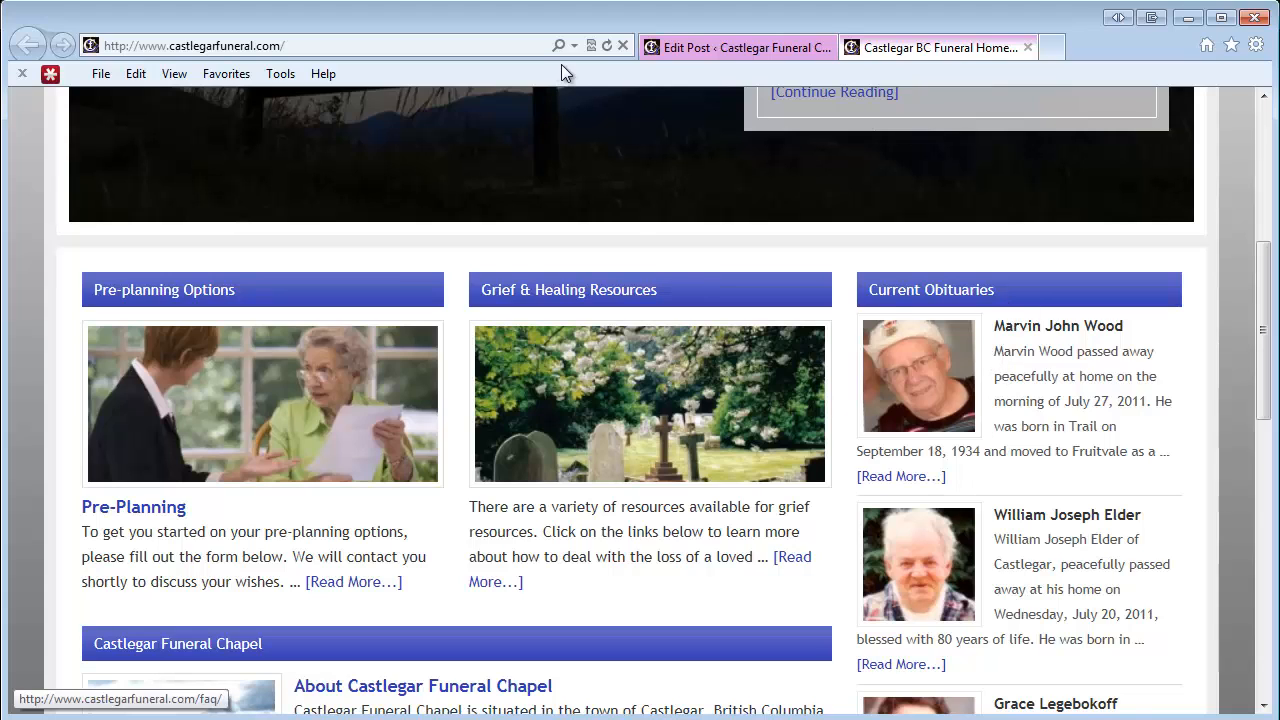
click(608, 46)
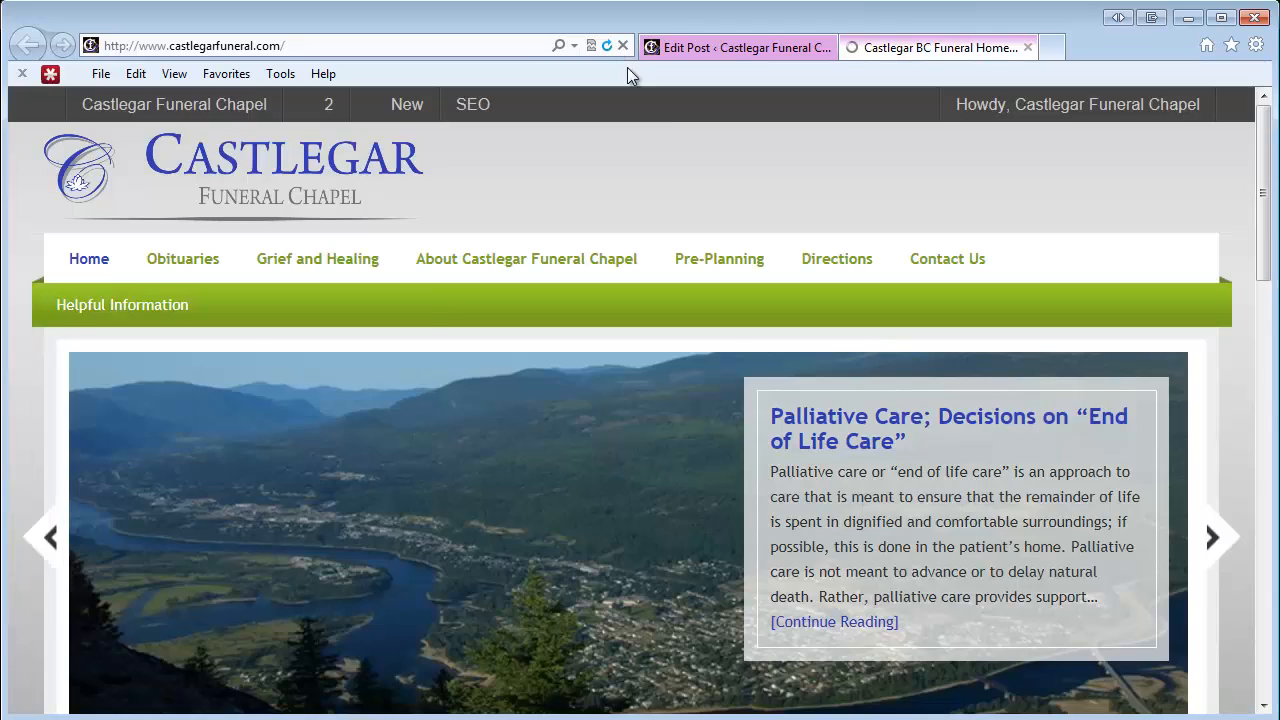
scroll(down, 3)
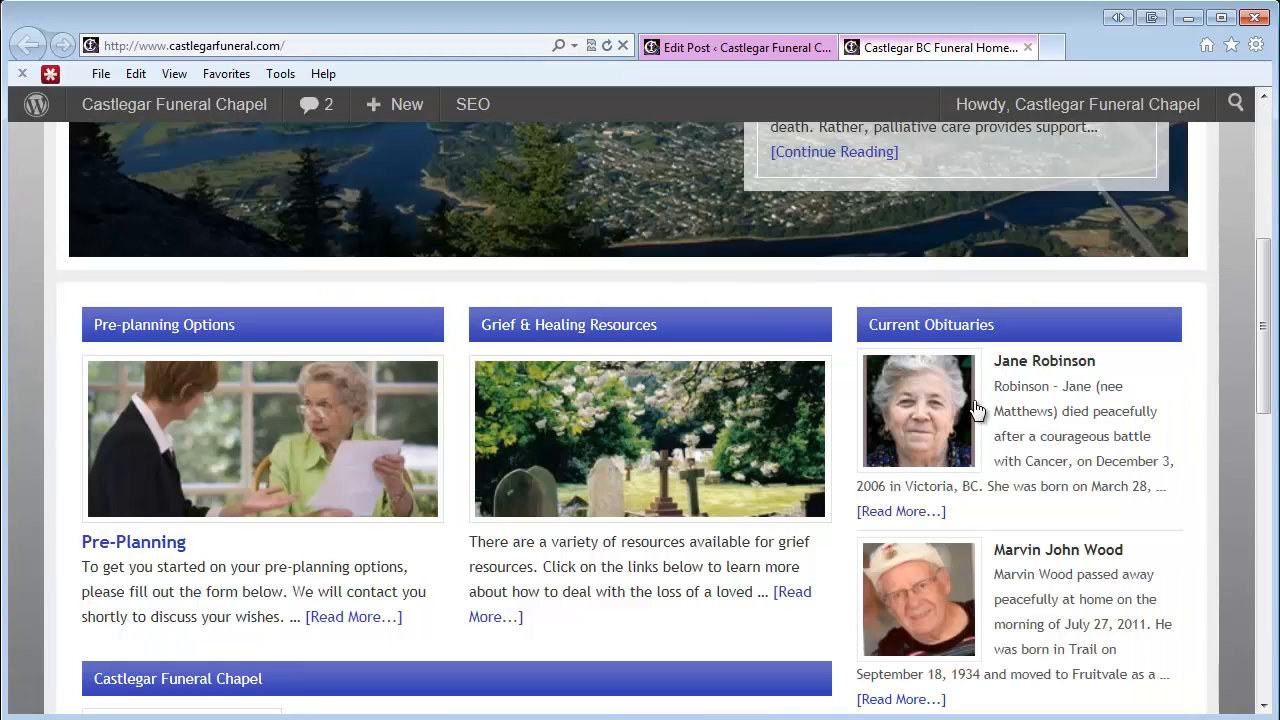
click(1044, 361)
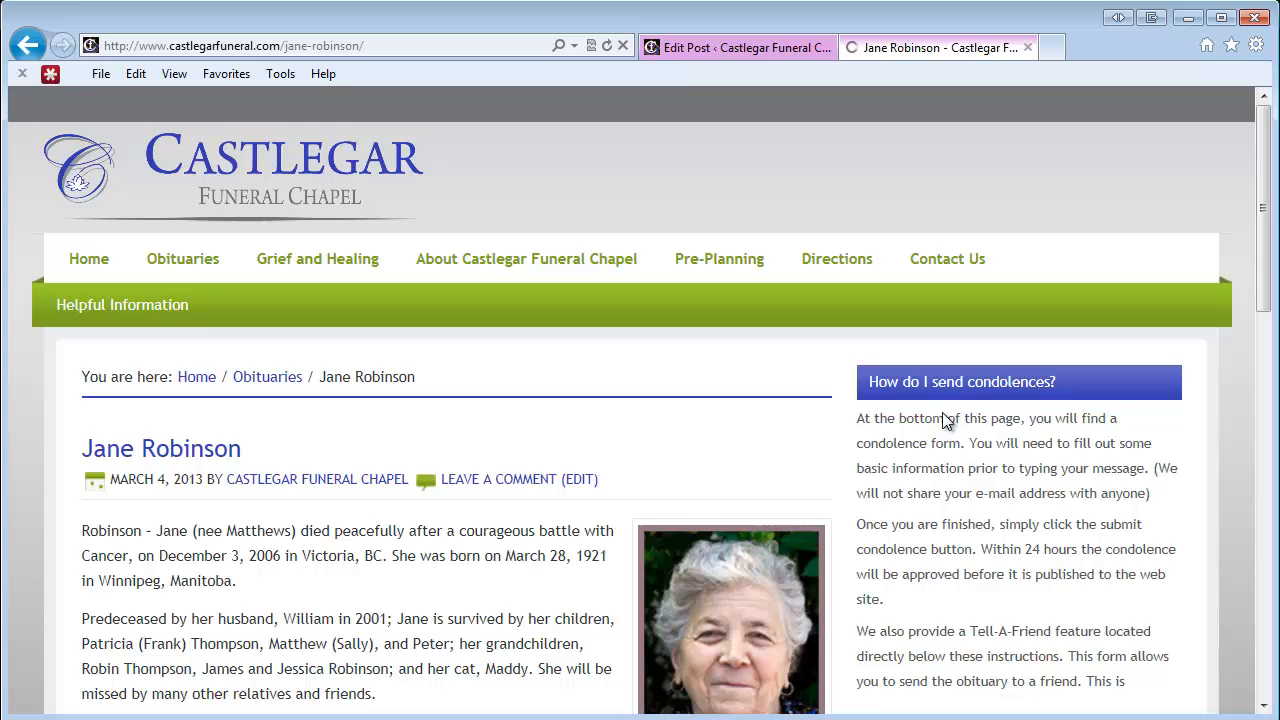
scroll(down, 3)
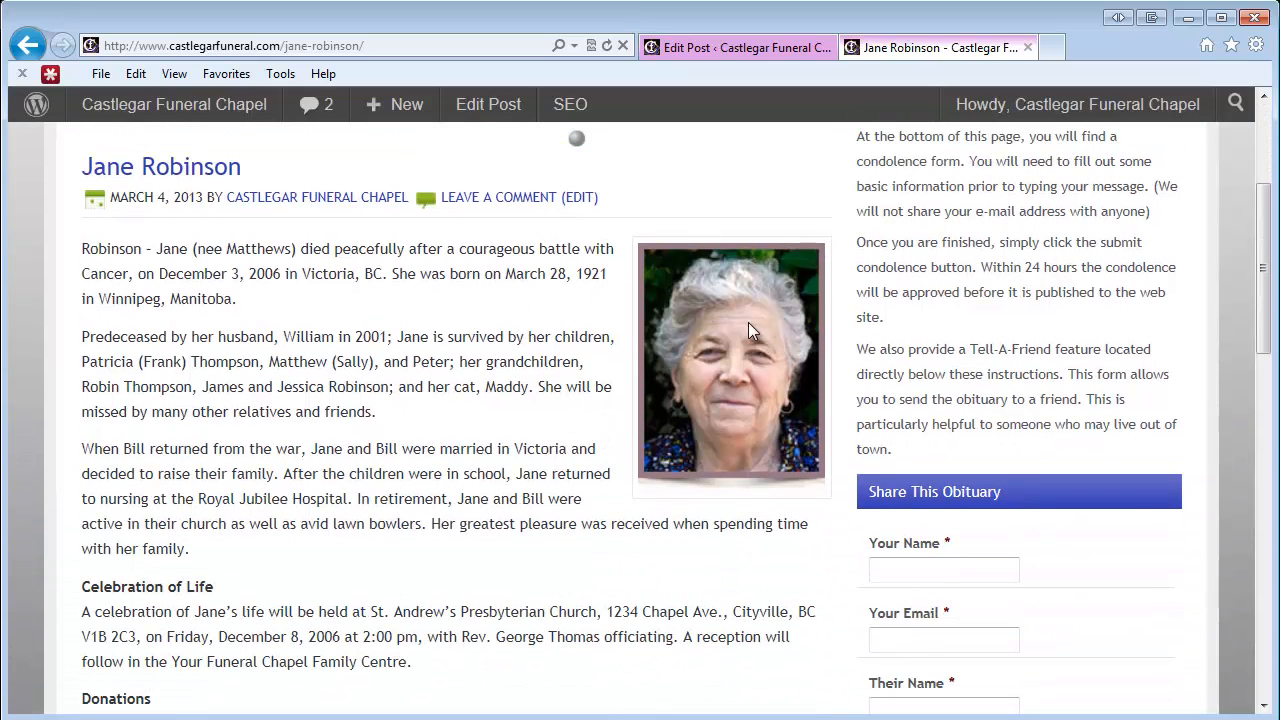
scroll(down, 3)
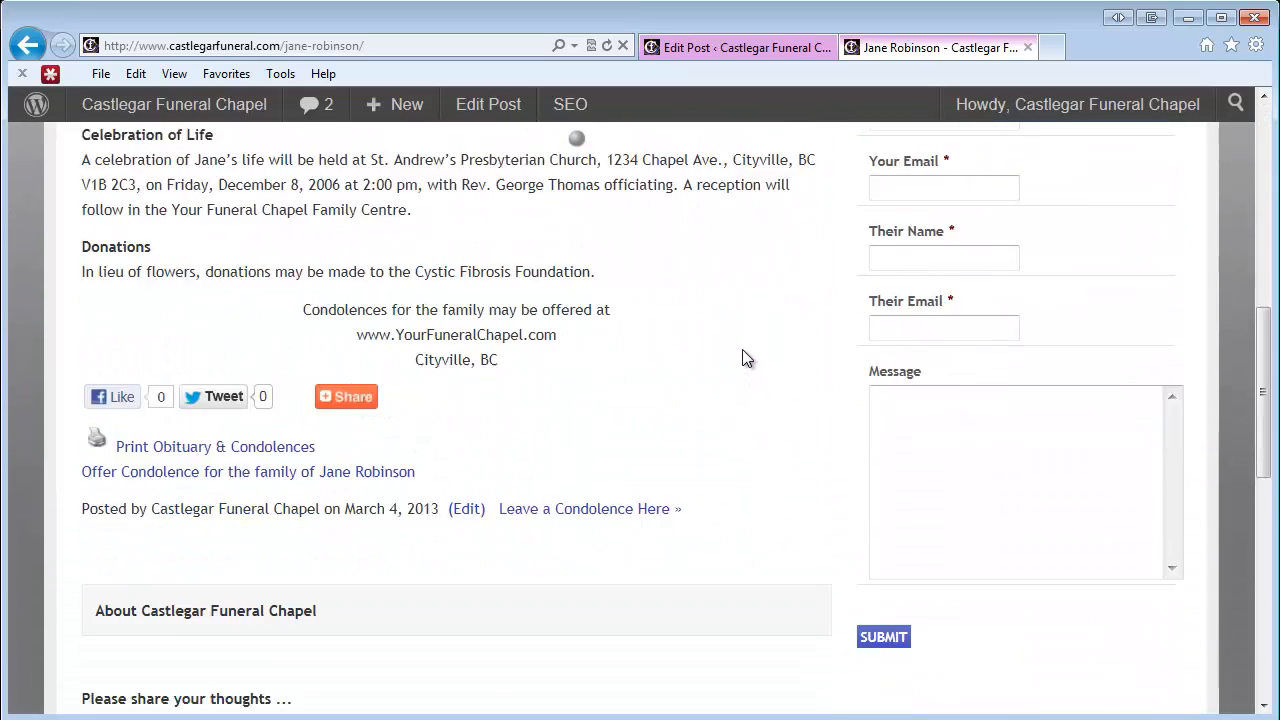
scroll(down, 3)
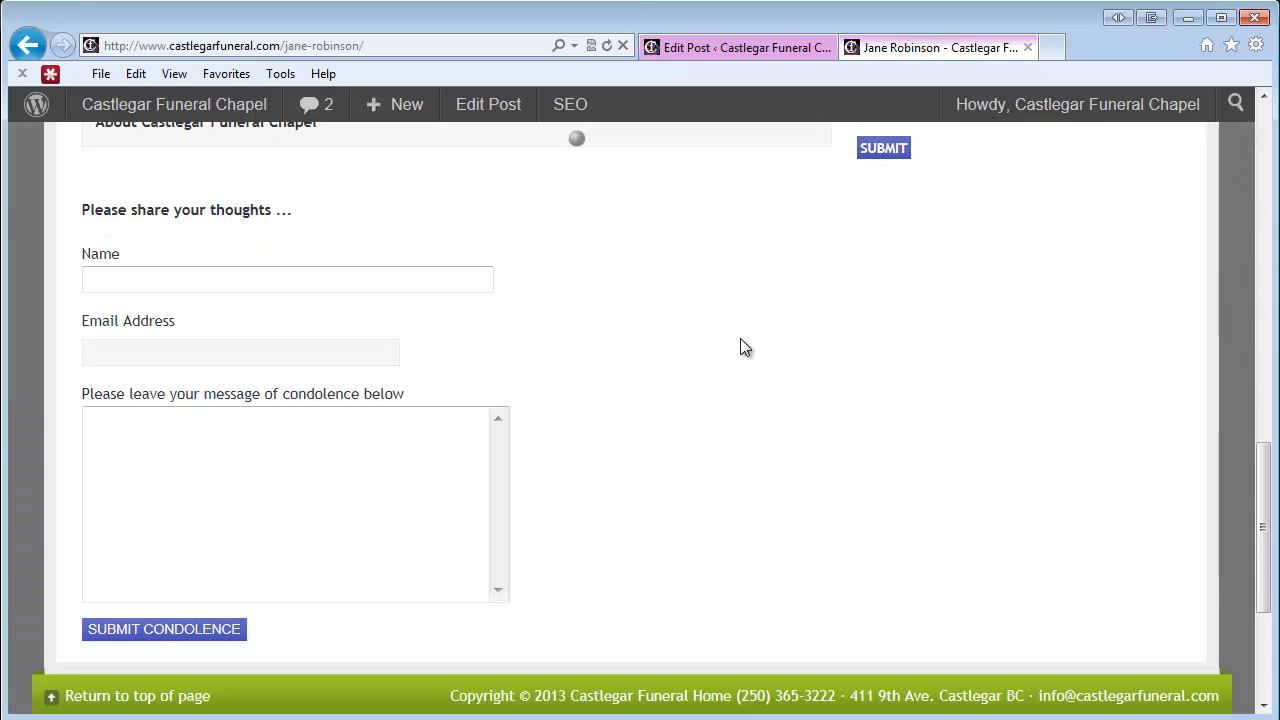
scroll(up, 3)
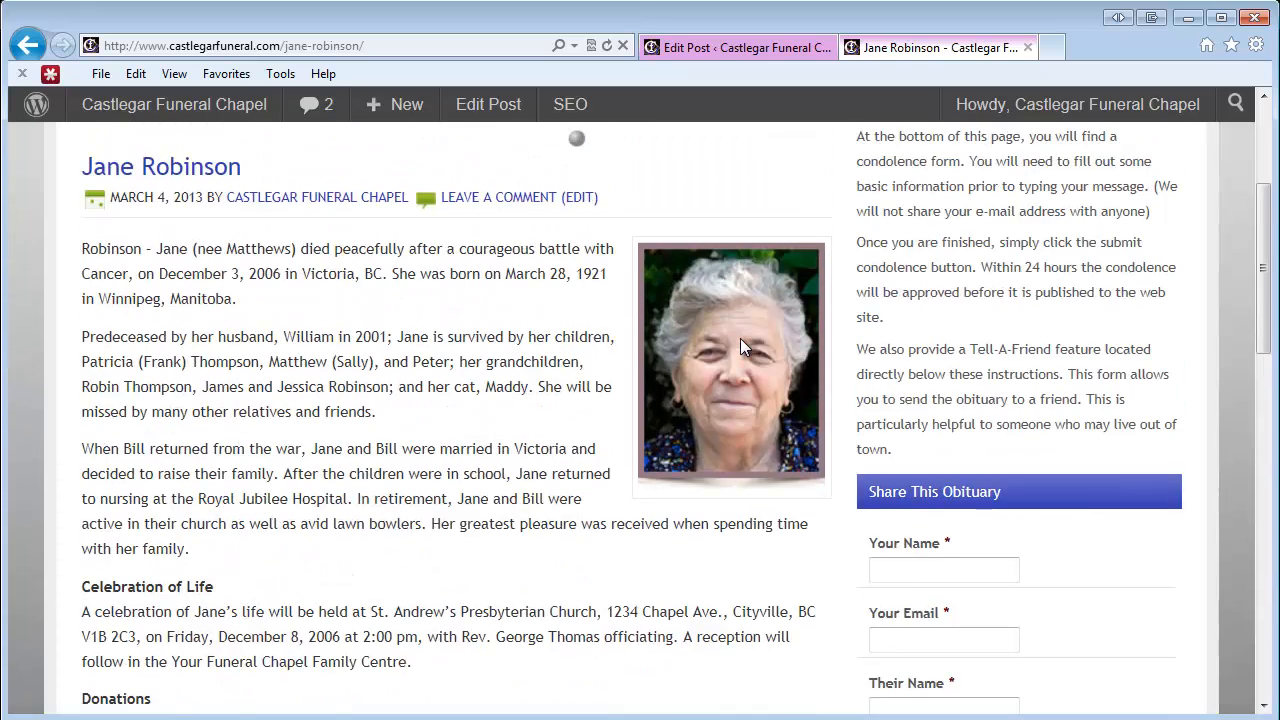
scroll(up, 3)
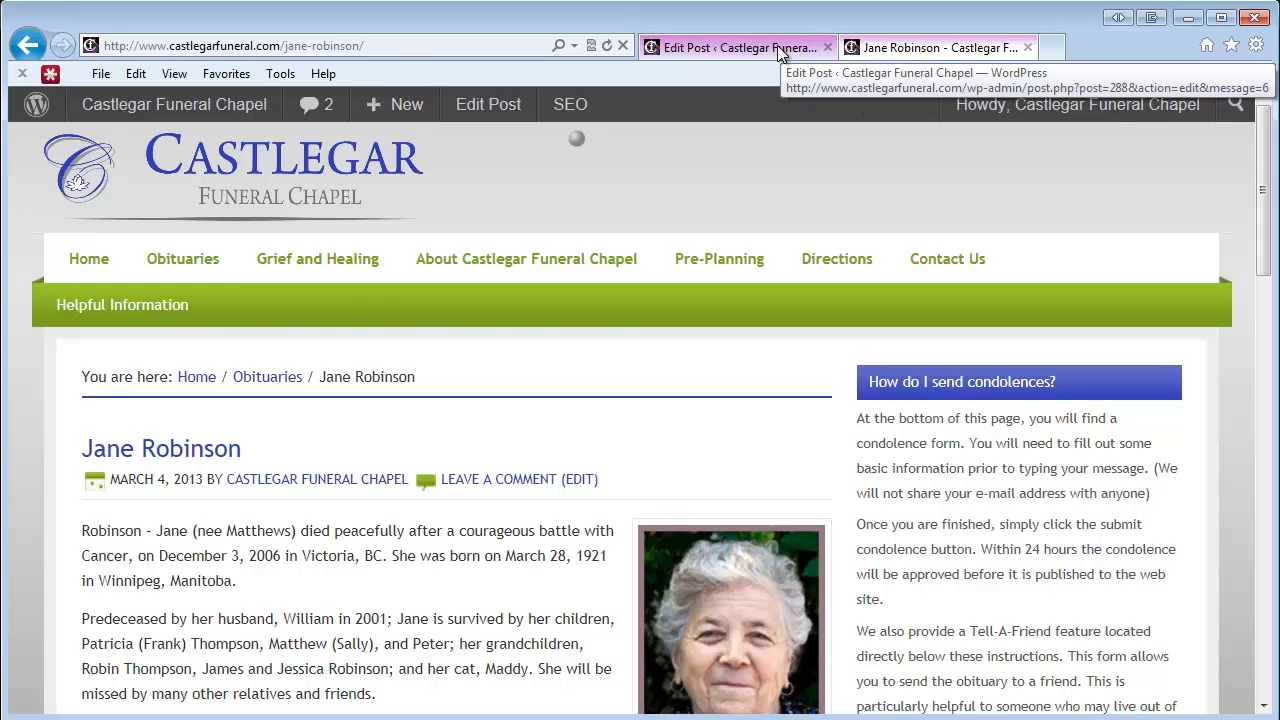
click(735, 47)
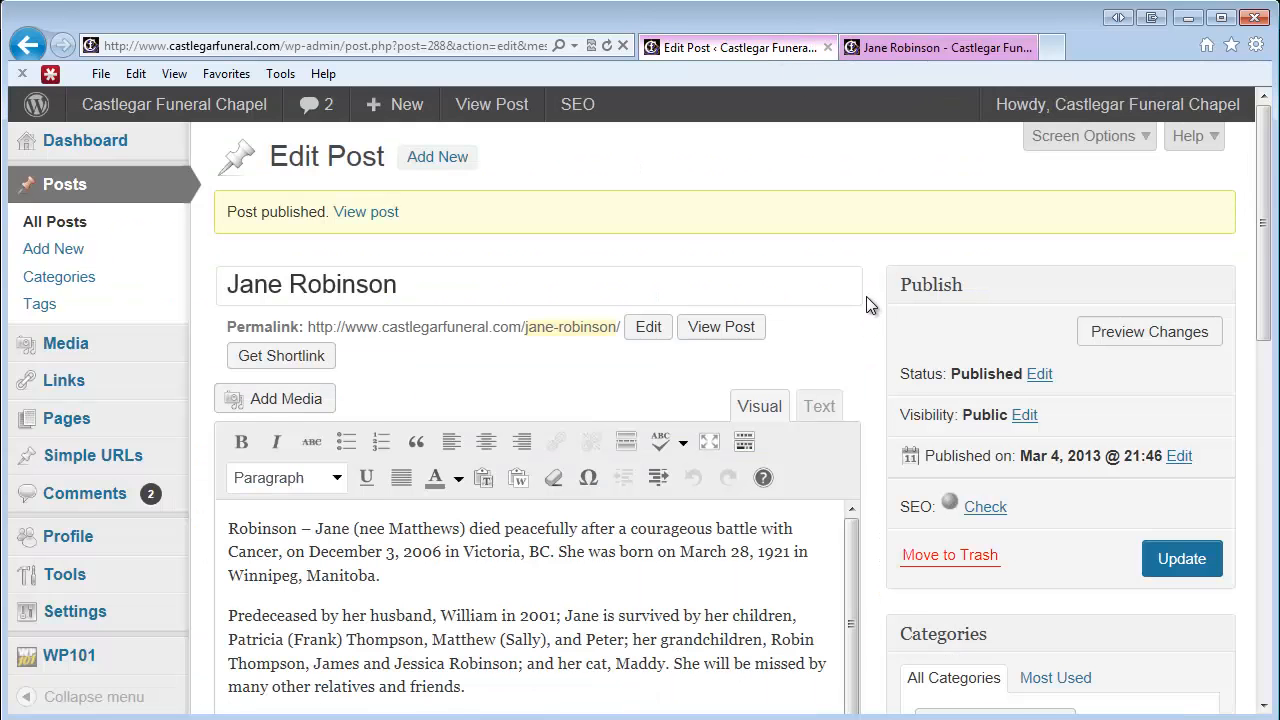
scroll(down, 3)
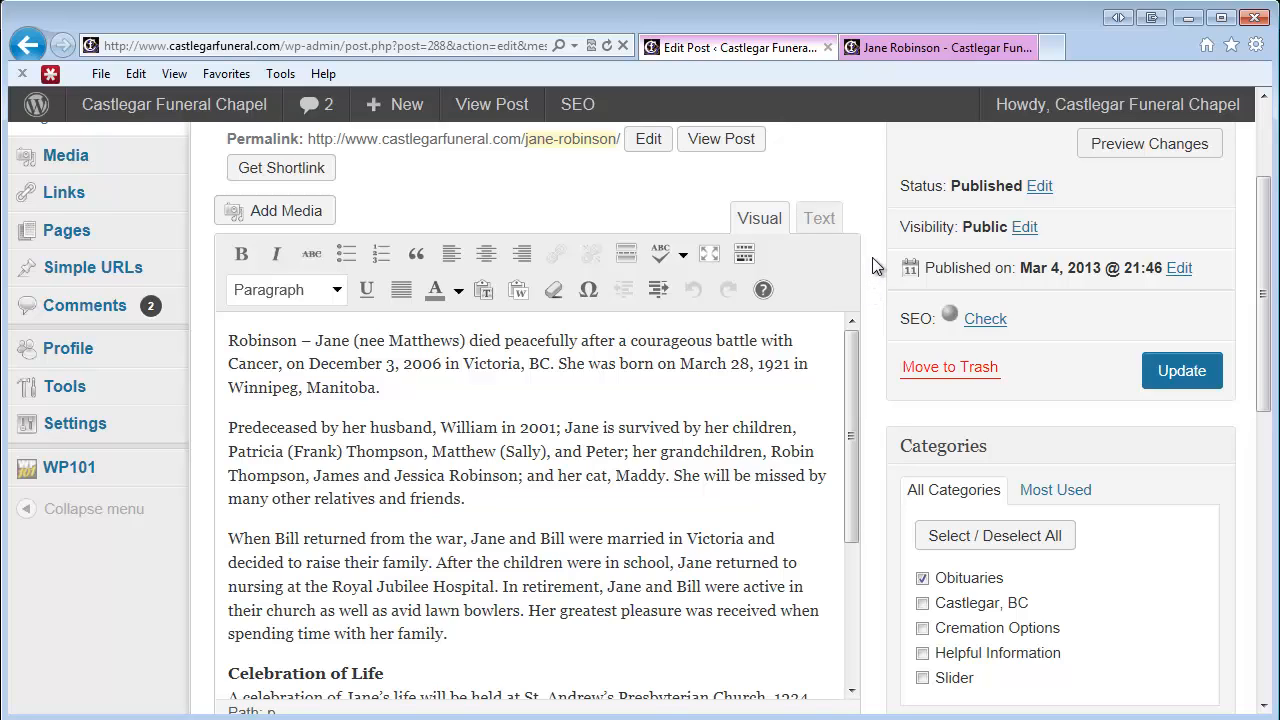
mouse_move(877, 235)
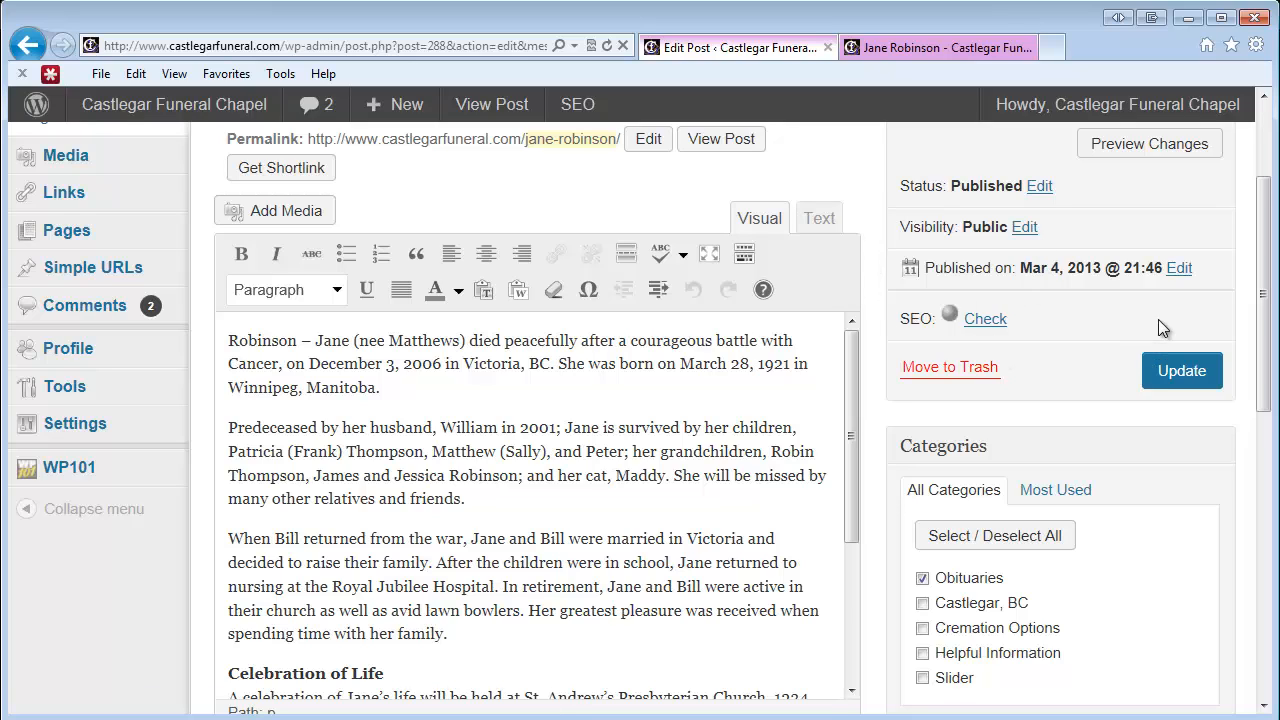
mouse_move(1180, 268)
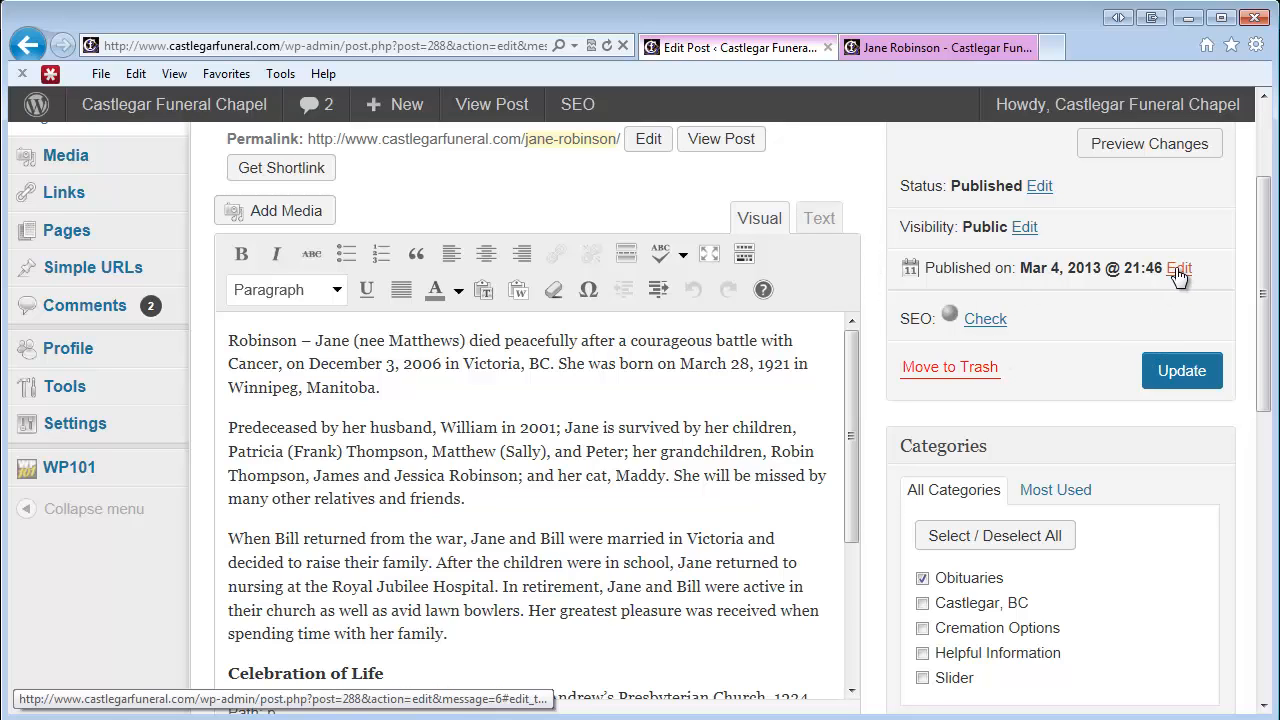
Edit the 'Published on' date, setting the month to 01-Jan toward January 14, 2012
click(1179, 268)
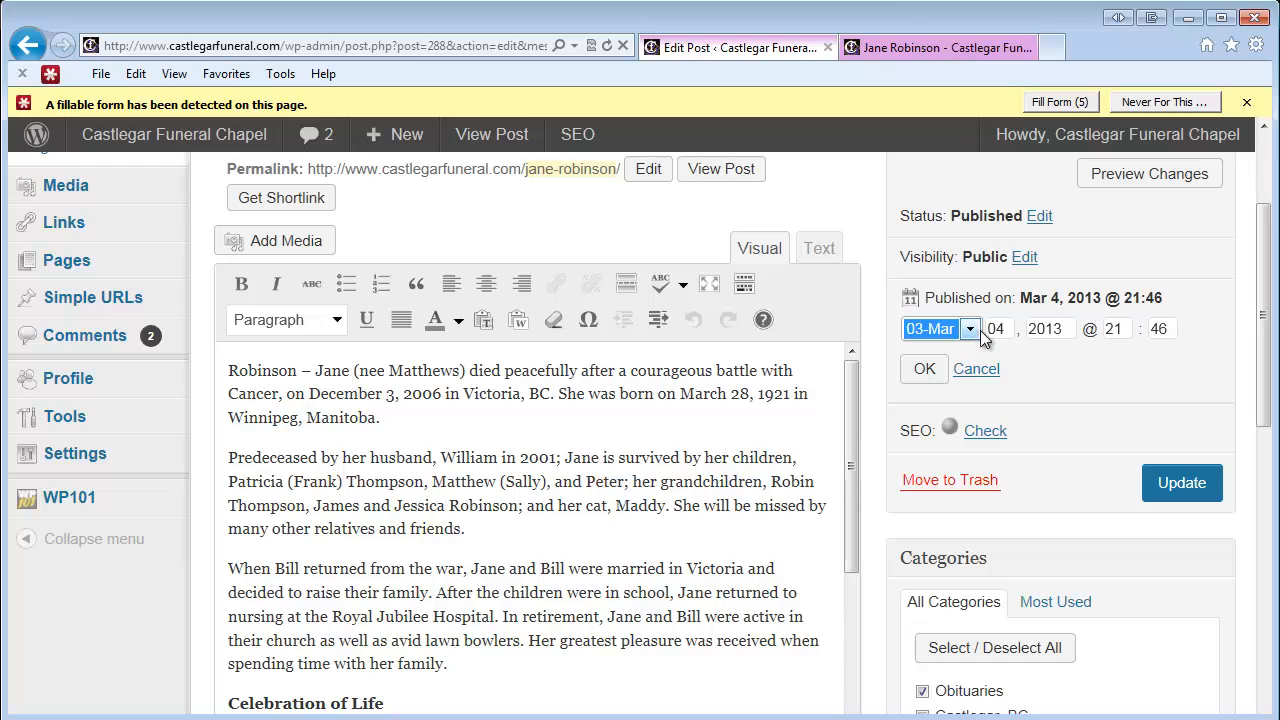
click(968, 329)
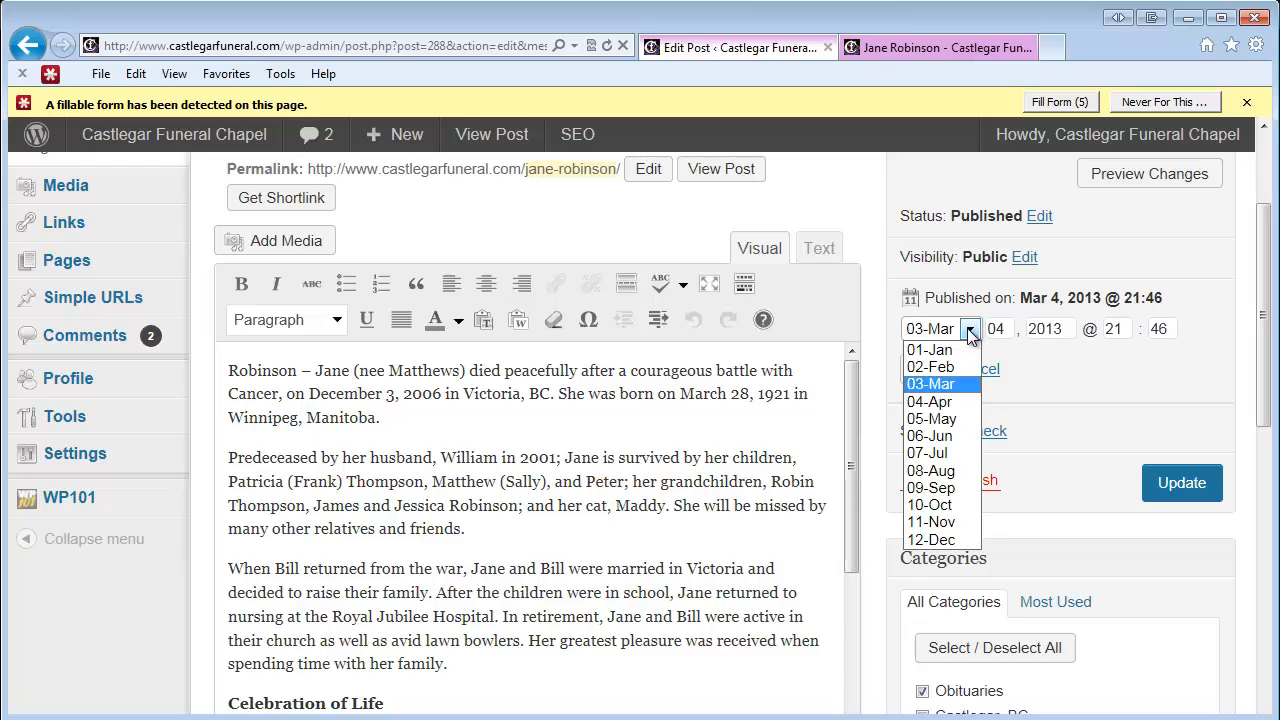
click(930, 366)
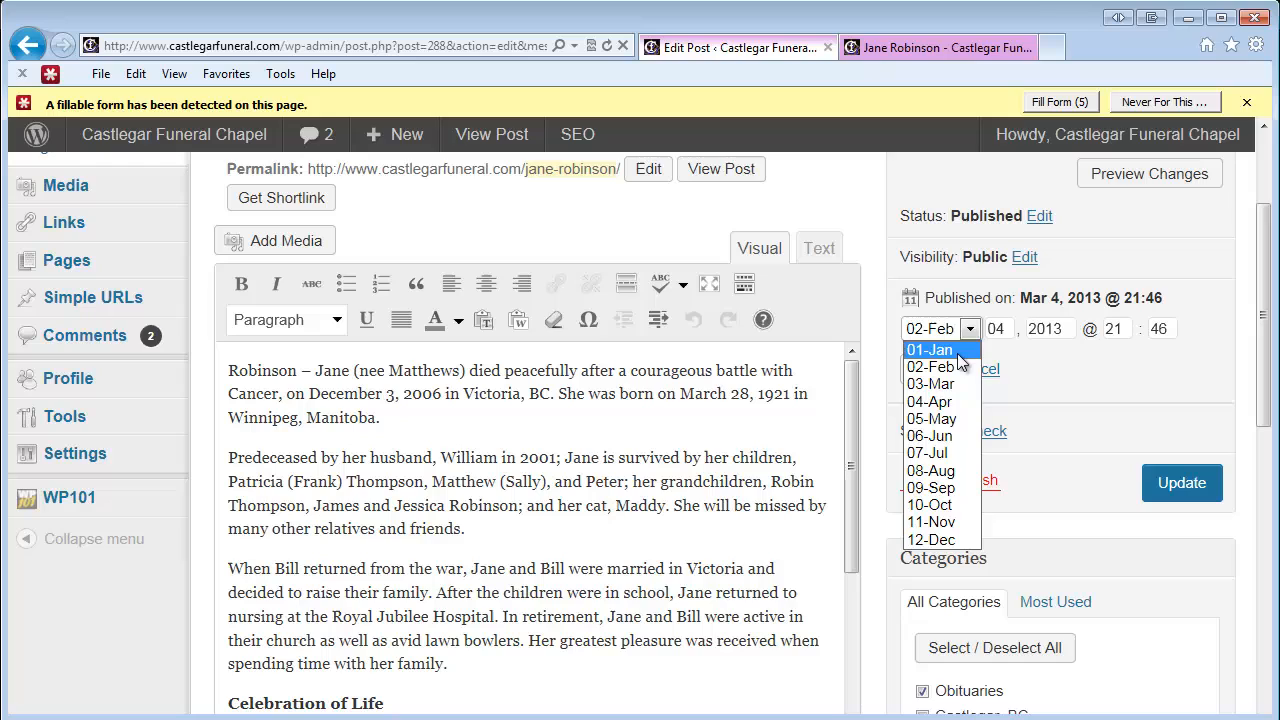
click(929, 349)
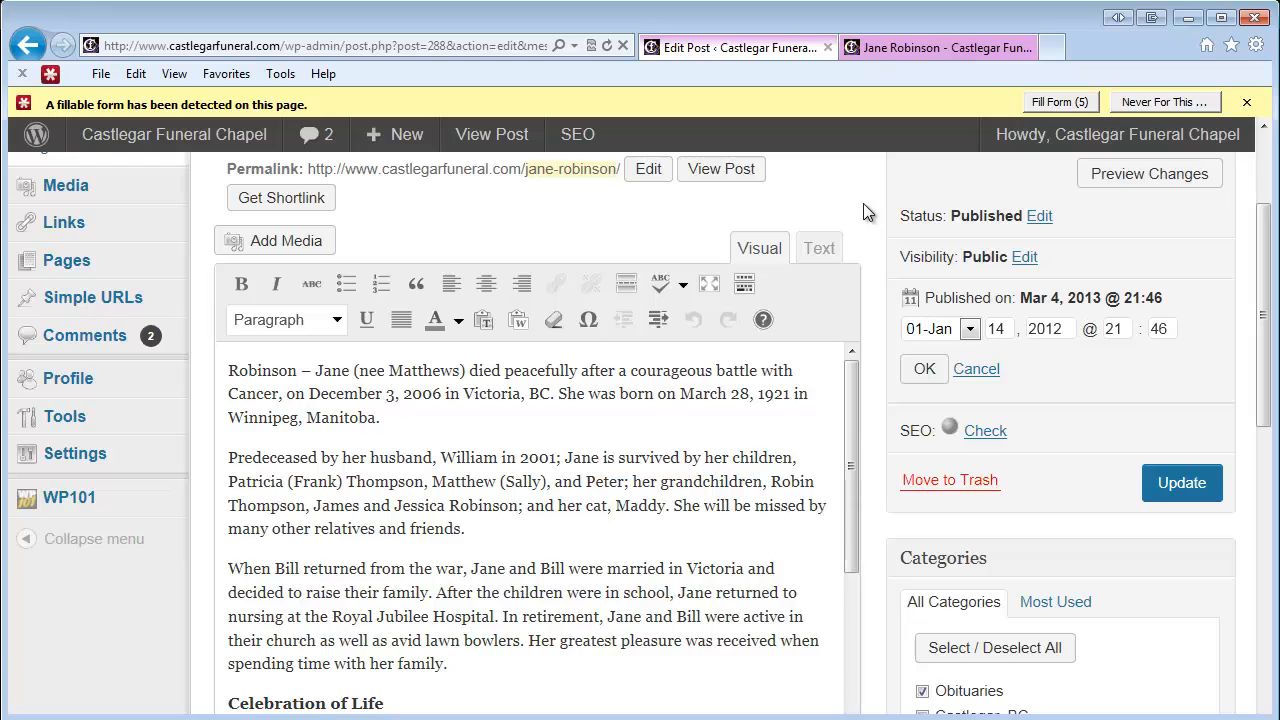
mouse_move(875, 245)
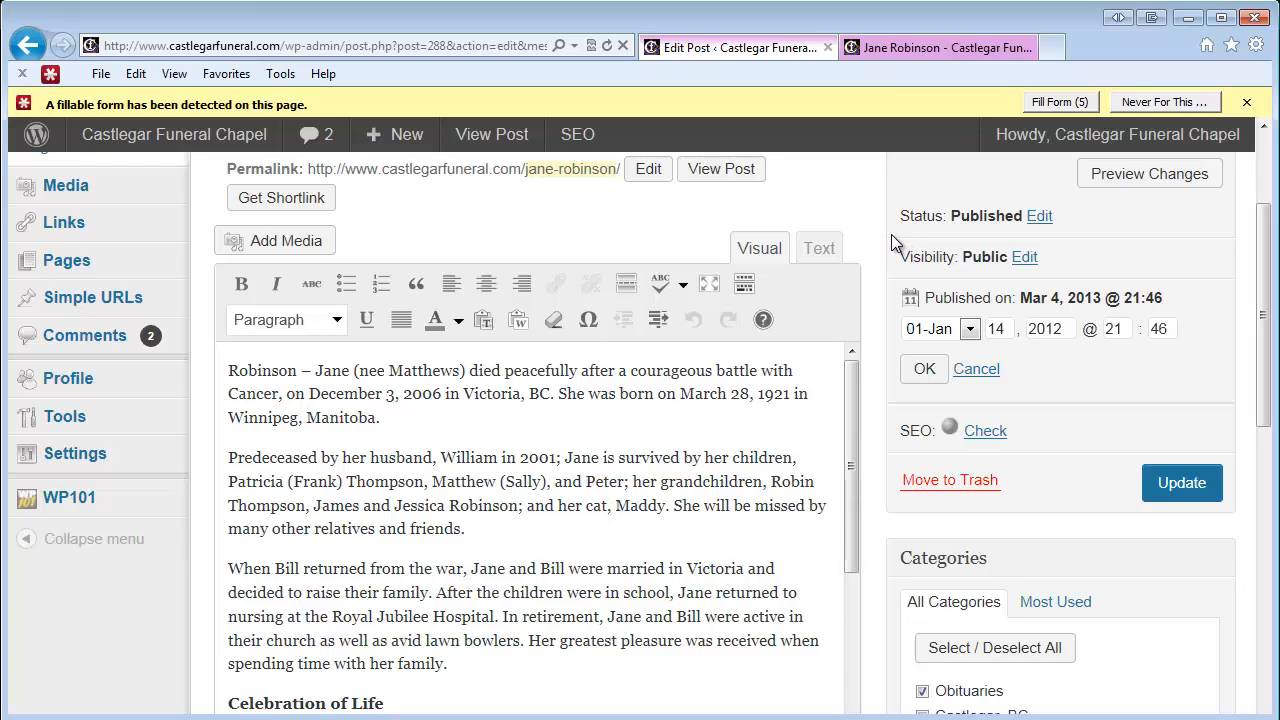
mouse_move(885, 274)
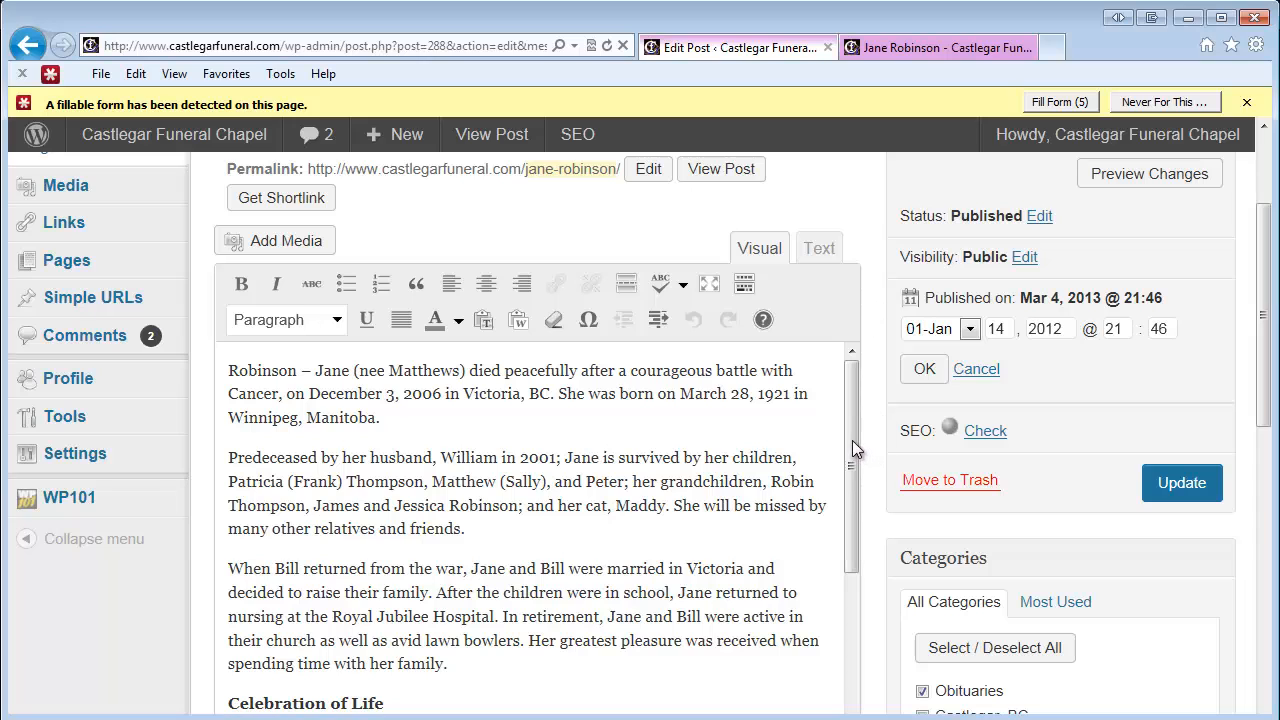
Review the obituary's raw HTML in the Text tab, then open WP101 Video Tutorials
scroll(down, 3)
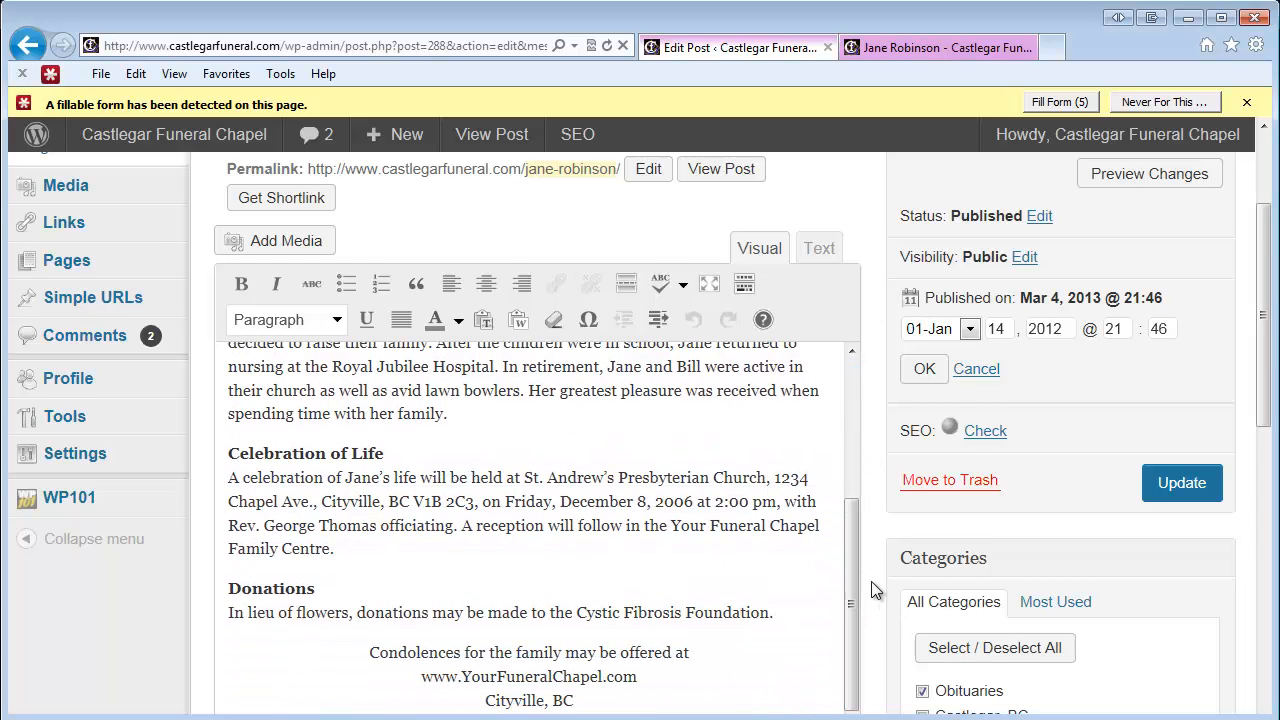
scroll(down, 3)
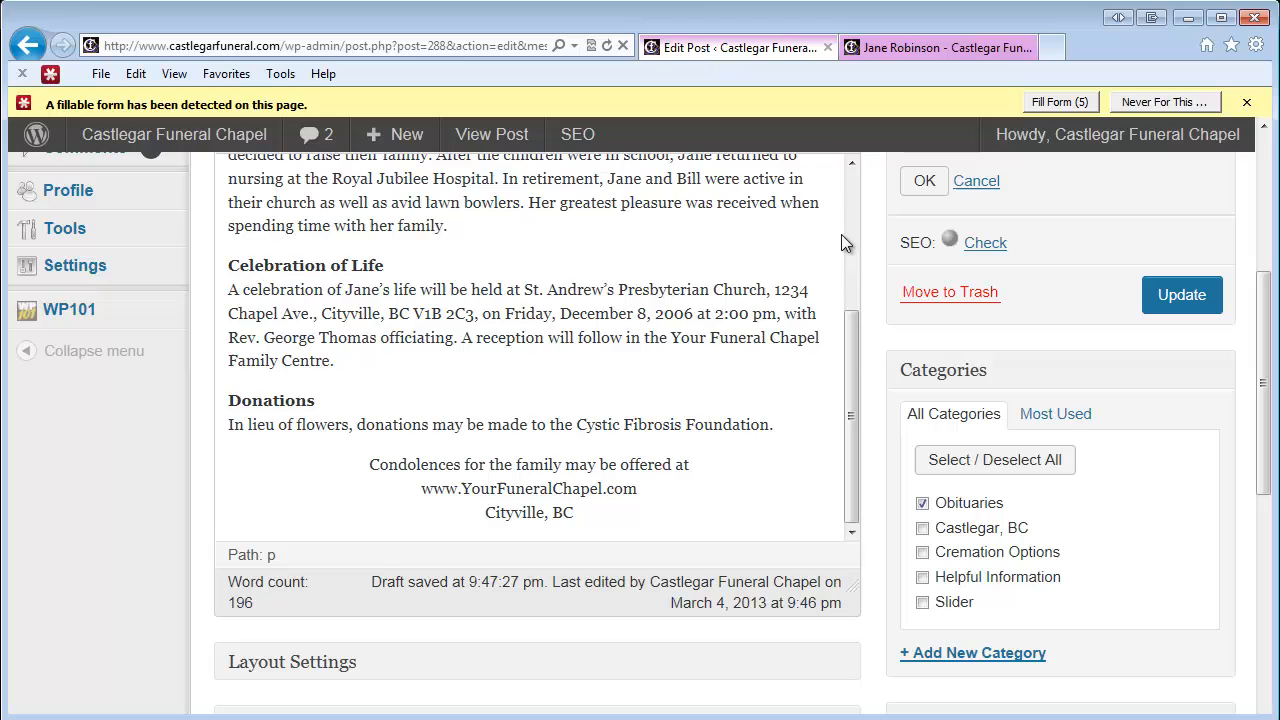
scroll(up, 3)
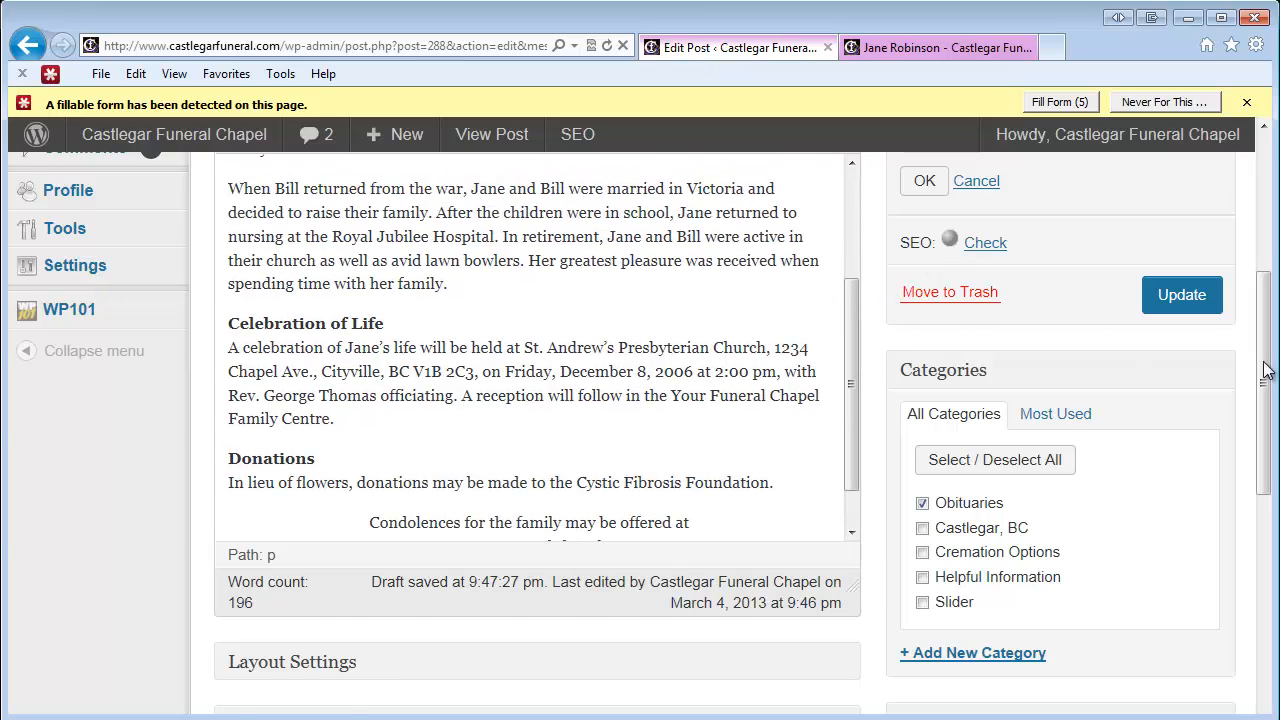
scroll(up, 3)
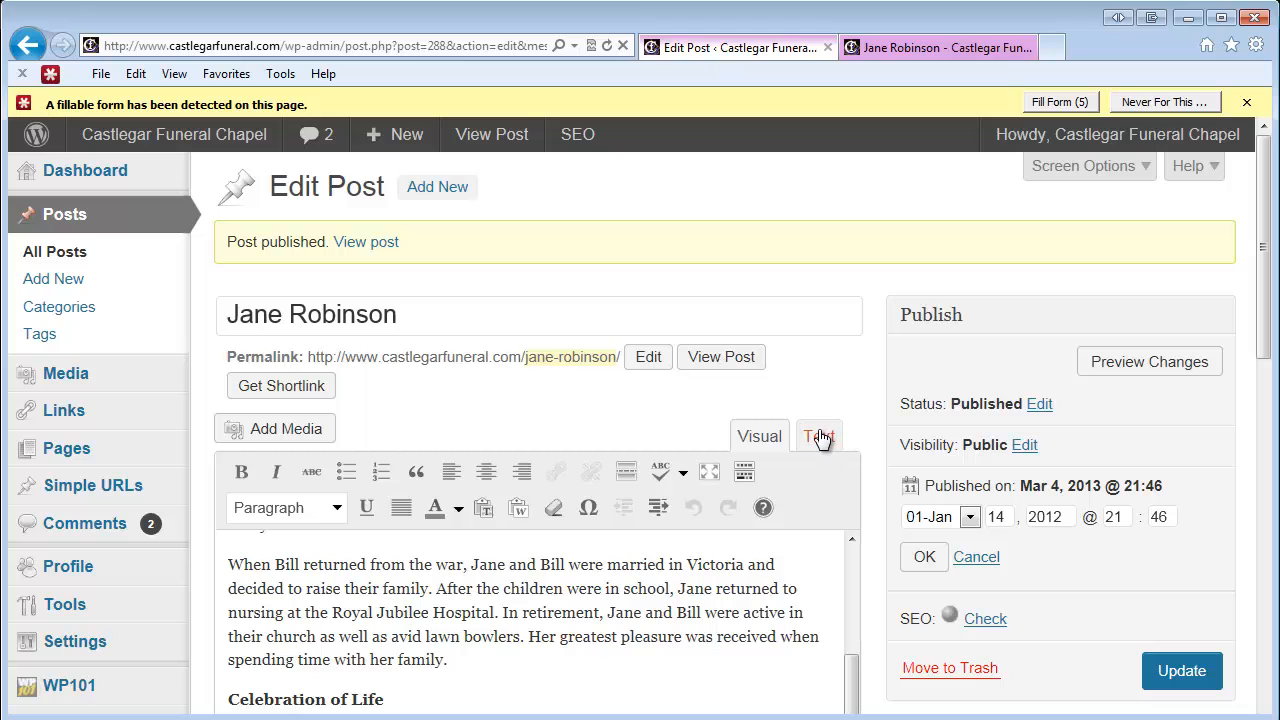
click(819, 436)
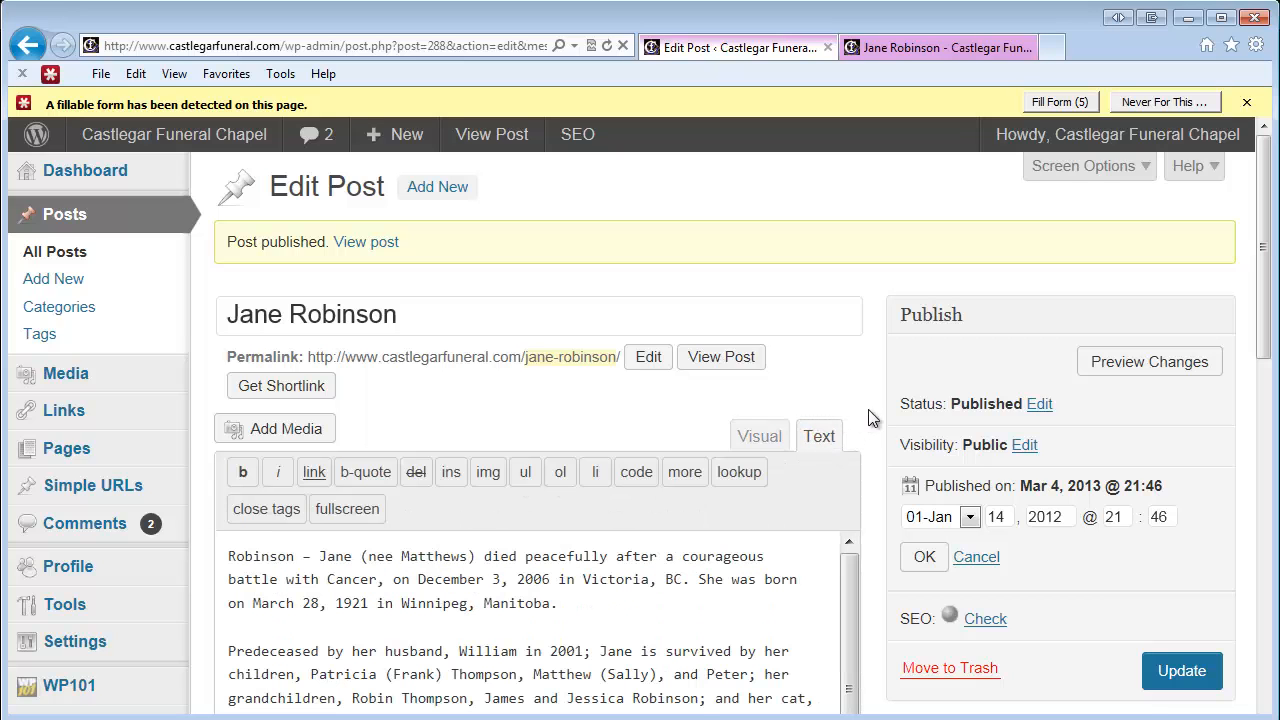
scroll(down, 3)
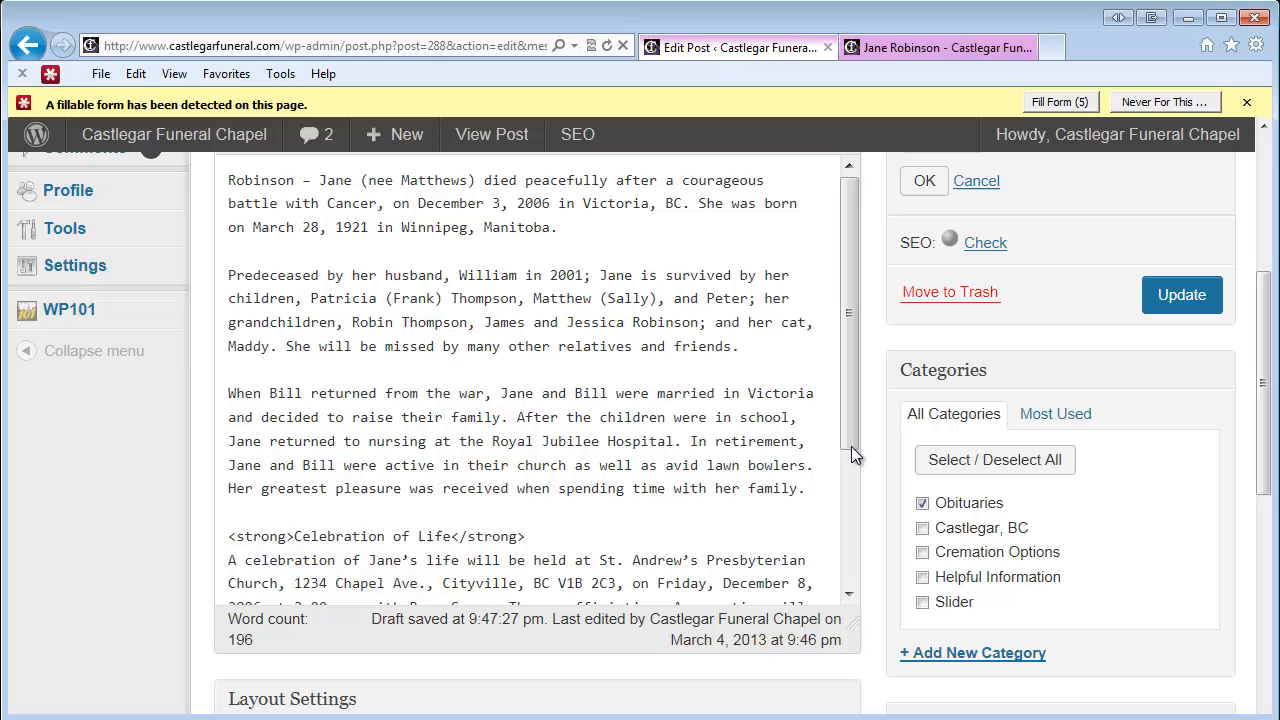
scroll(down, 3)
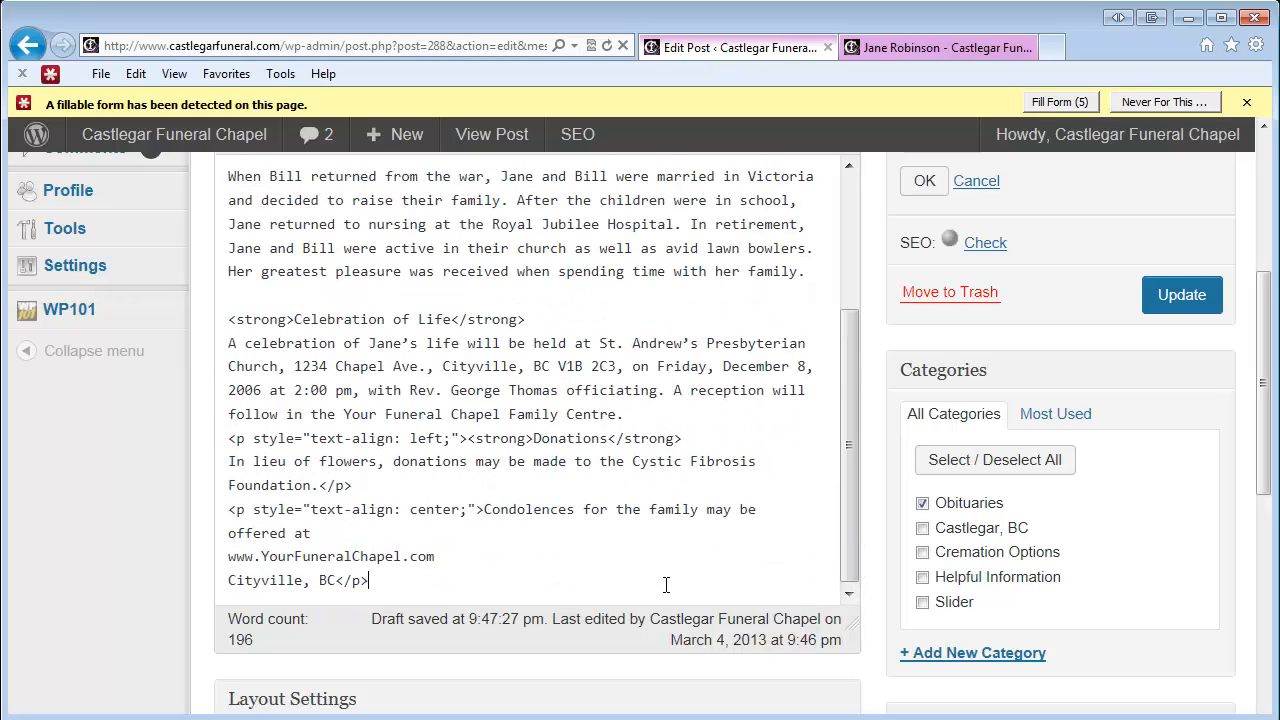
mouse_move(551, 589)
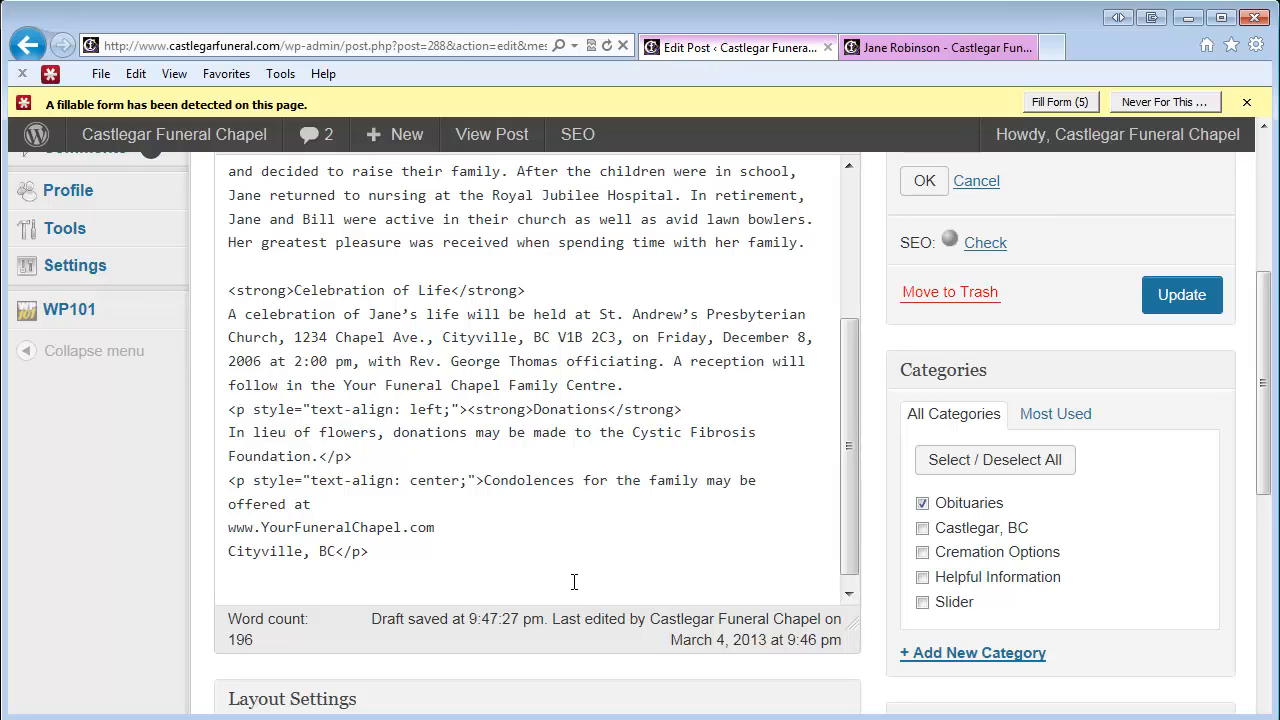
mouse_move(550, 444)
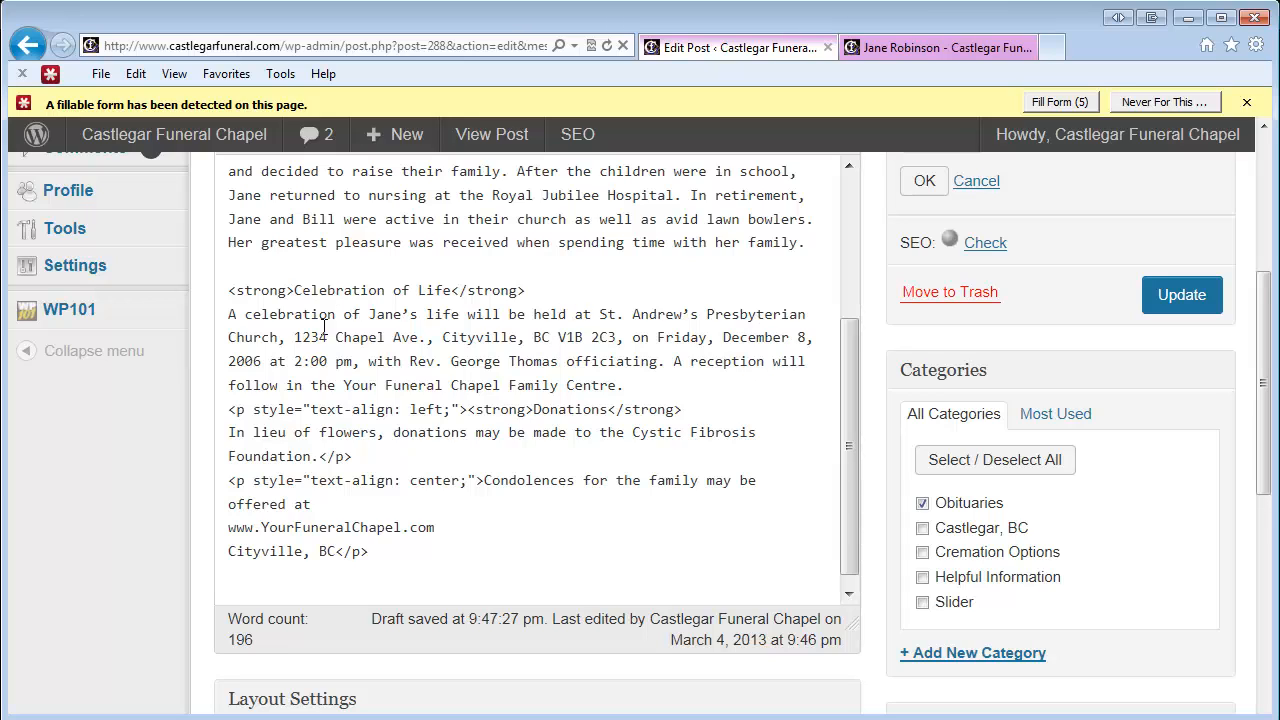
mouse_move(69, 309)
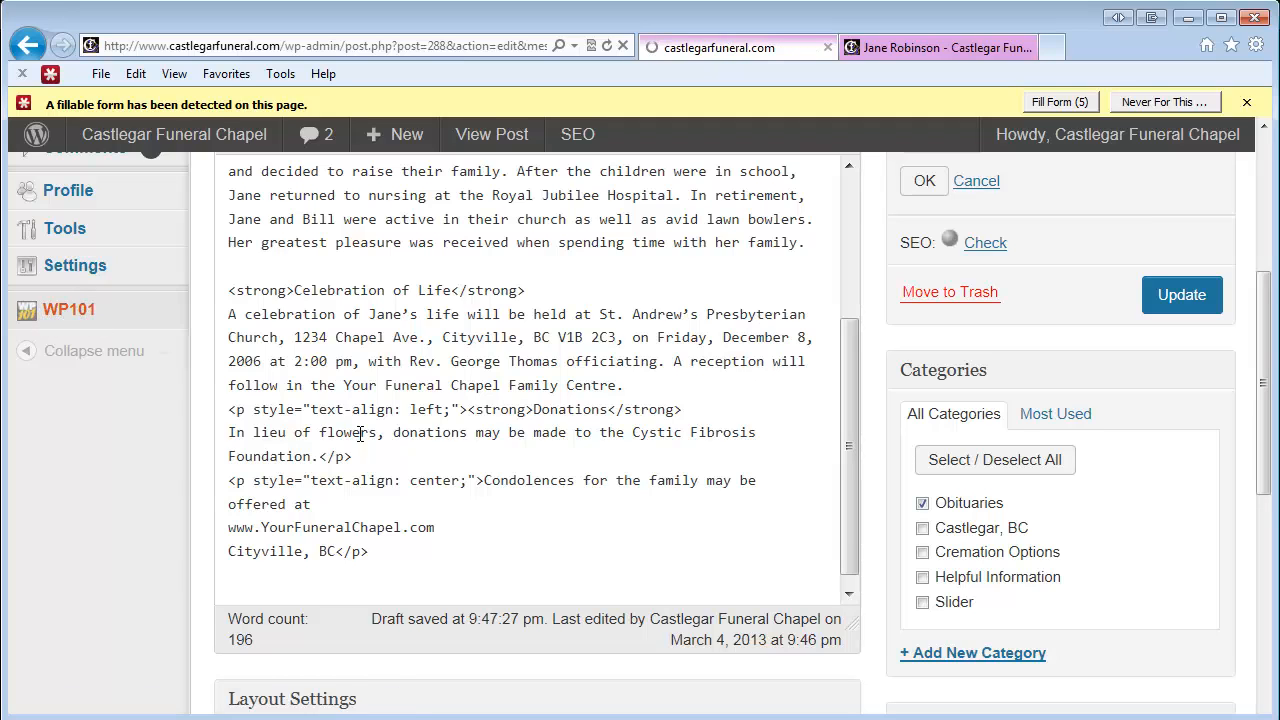
click(69, 309)
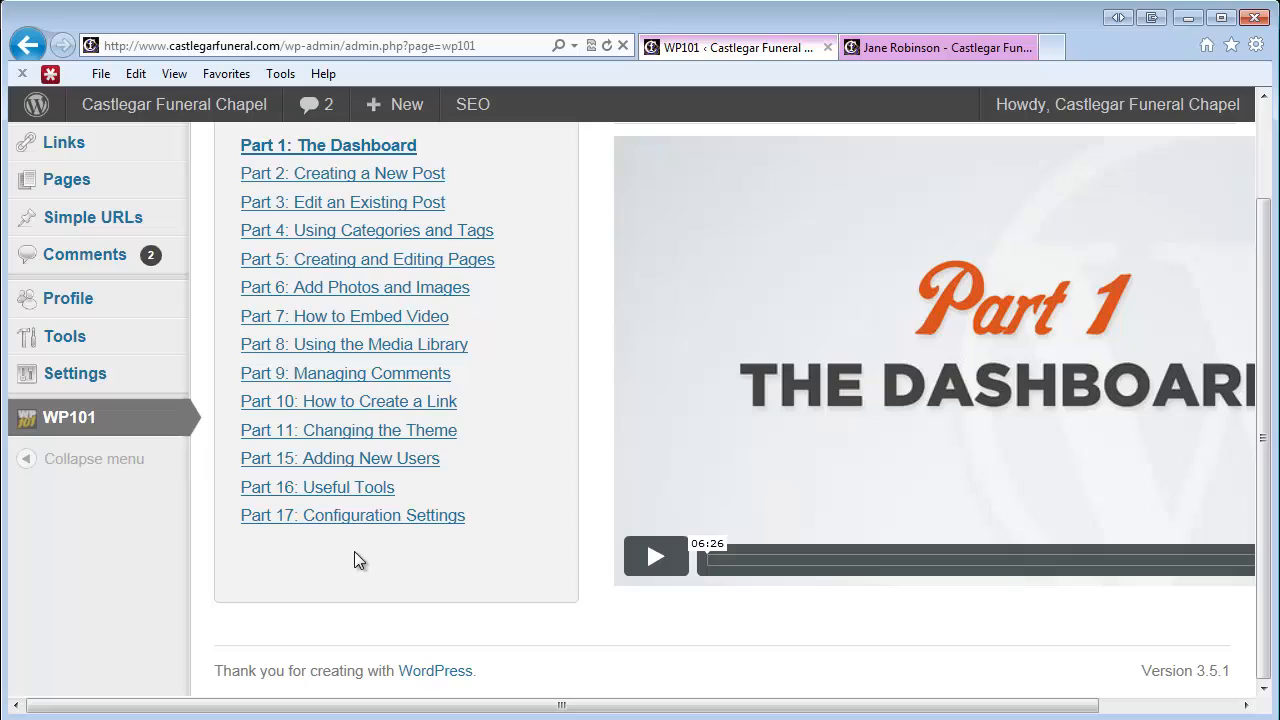
mouse_move(438, 585)
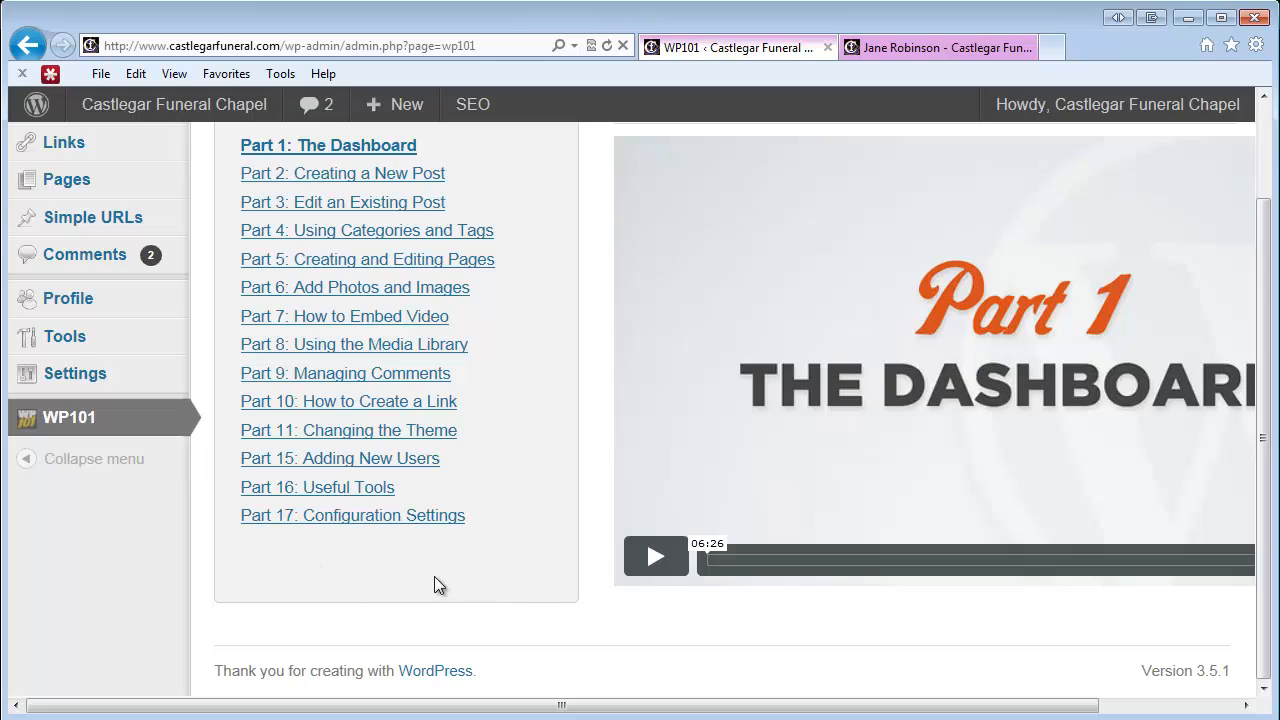